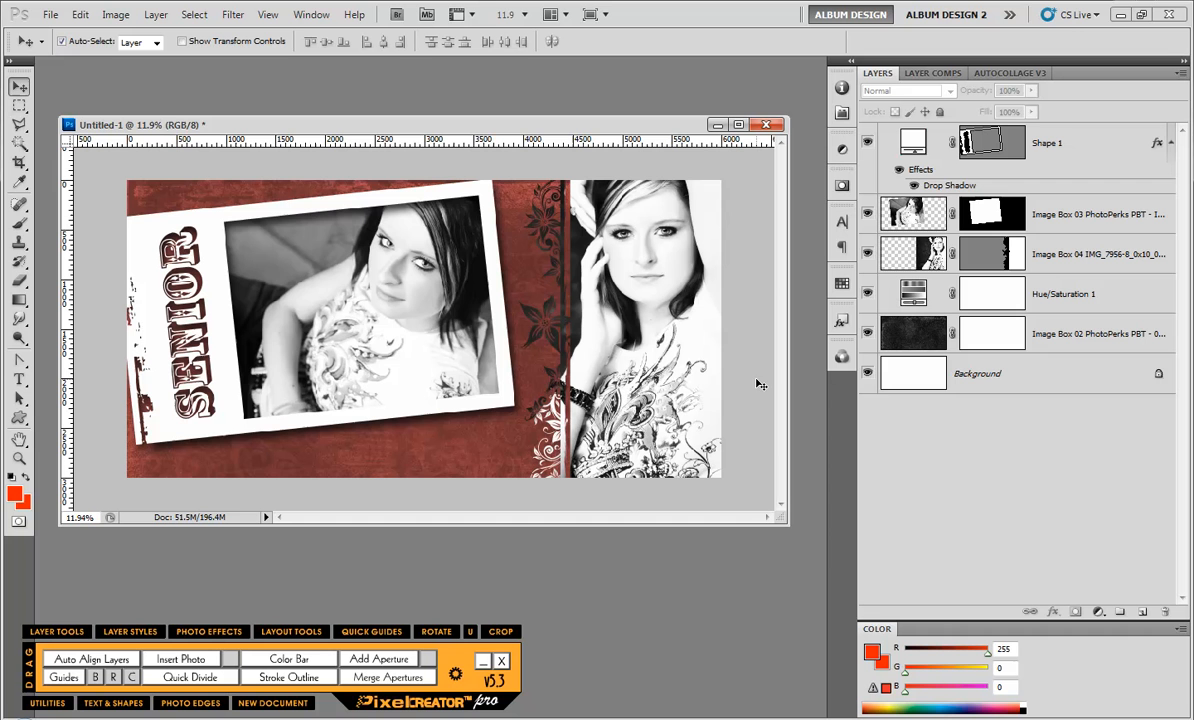
pyautogui.moveTo(334, 290)
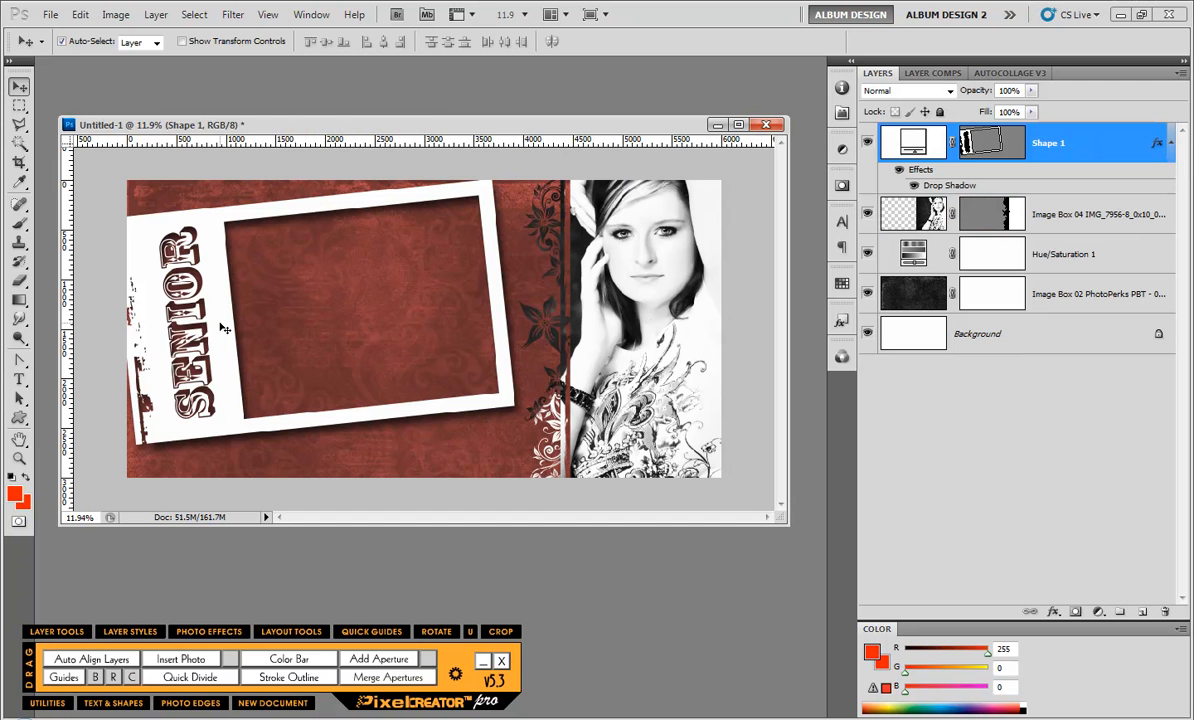
pyautogui.moveTo(254, 342)
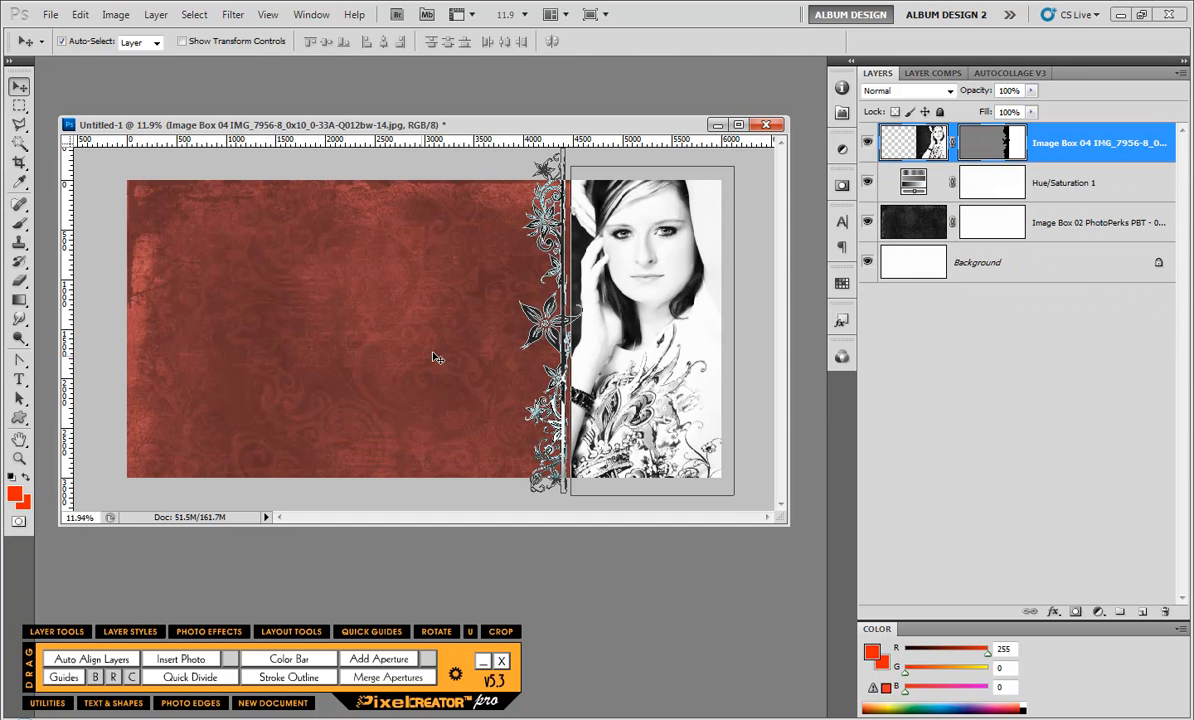
pyautogui.moveTo(632, 318)
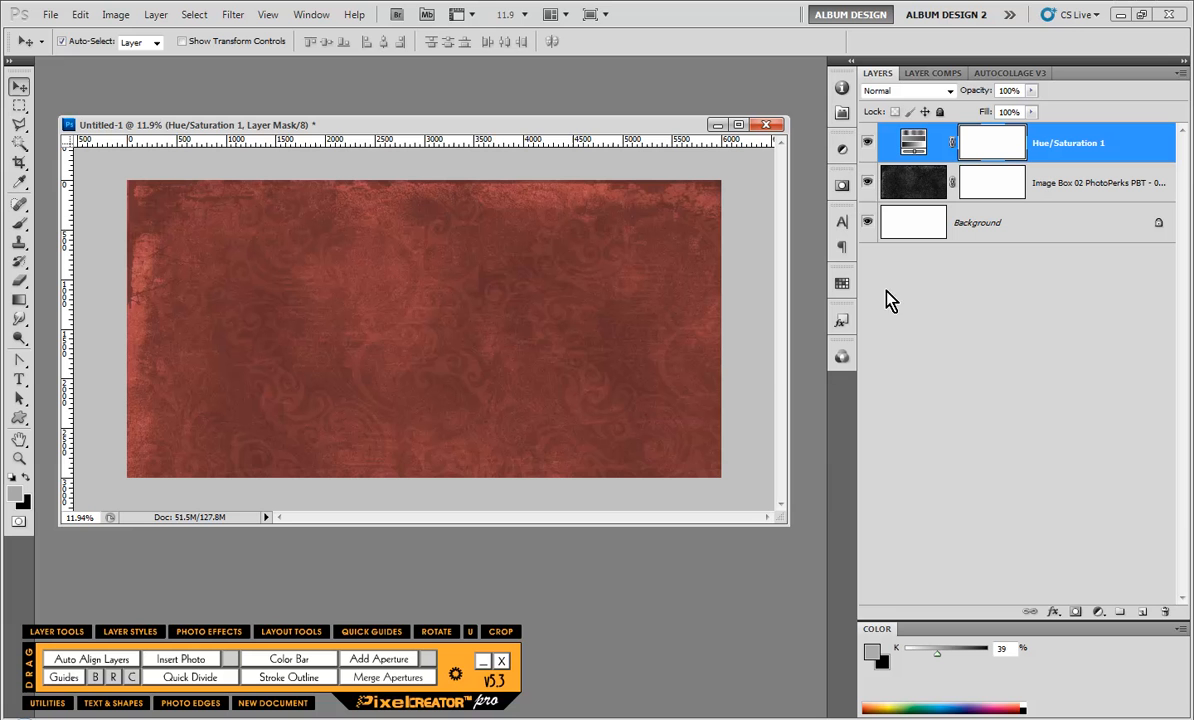
pyautogui.moveTo(772, 374)
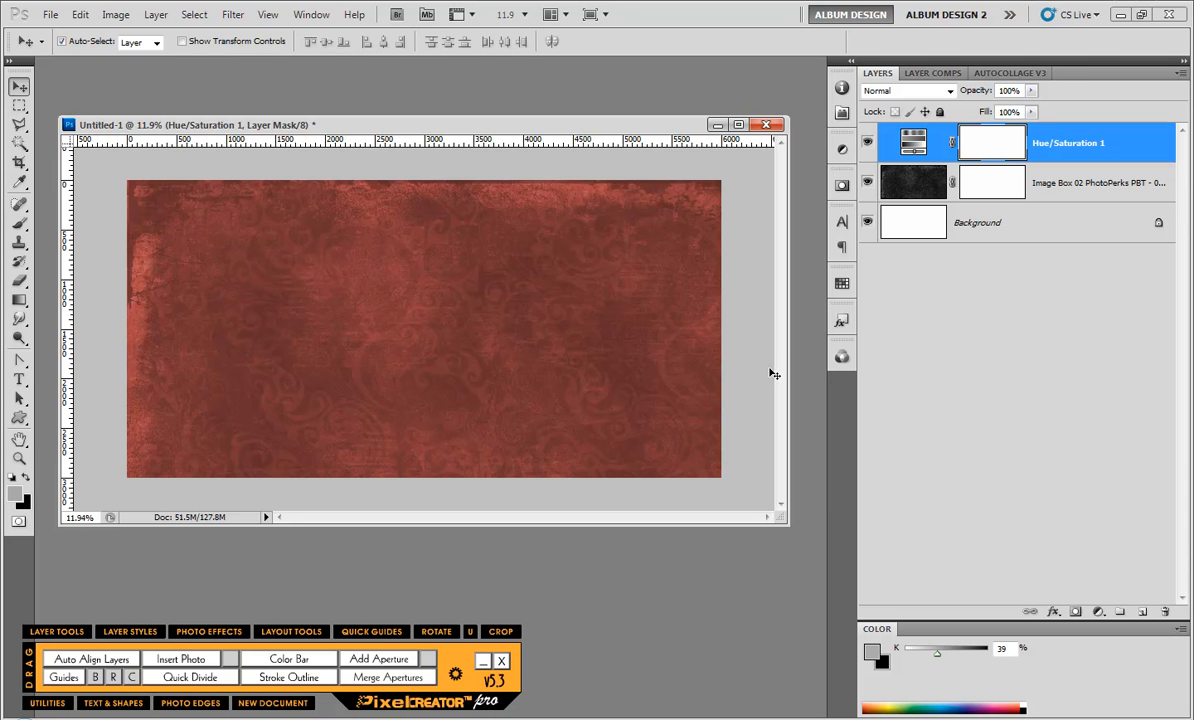
pyautogui.moveTo(276, 338)
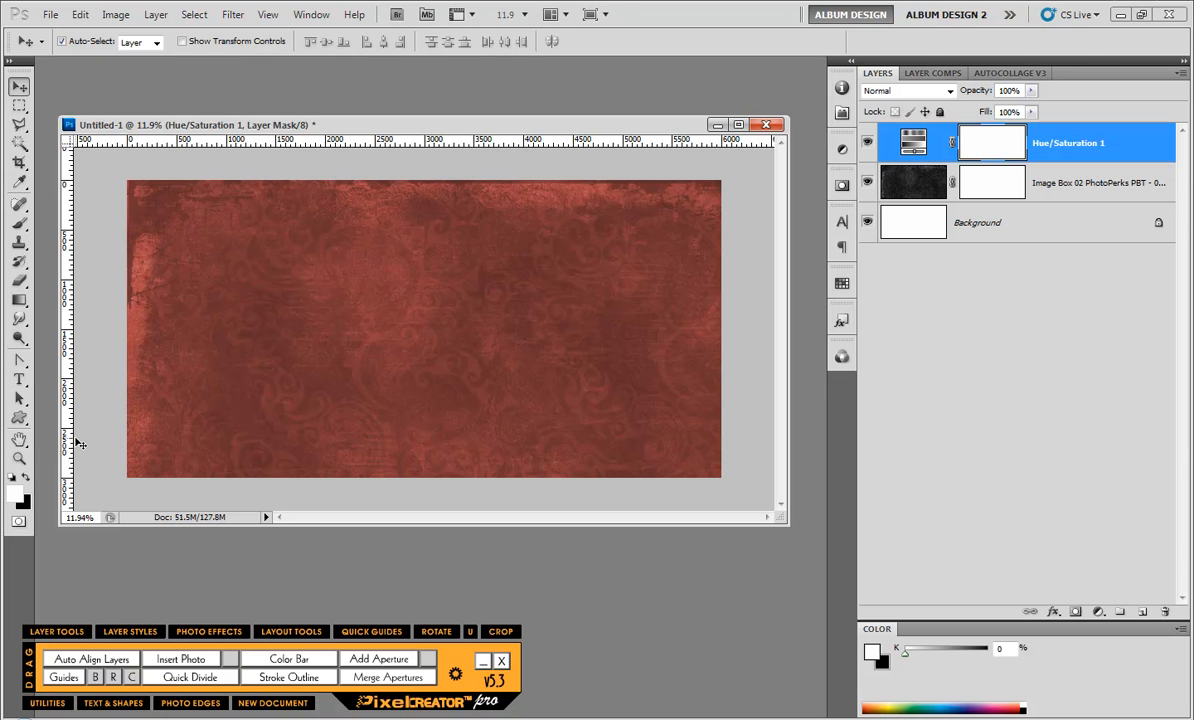
pyautogui.moveTo(100, 356)
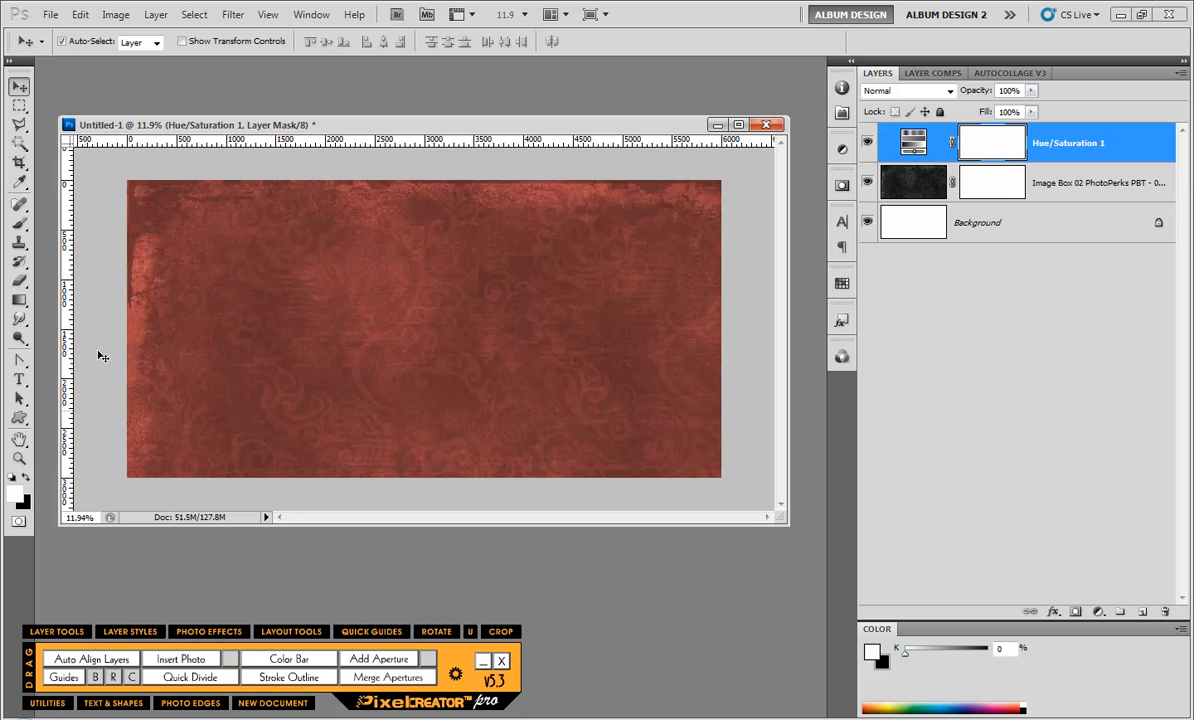
# Reset the Custom Shape library to defaults and view it as small thumbnails.
pyautogui.click(18, 418)
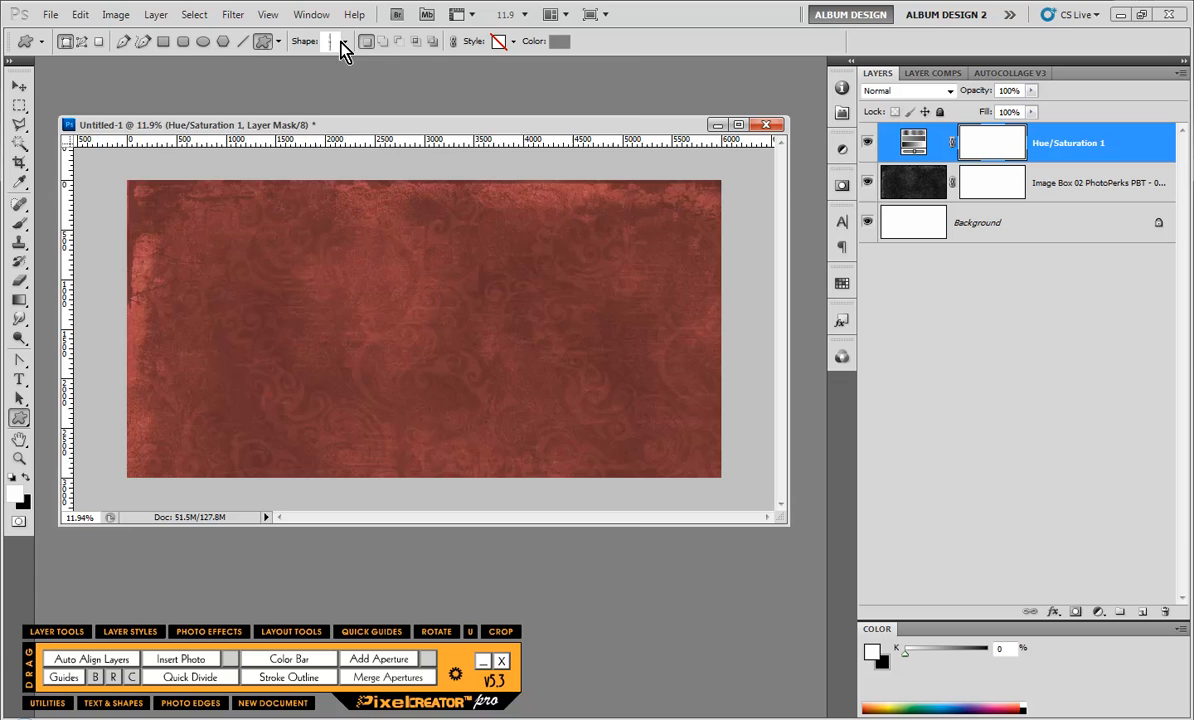
pyautogui.click(344, 40)
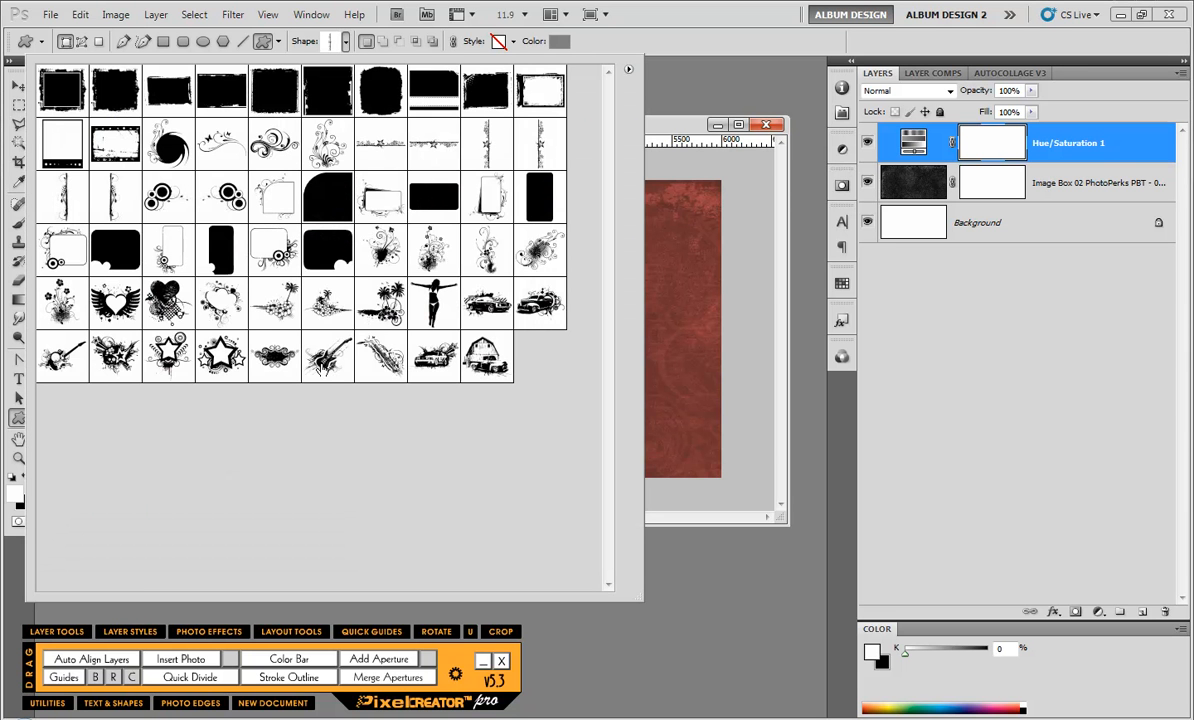
pyautogui.moveTo(640, 84)
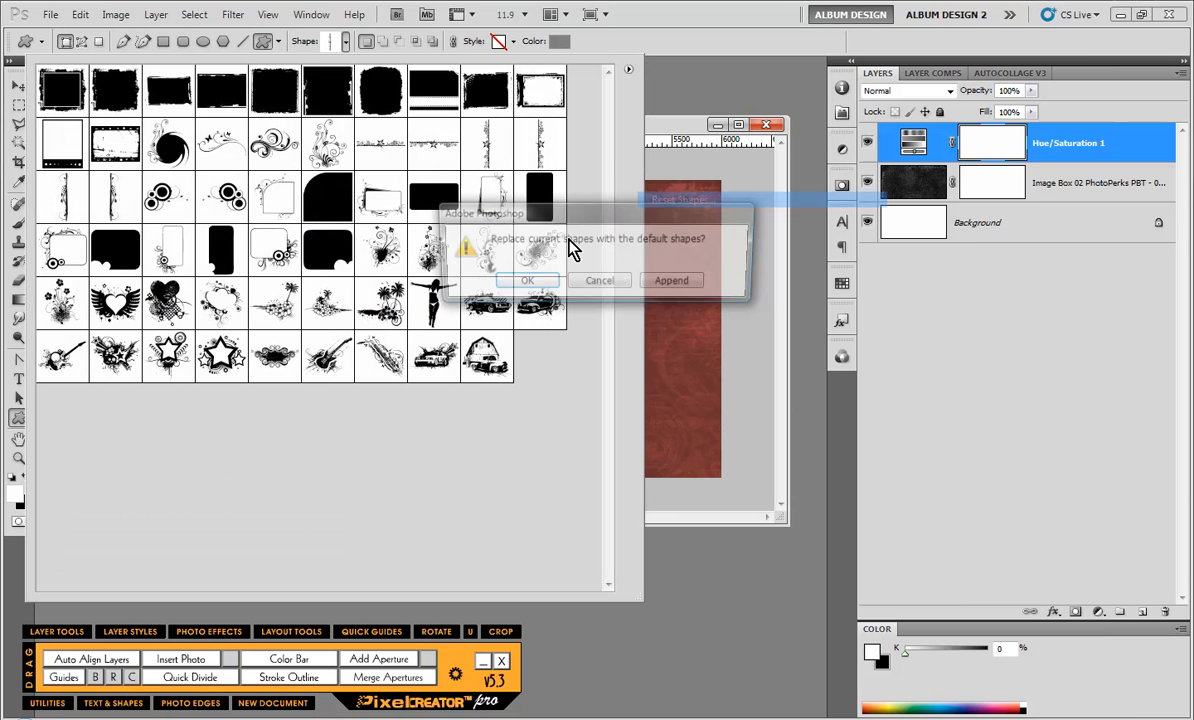
pyautogui.click(528, 280)
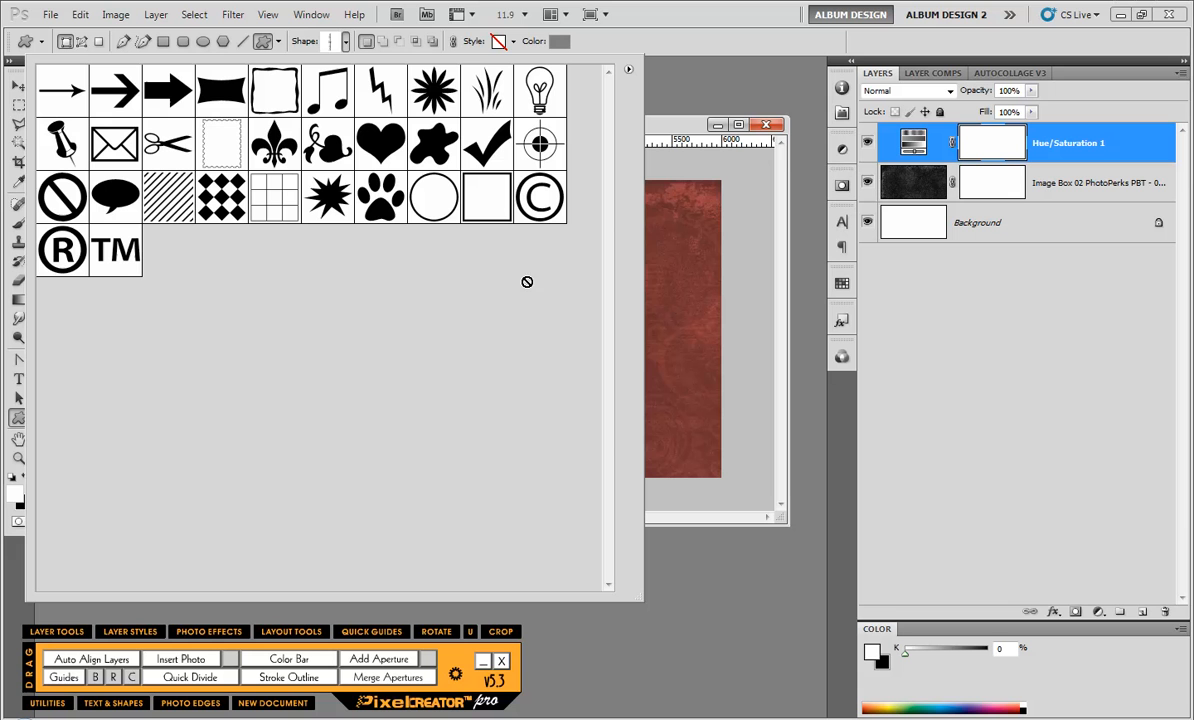
pyautogui.moveTo(174, 296)
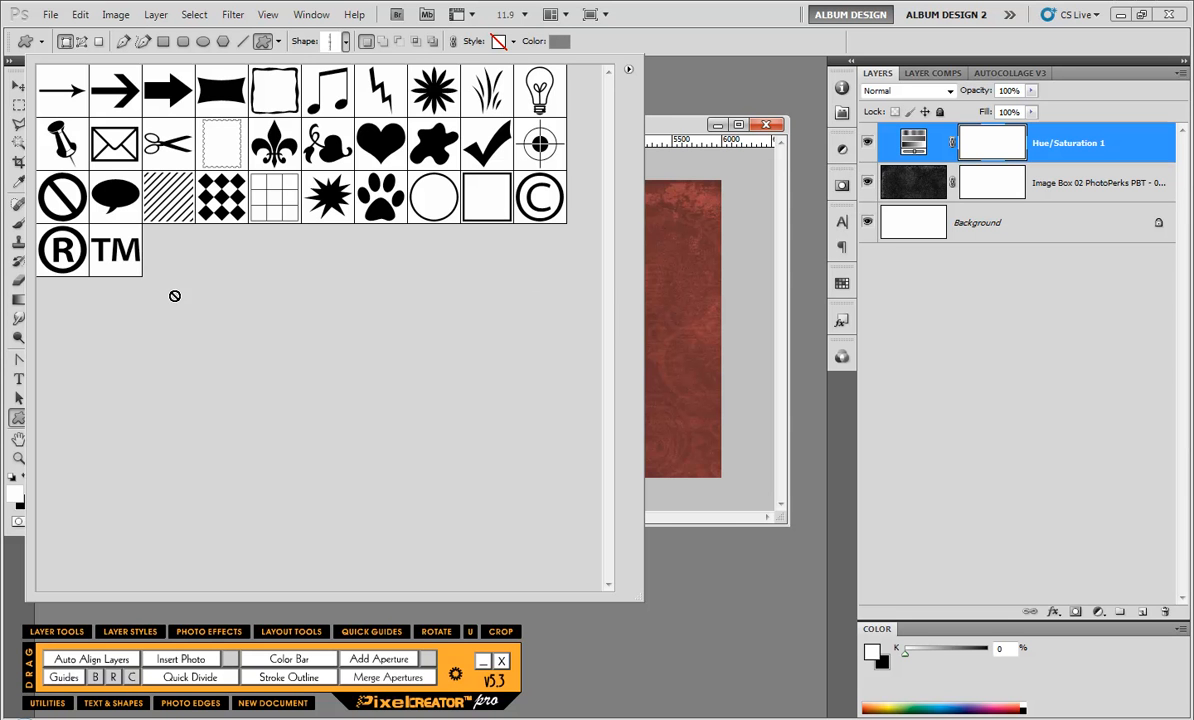
pyautogui.moveTo(264, 312)
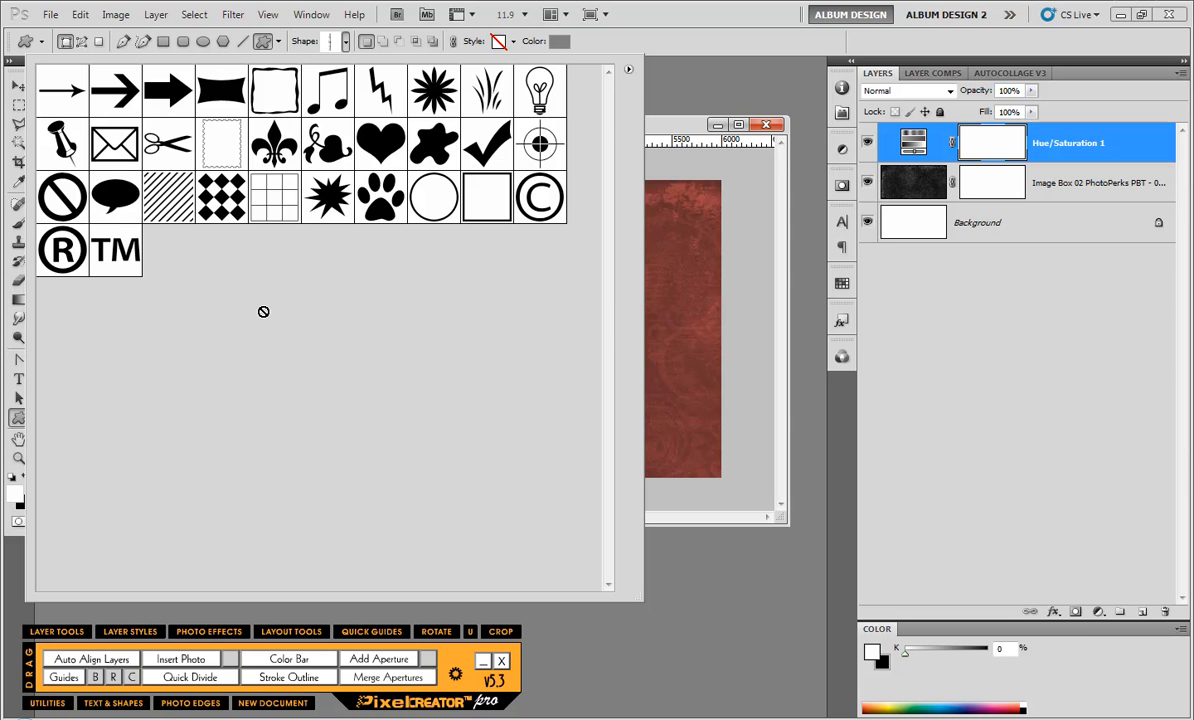
pyautogui.click(628, 68)
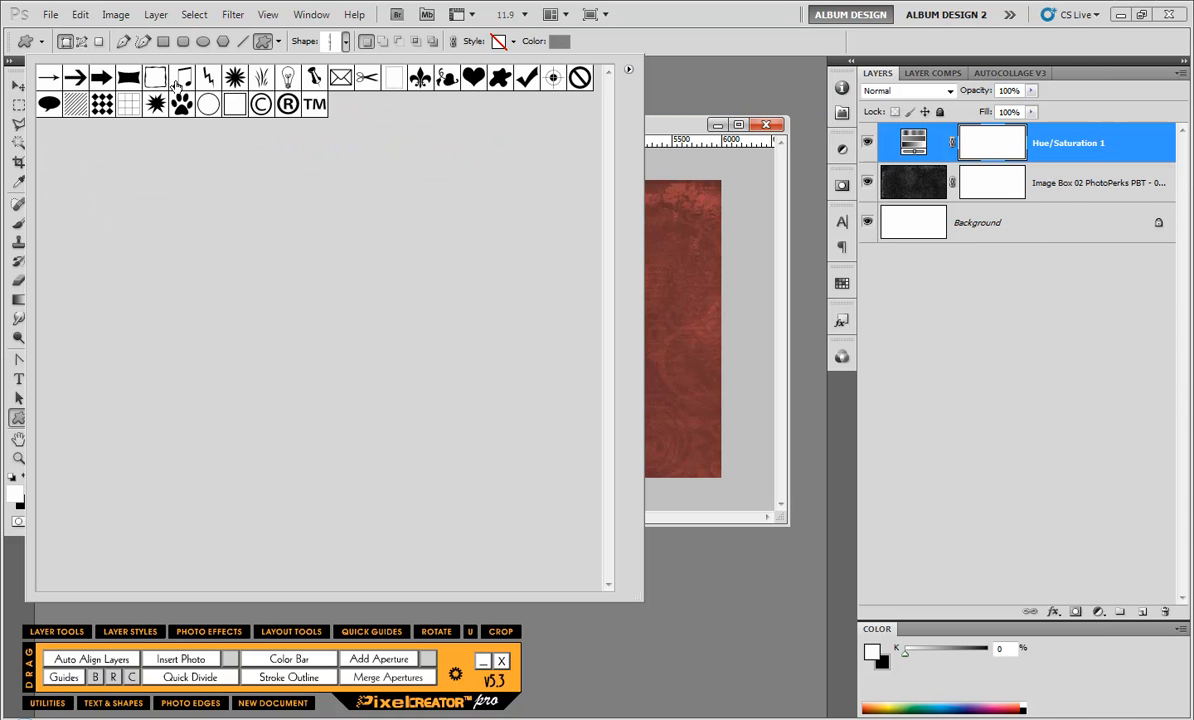
pyautogui.moveTo(612, 98)
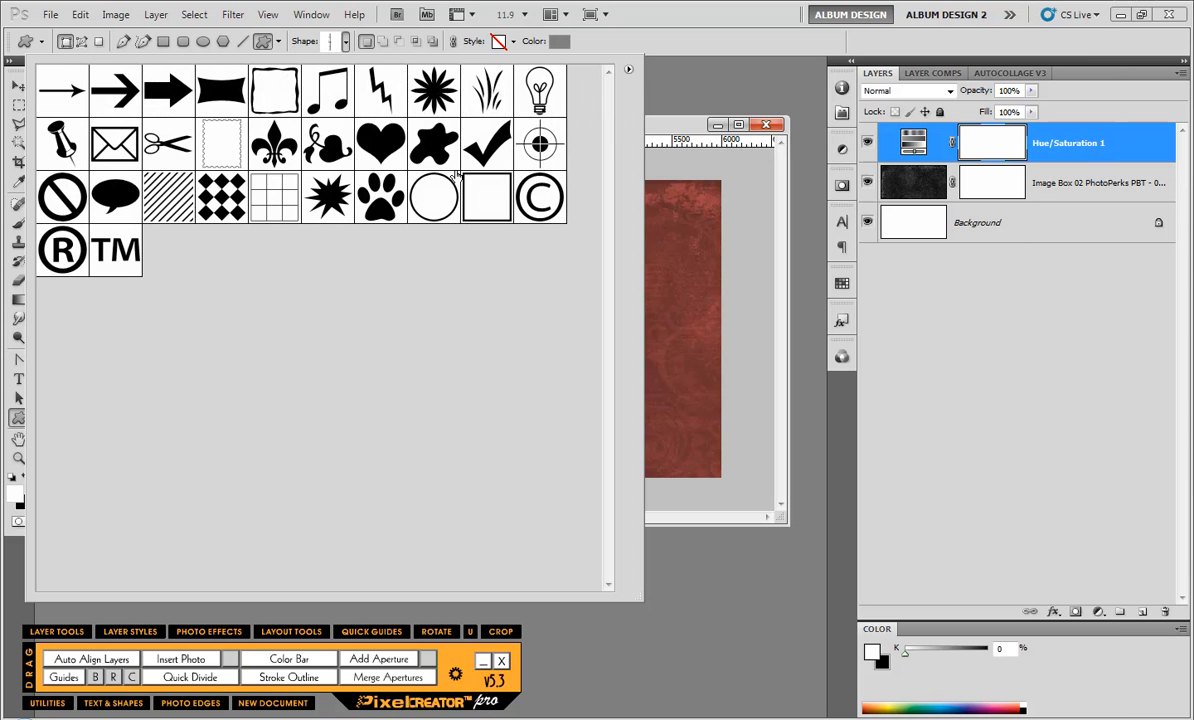
pyautogui.moveTo(640, 600)
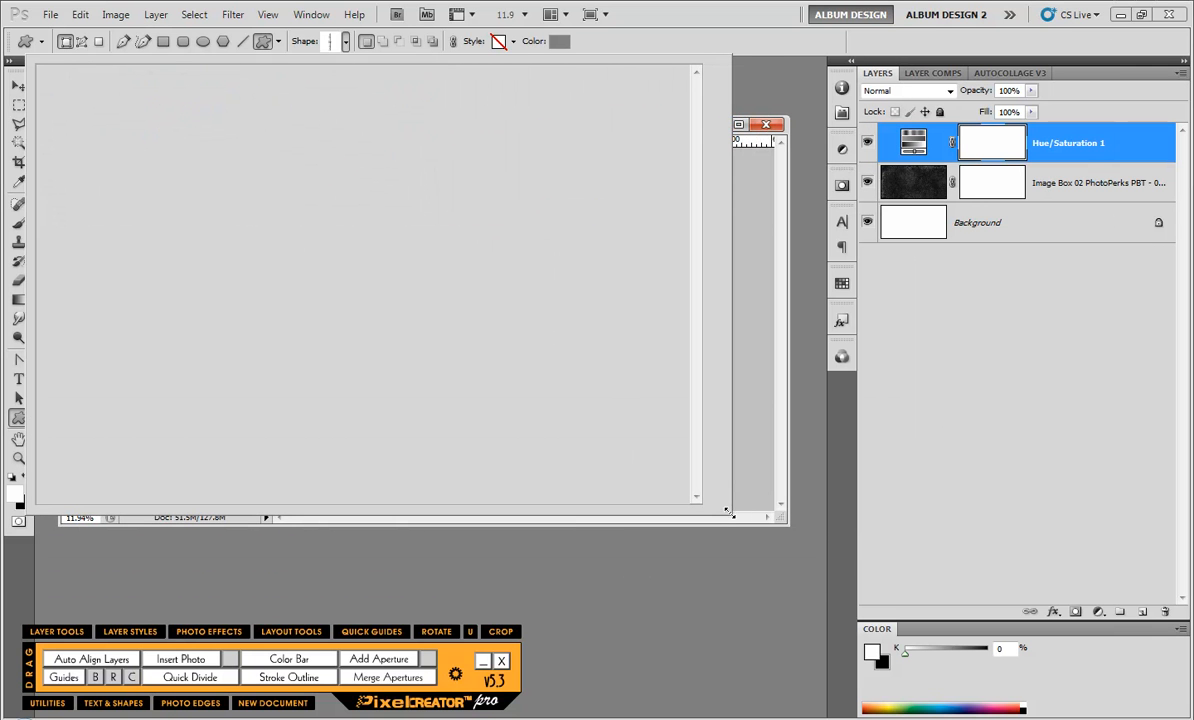
# Replace the shape library with the grunge frames and flourishes set via Replace Shapes.
pyautogui.click(344, 40)
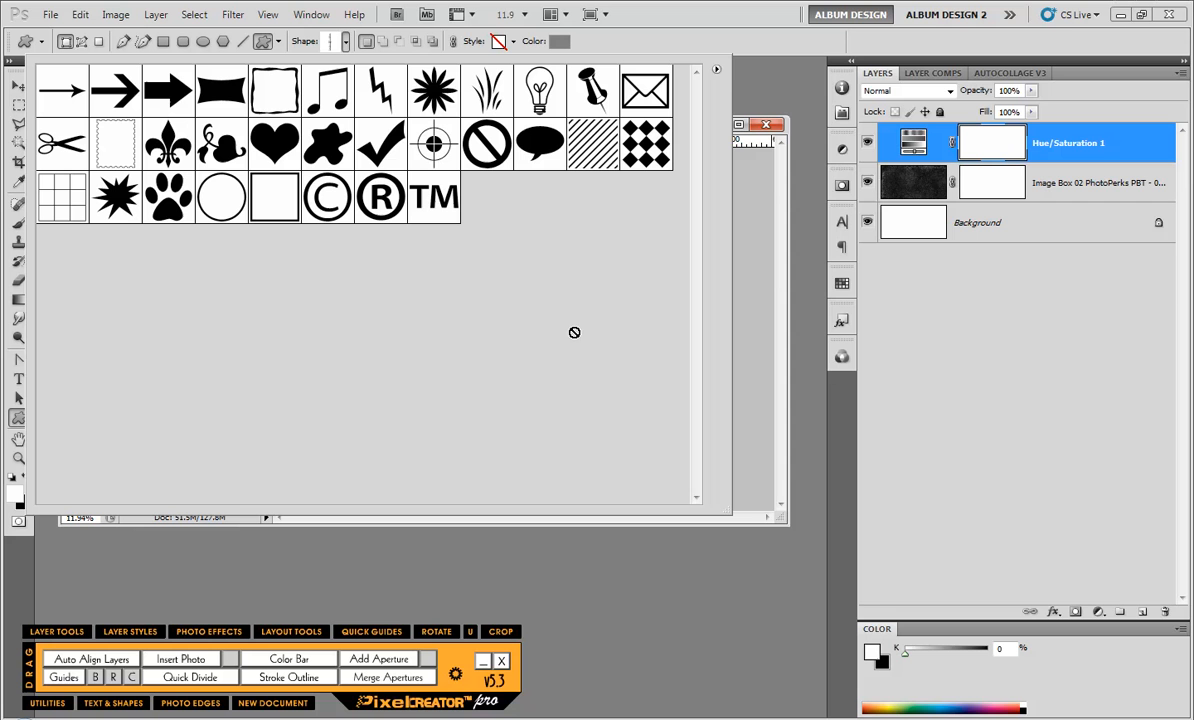
pyautogui.click(716, 68)
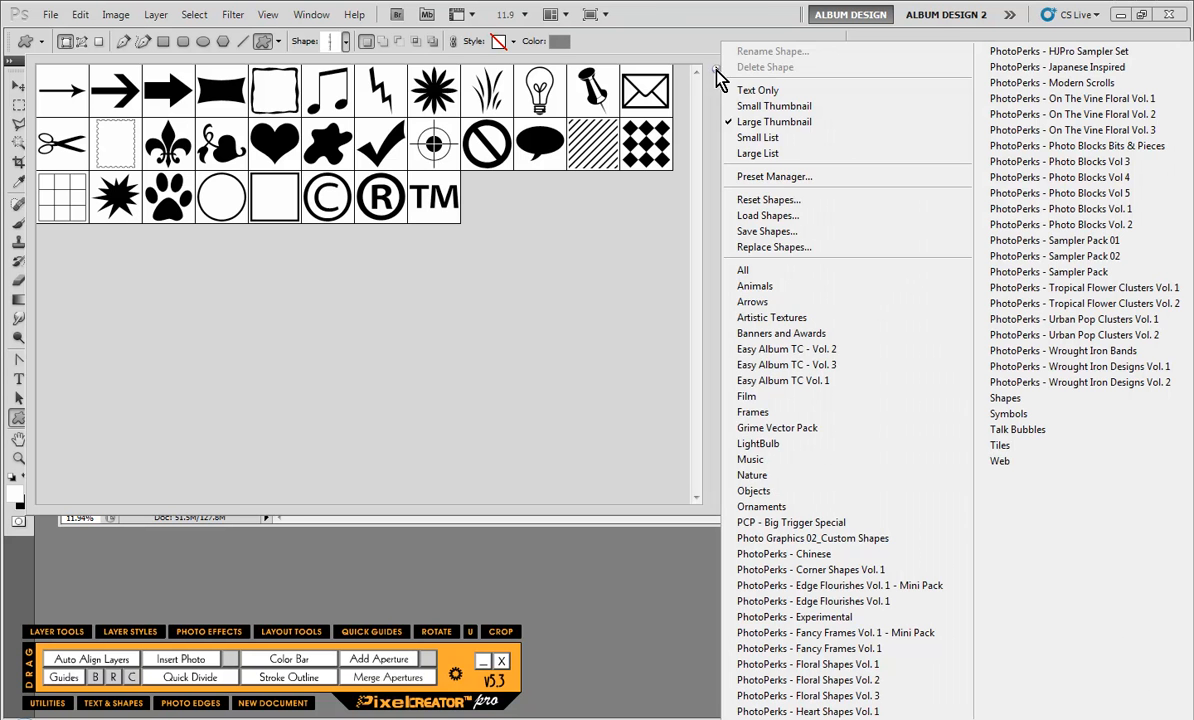
pyautogui.moveTo(770, 248)
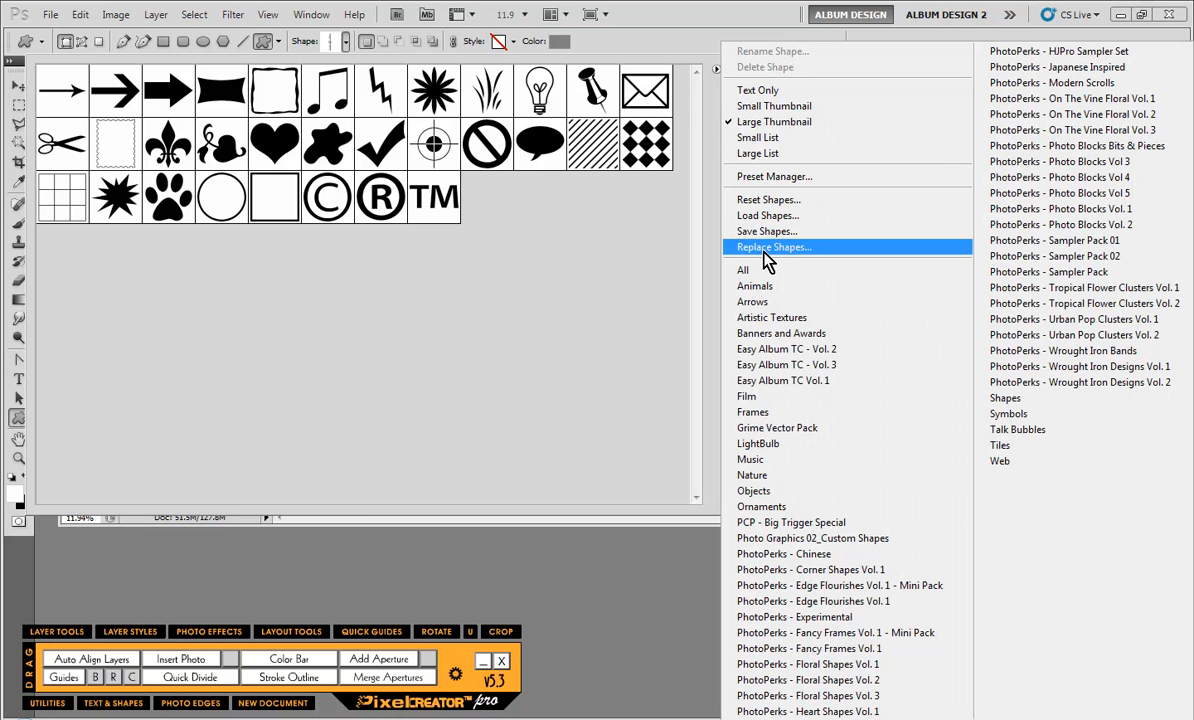
pyautogui.click(772, 248)
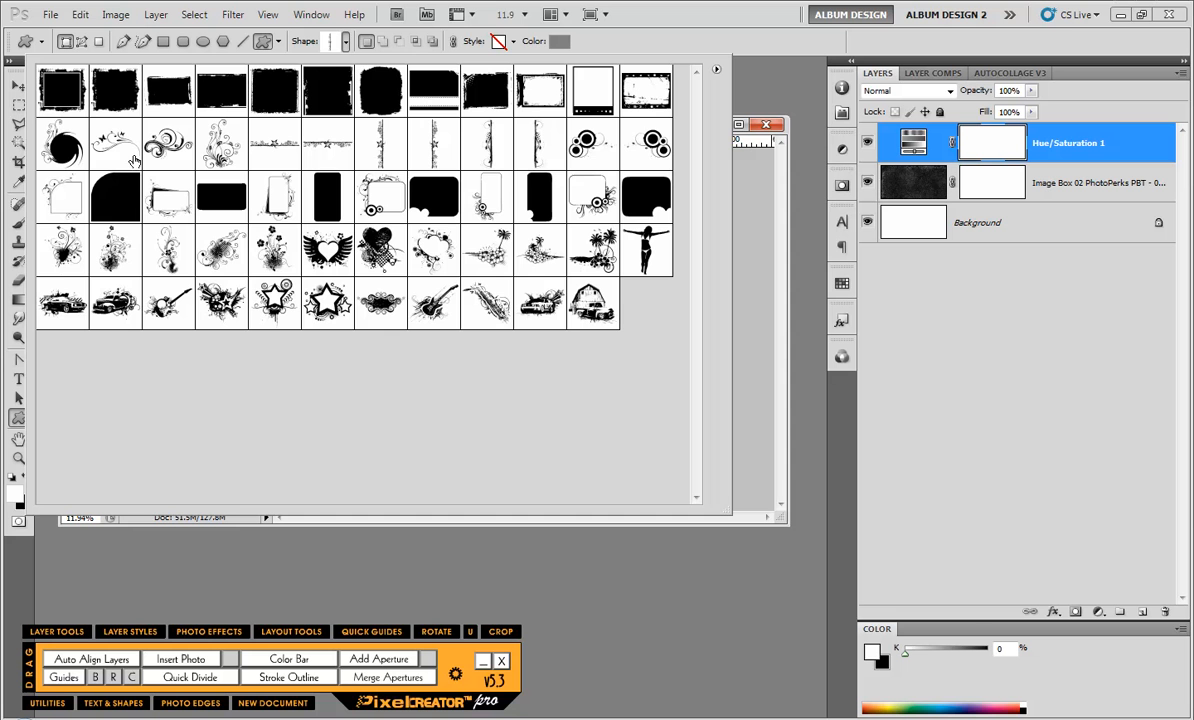
pyautogui.moveTo(386, 400)
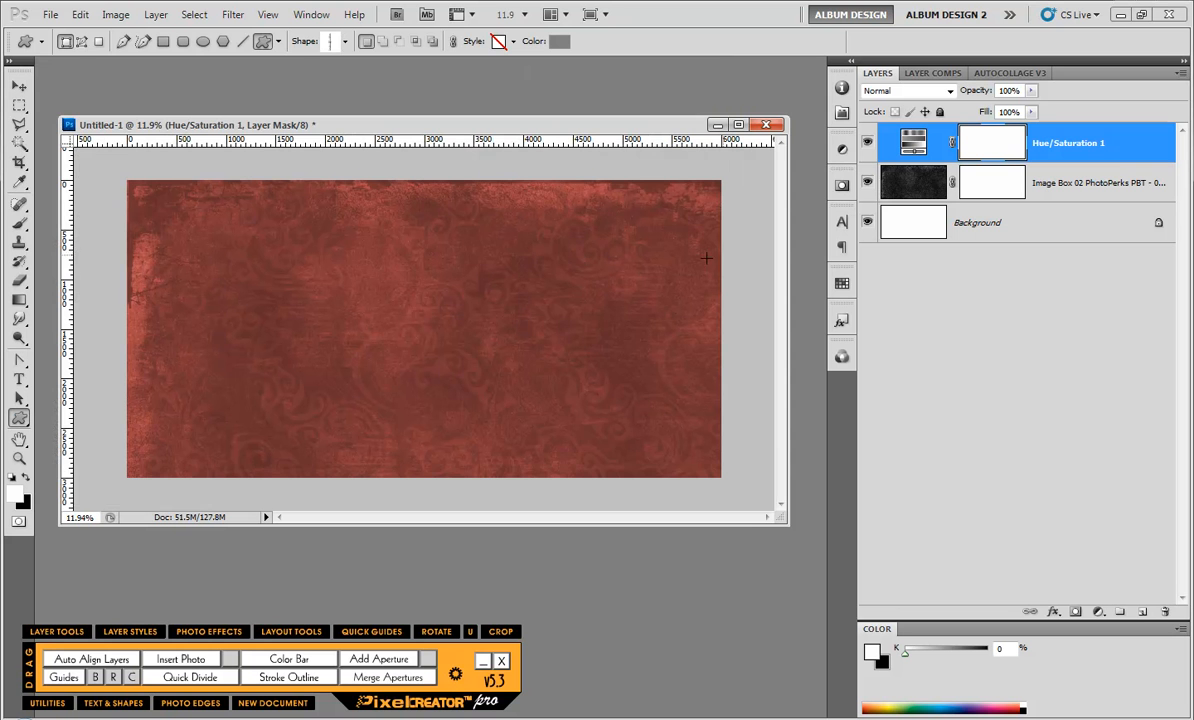
# Place an orange-red flourish-edged shape block over the right side of the textured page.
pyautogui.click(20, 418)
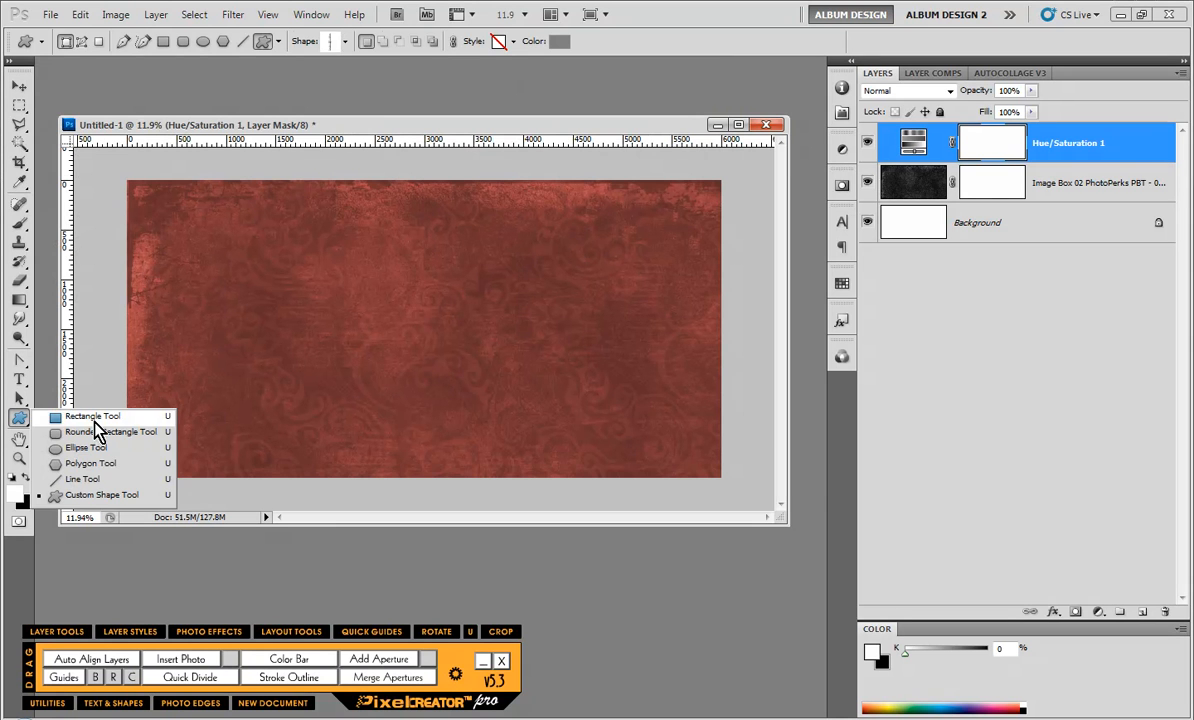
pyautogui.click(92, 416)
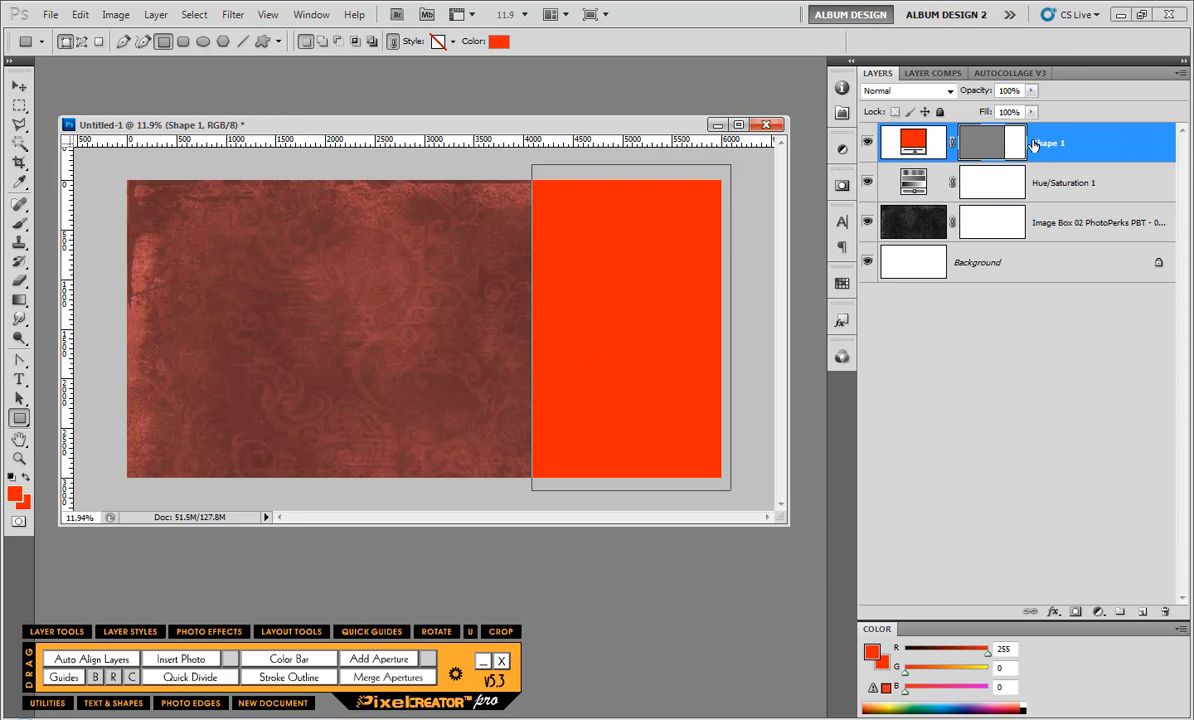
pyautogui.click(18, 418)
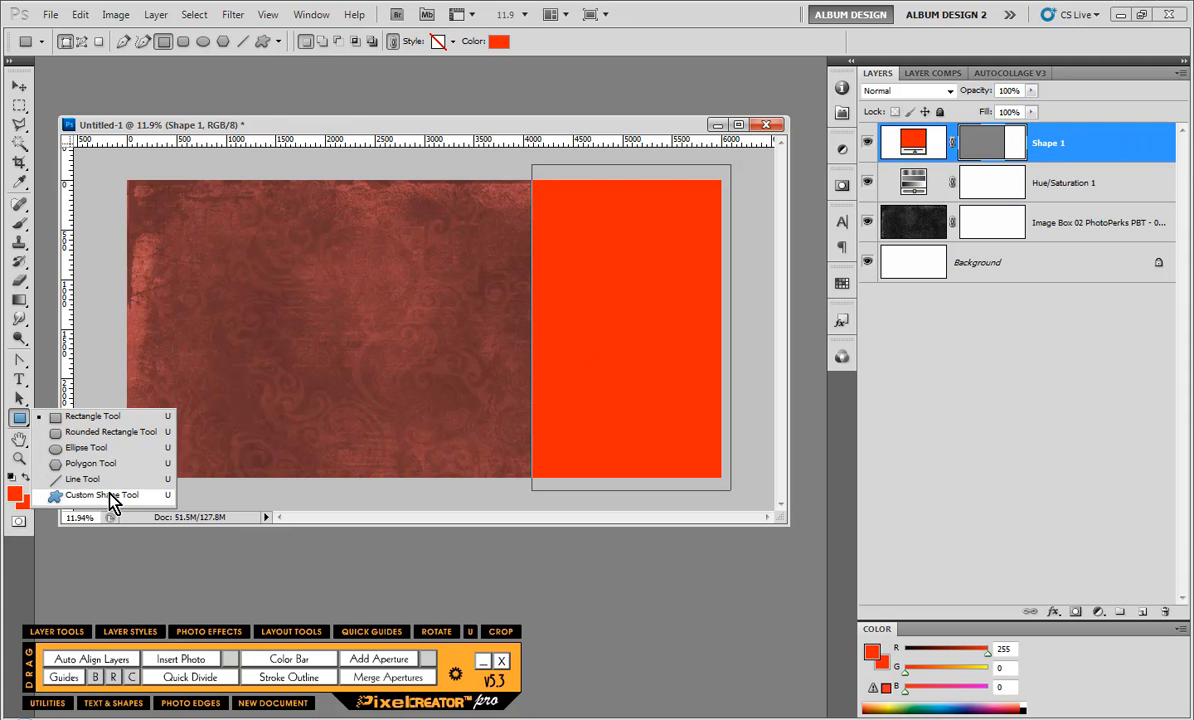
pyautogui.click(100, 496)
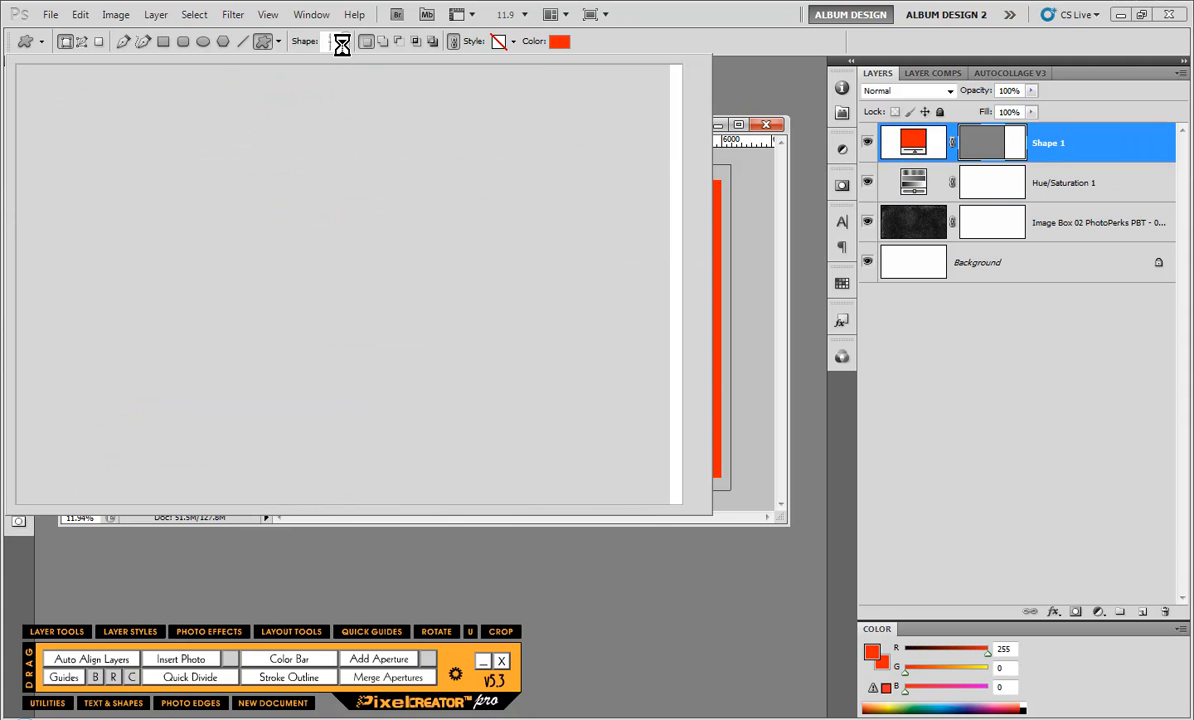
pyautogui.click(344, 40)
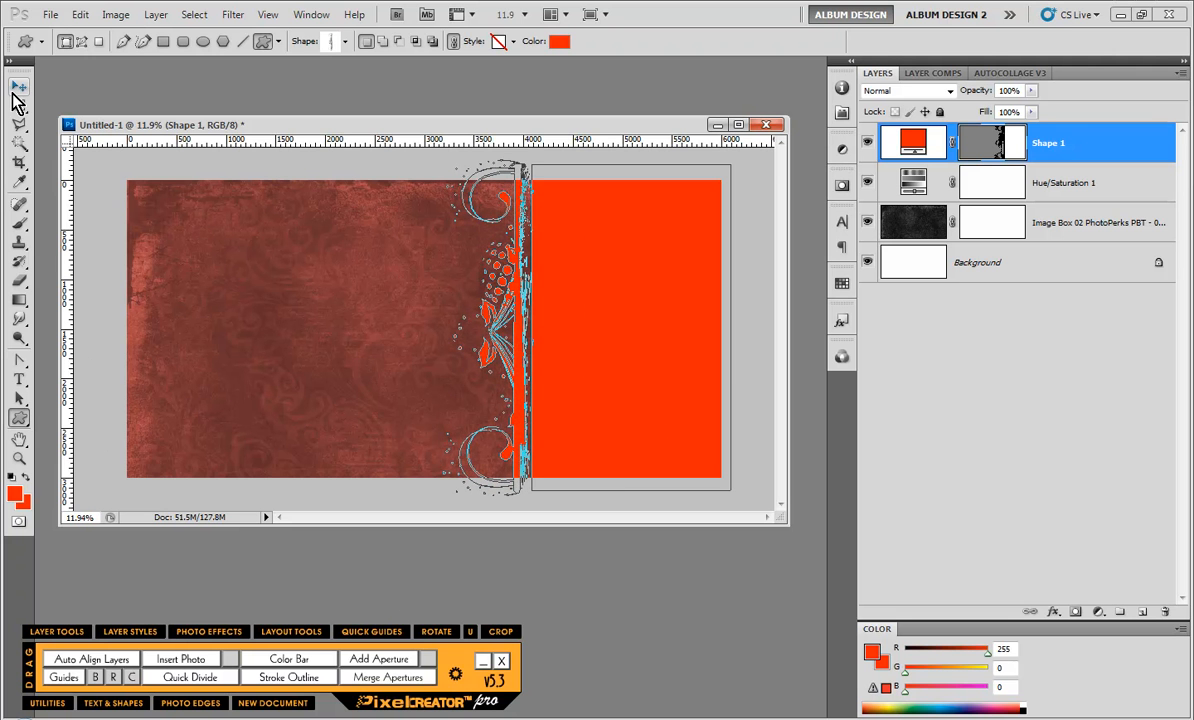
pyautogui.click(18, 88)
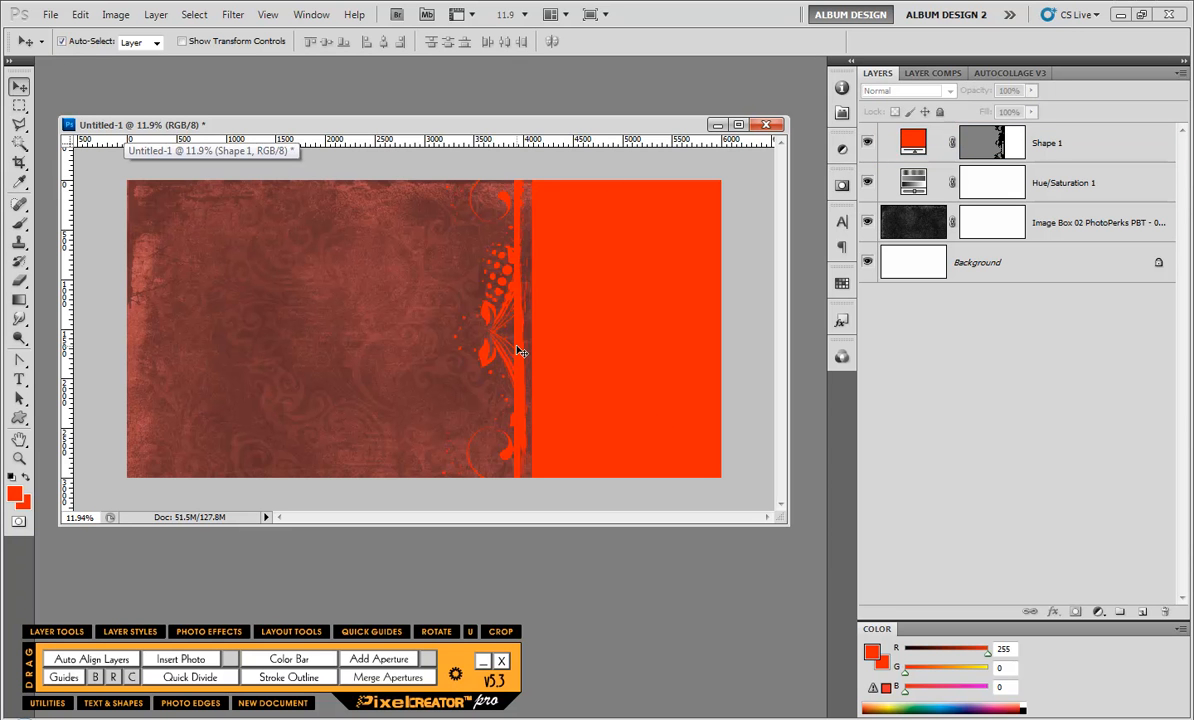
pyautogui.moveTo(512, 368)
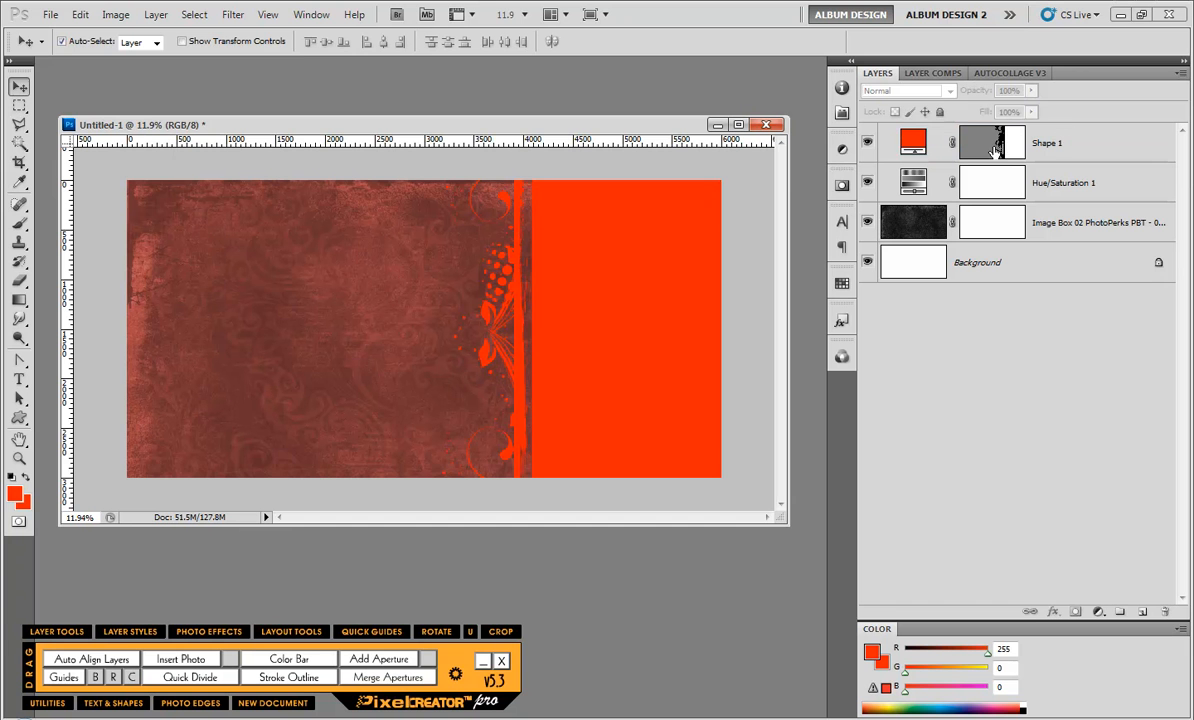
pyautogui.moveTo(1052, 144)
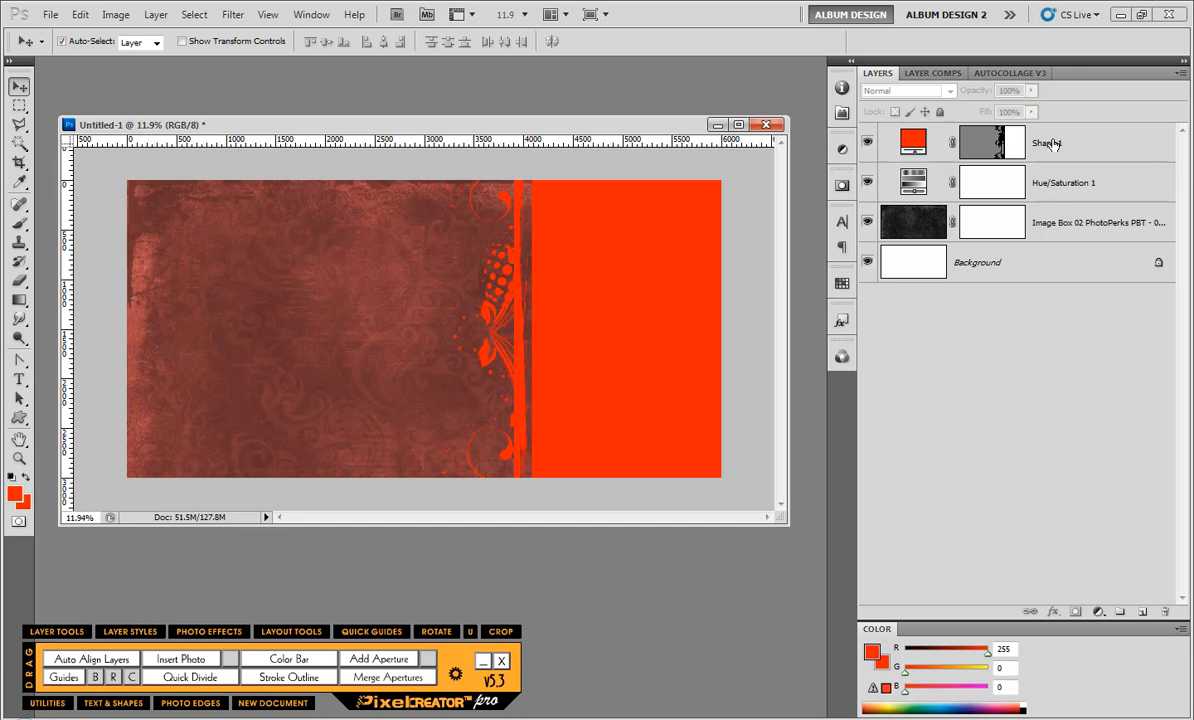
# Drop the Image Box 03 portrait into the page and fit it within the flourish-edged shape.
pyautogui.click(1046, 142)
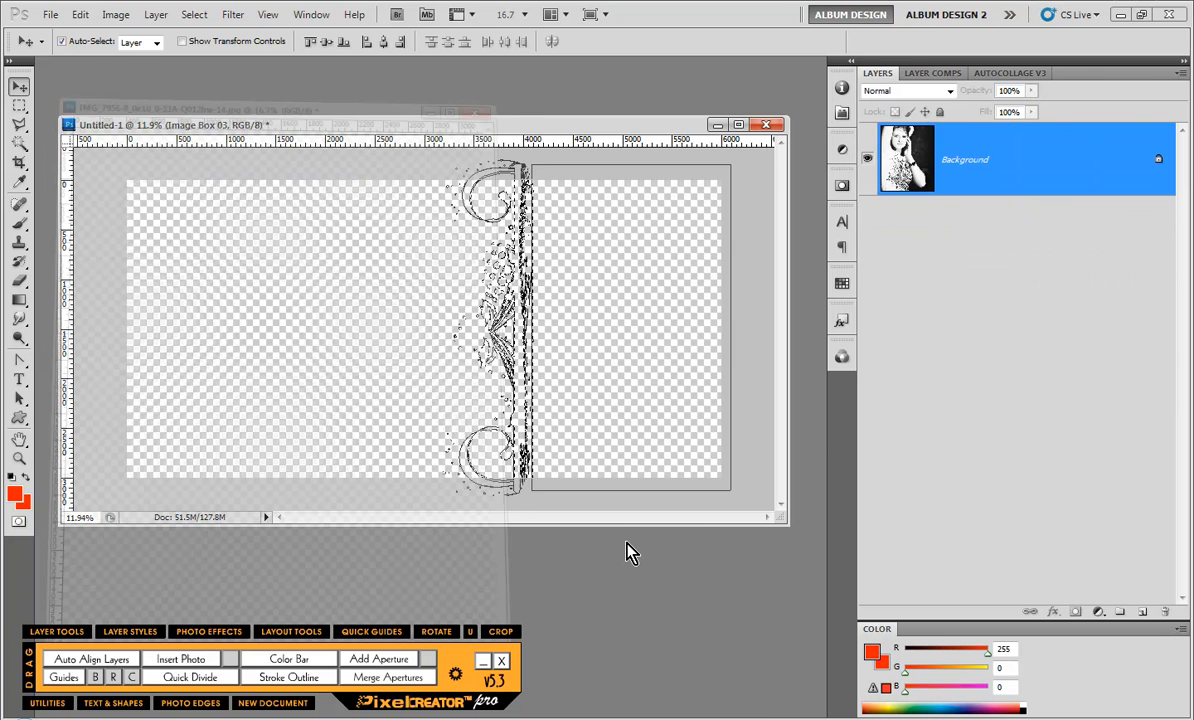
pyautogui.click(180, 658)
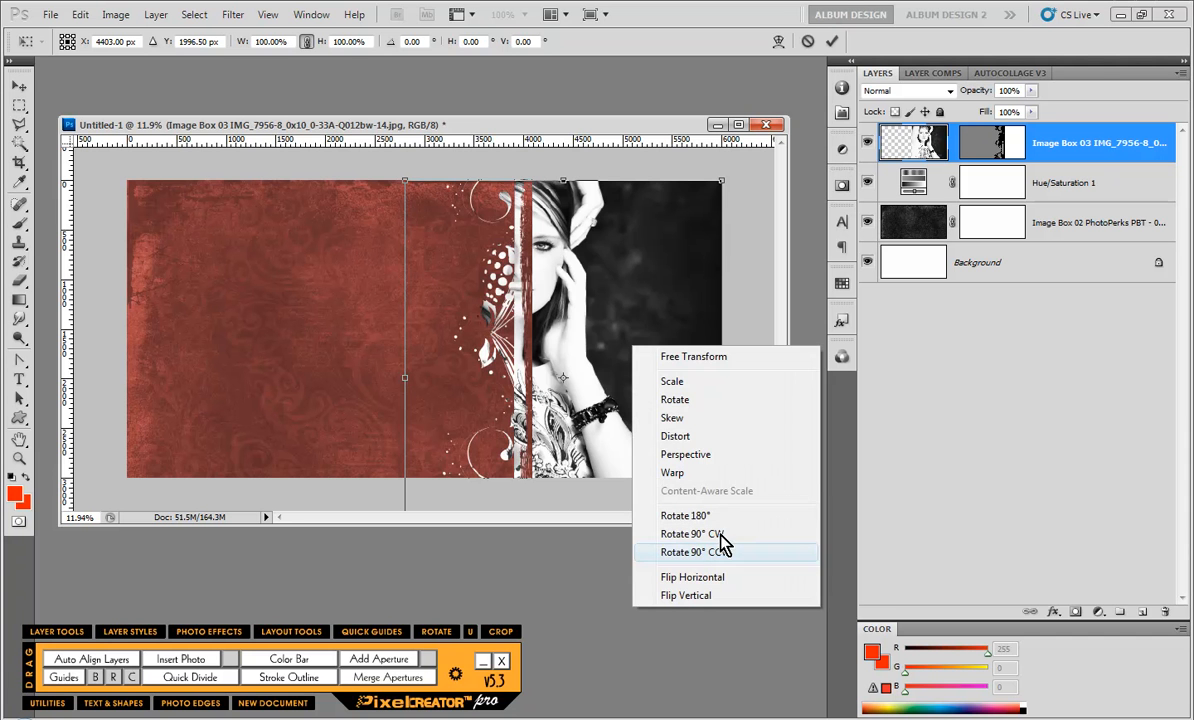
pyautogui.click(692, 576)
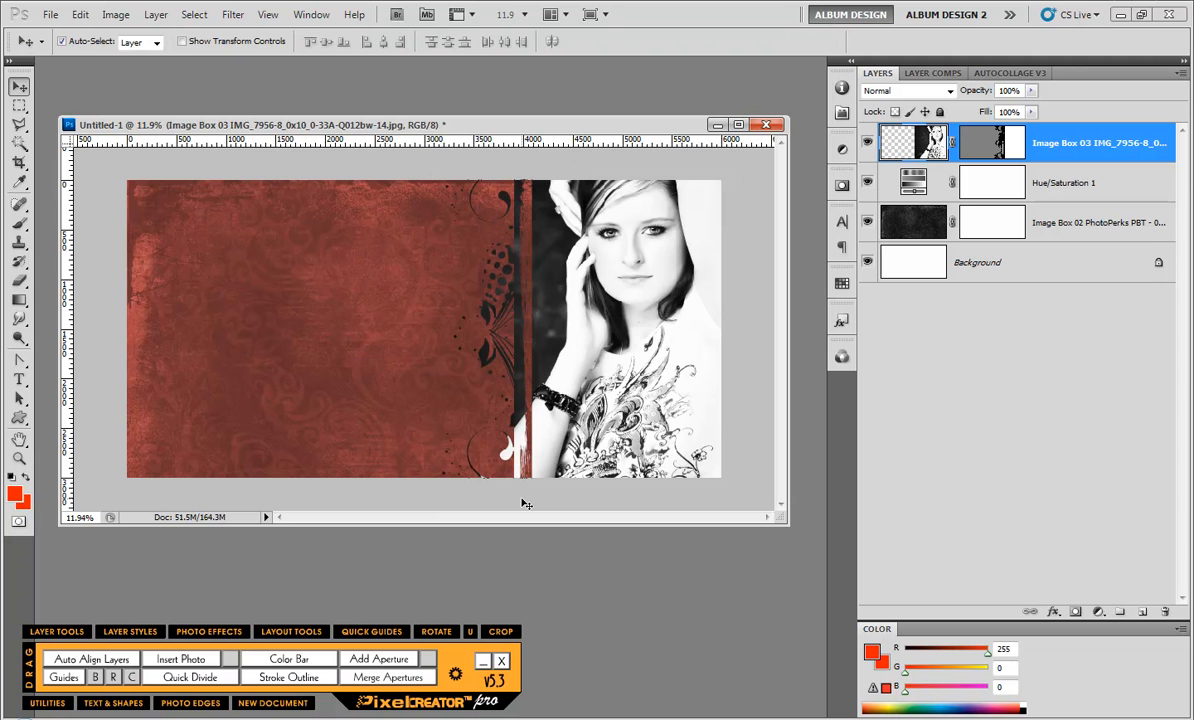
pyautogui.moveTo(544, 168)
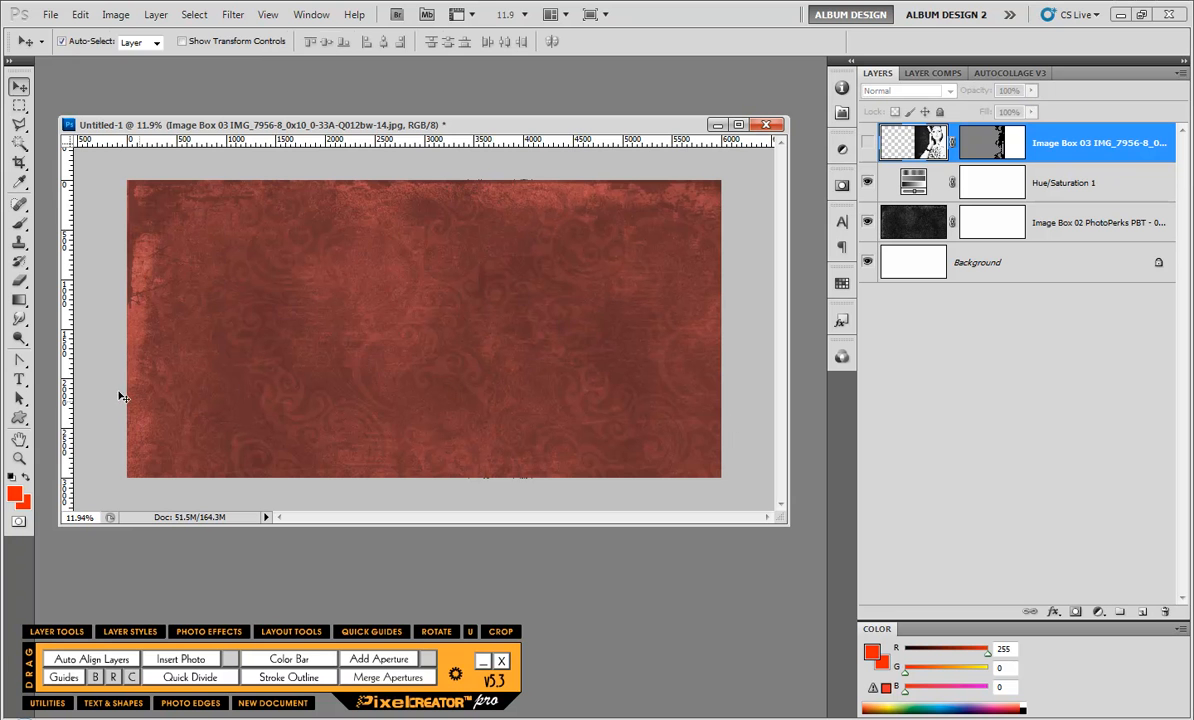
# Draw a torn-edge custom shape and add a guide along its edge.
pyautogui.click(18, 418)
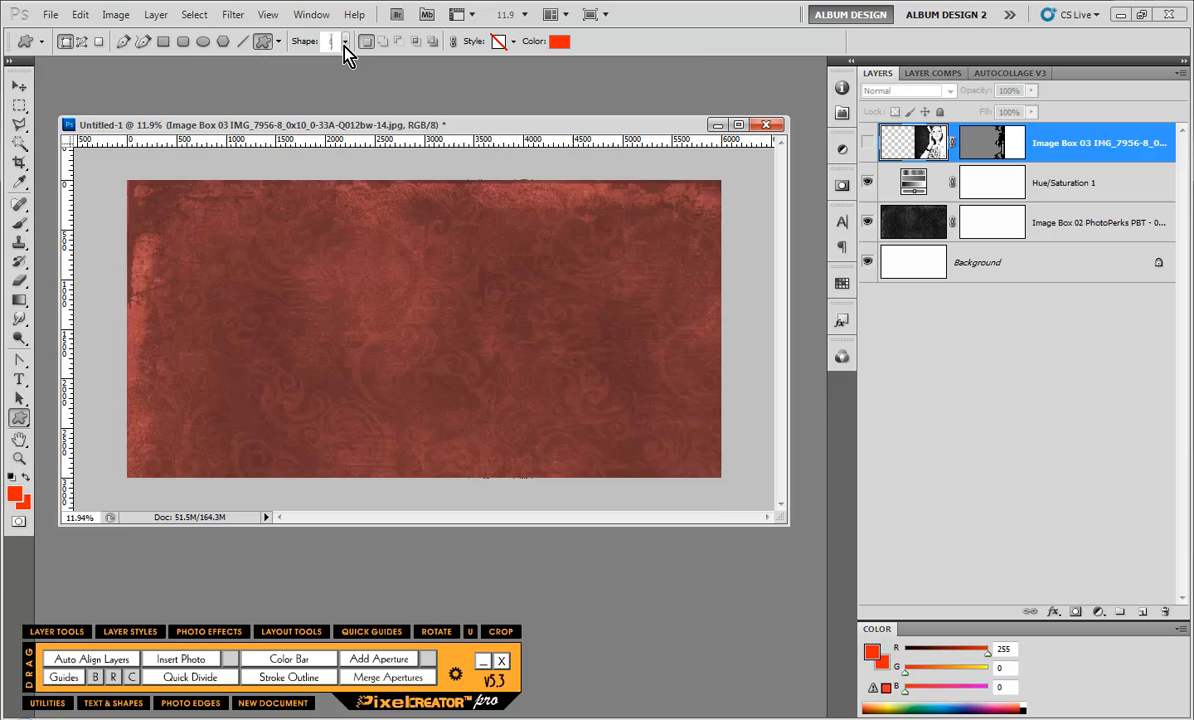
pyautogui.click(344, 40)
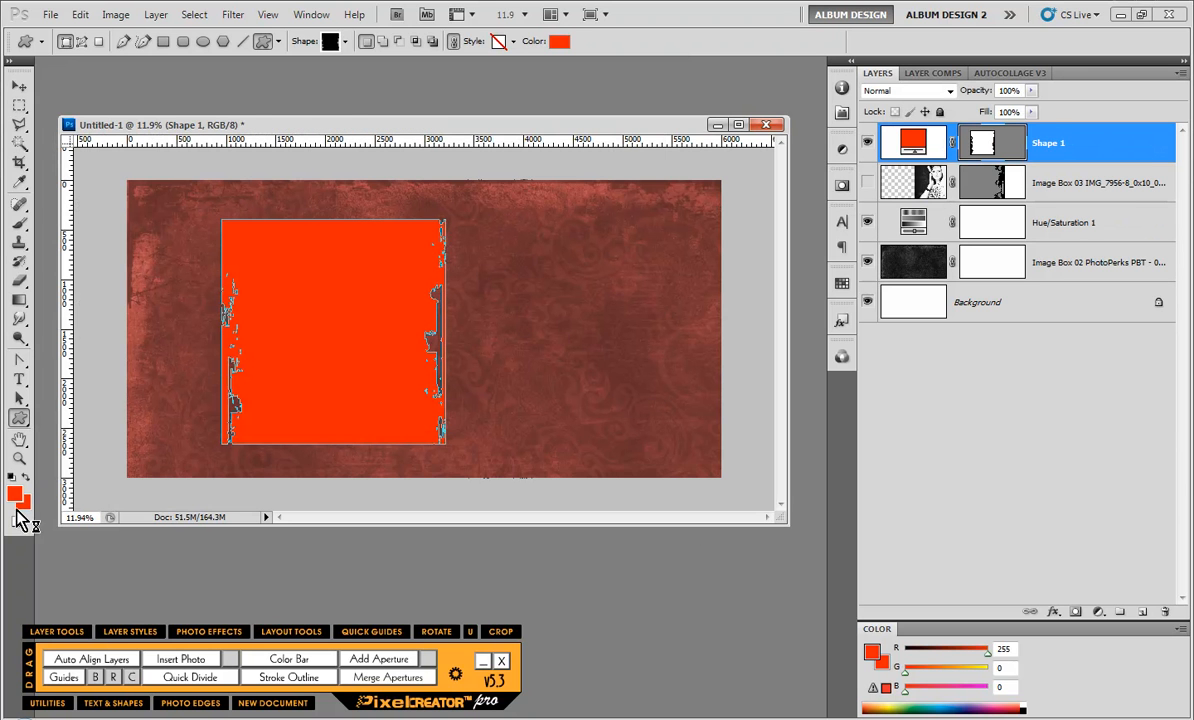
pyautogui.moveTo(296, 370)
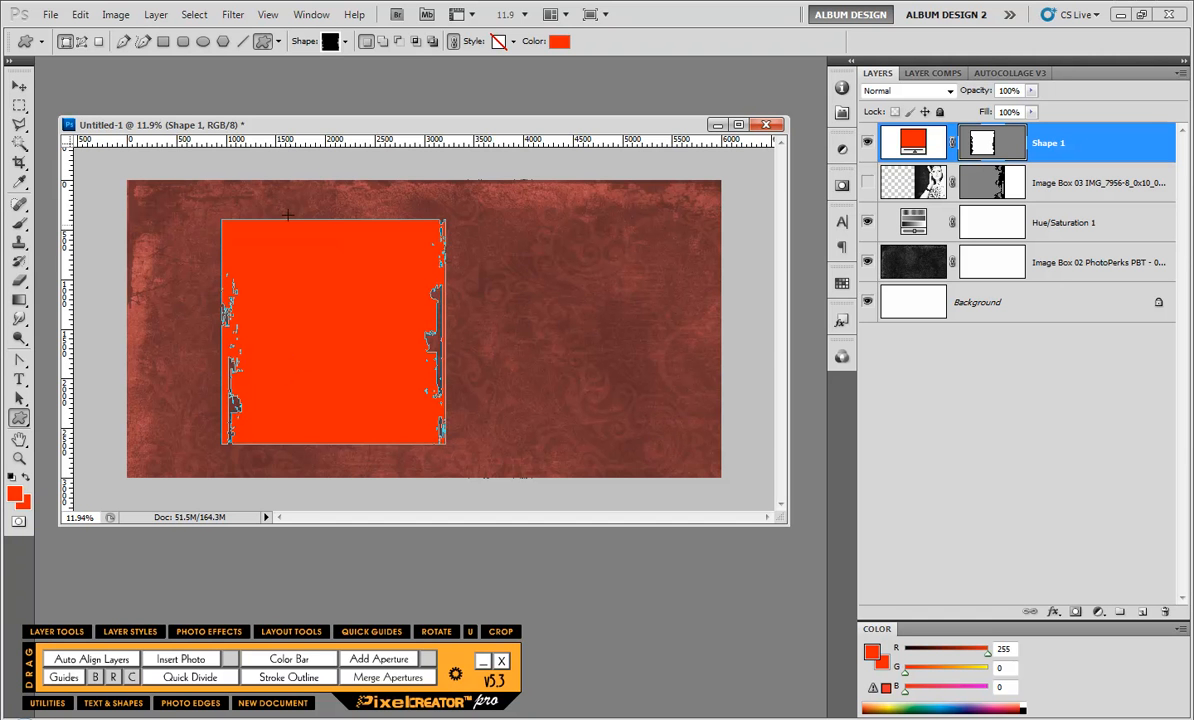
pyautogui.moveTo(316, 140); pyautogui.dragTo(316, 218)
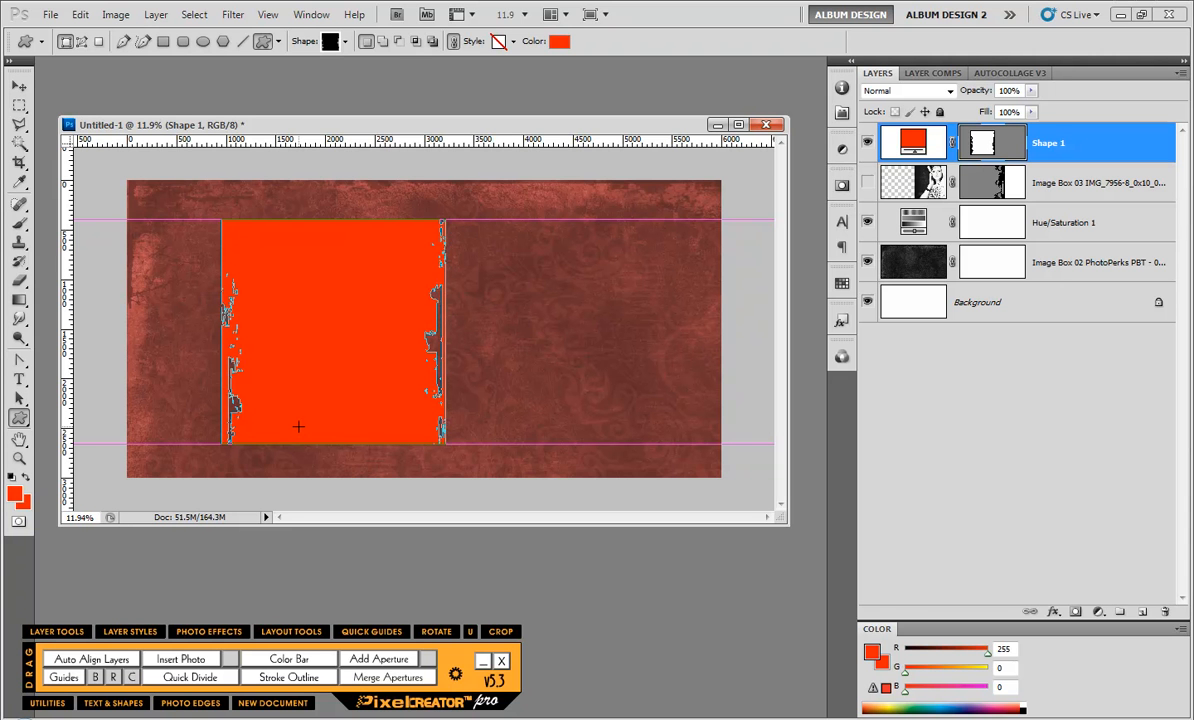
# Subtract a rectangle to trim the torn shape to a narrow orange-red strip.
pyautogui.click(20, 418)
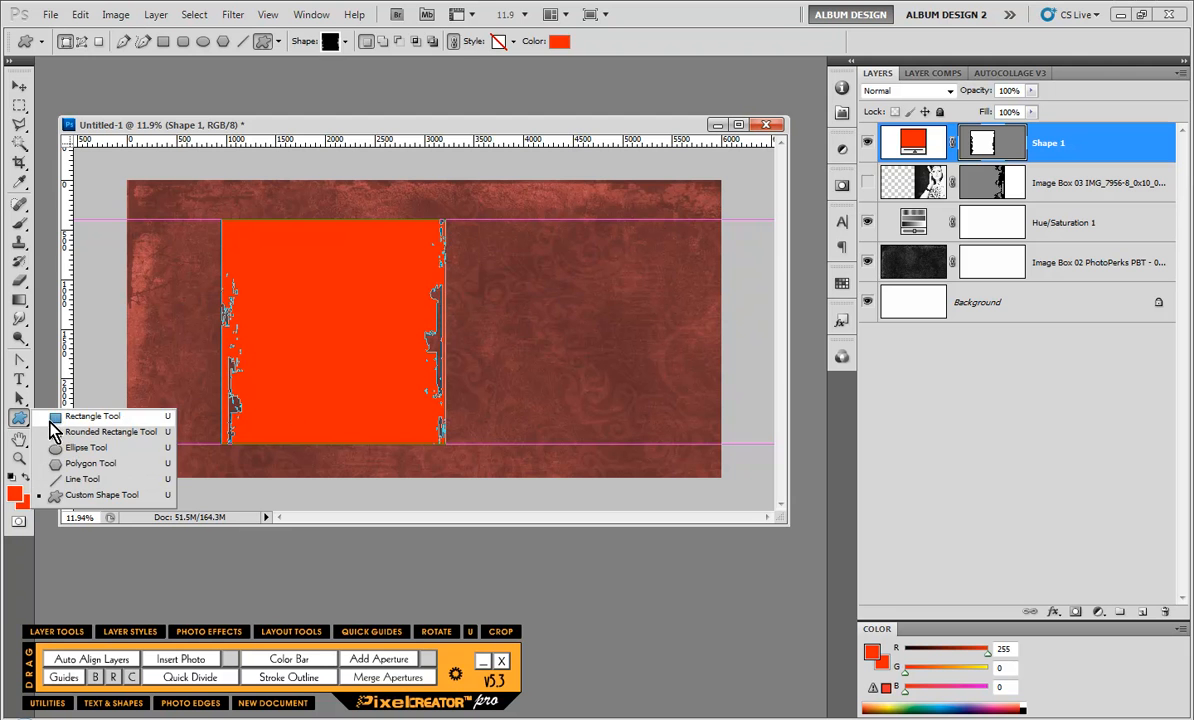
pyautogui.click(92, 416)
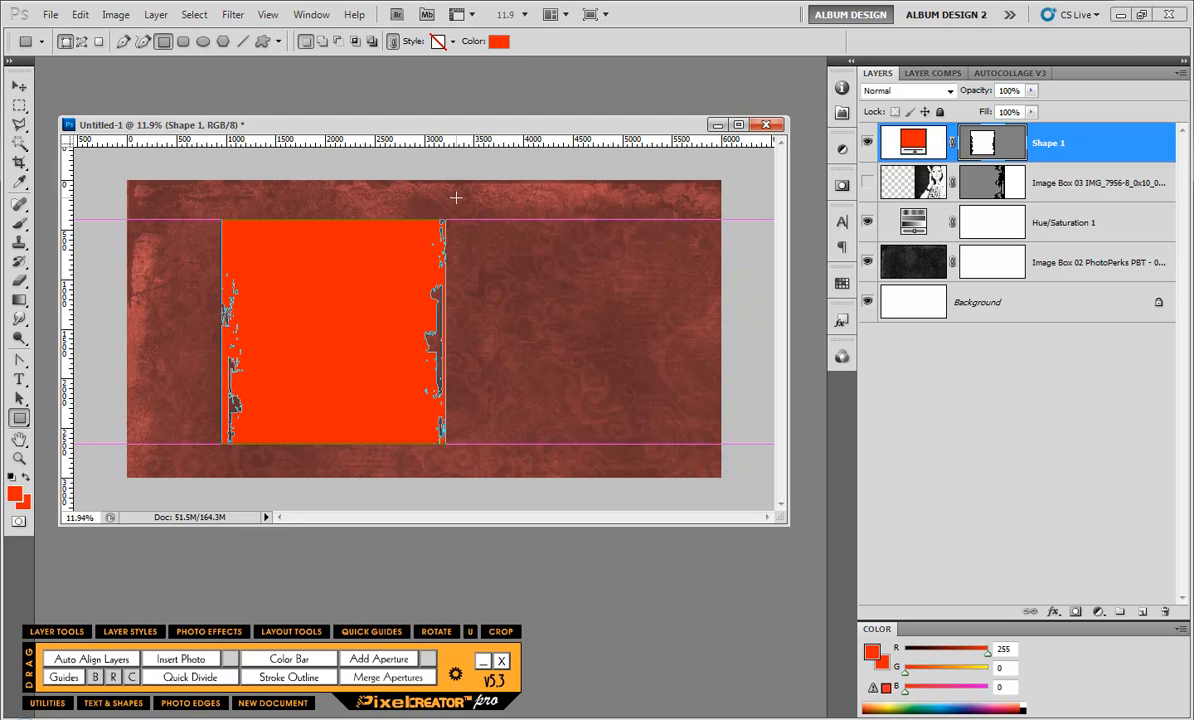
pyautogui.moveTo(480, 194)
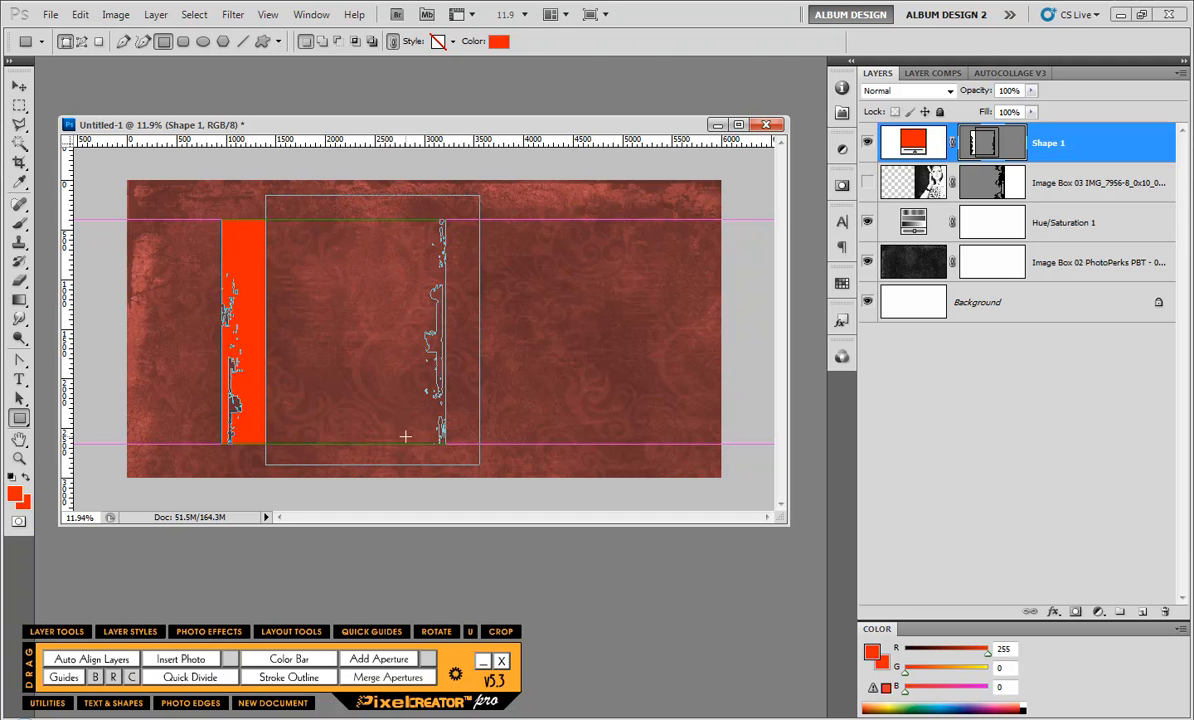
pyautogui.moveTo(408, 444)
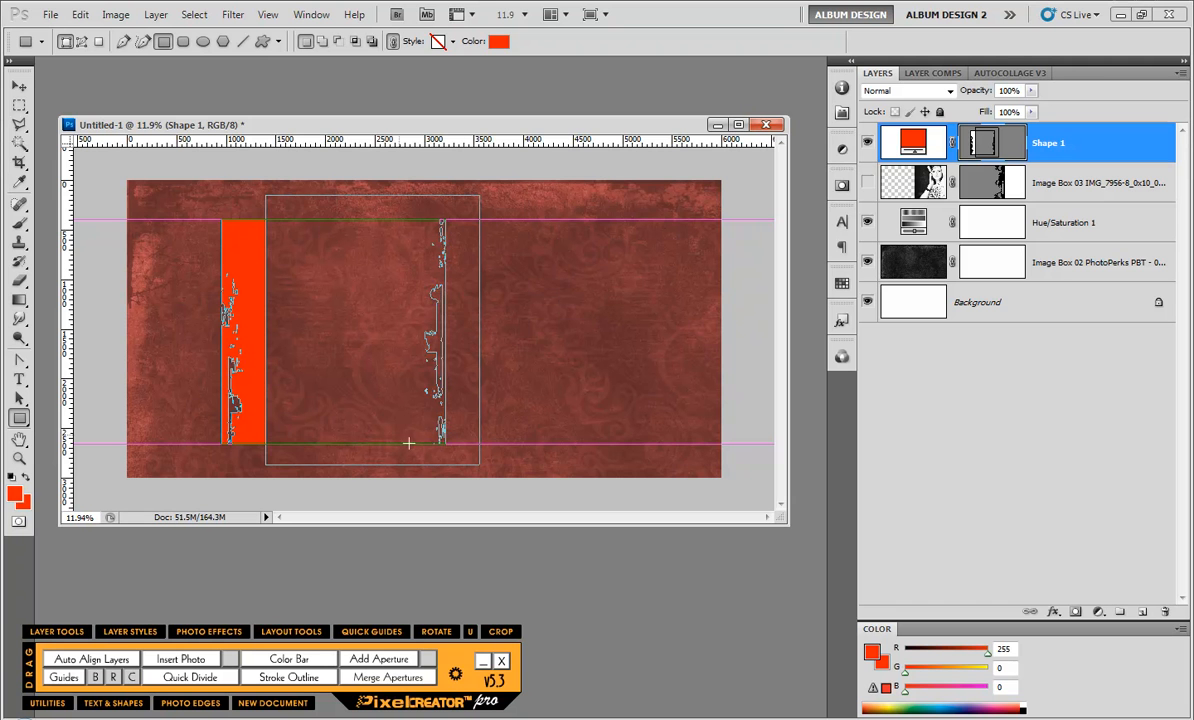
pyautogui.moveTo(288, 208)
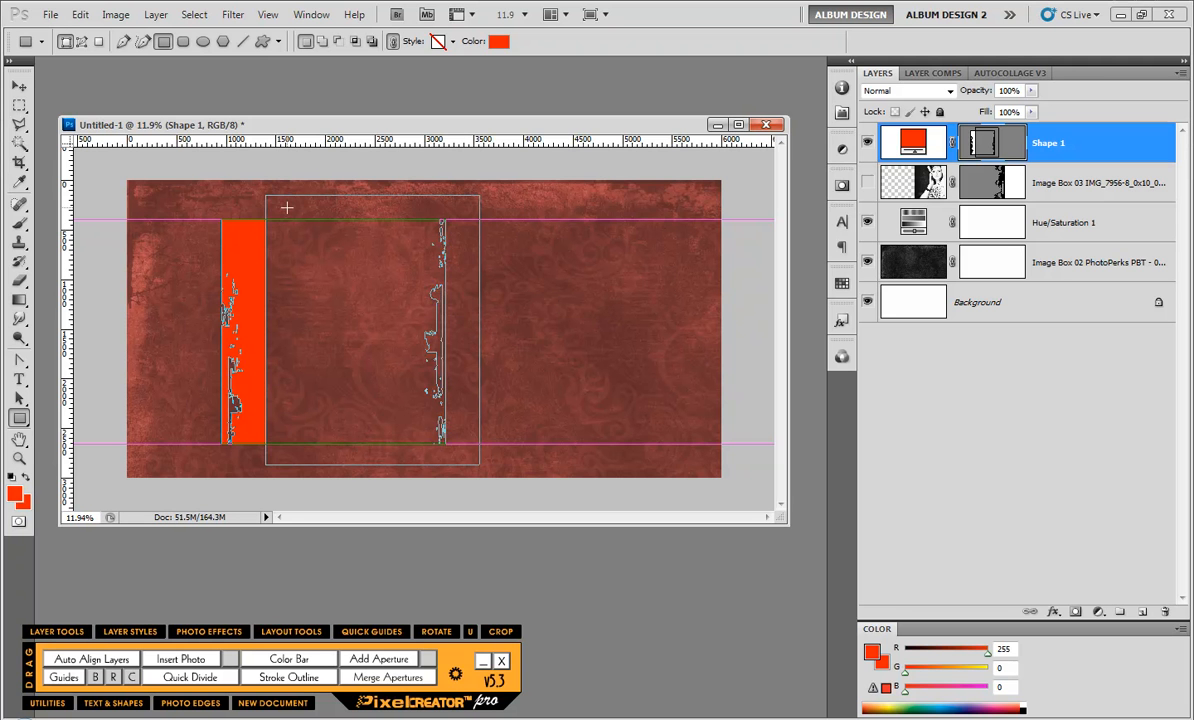
pyautogui.click(18, 398)
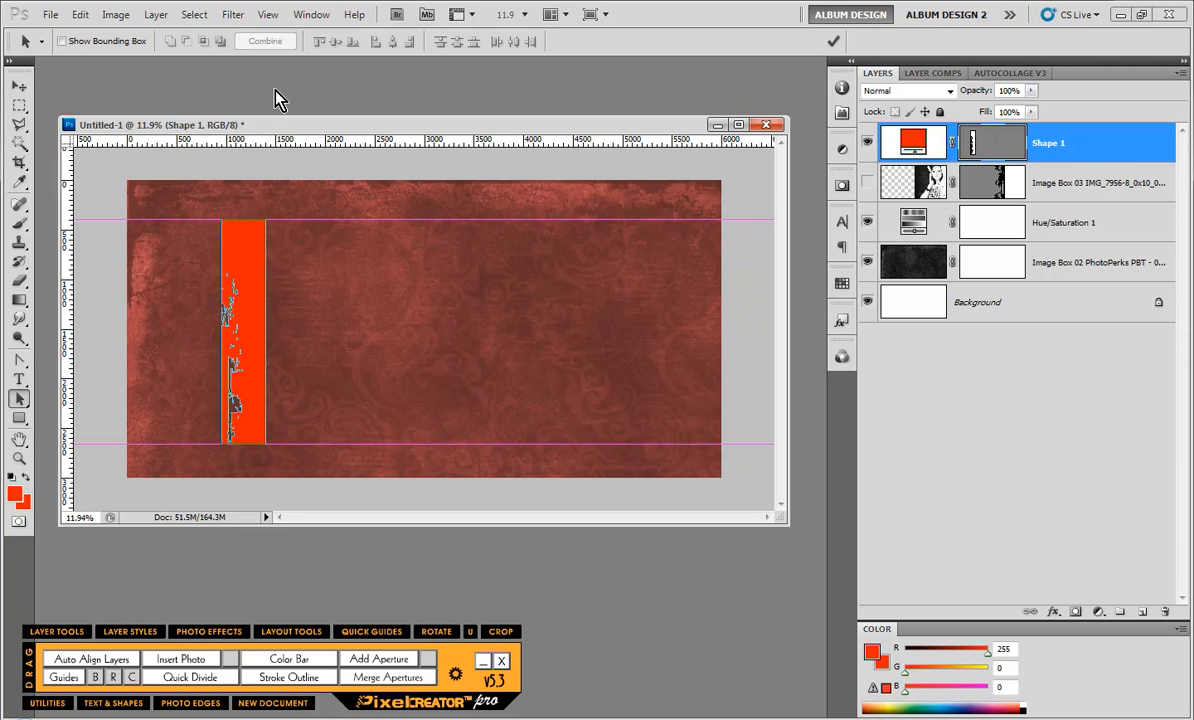
pyautogui.moveTo(348, 280)
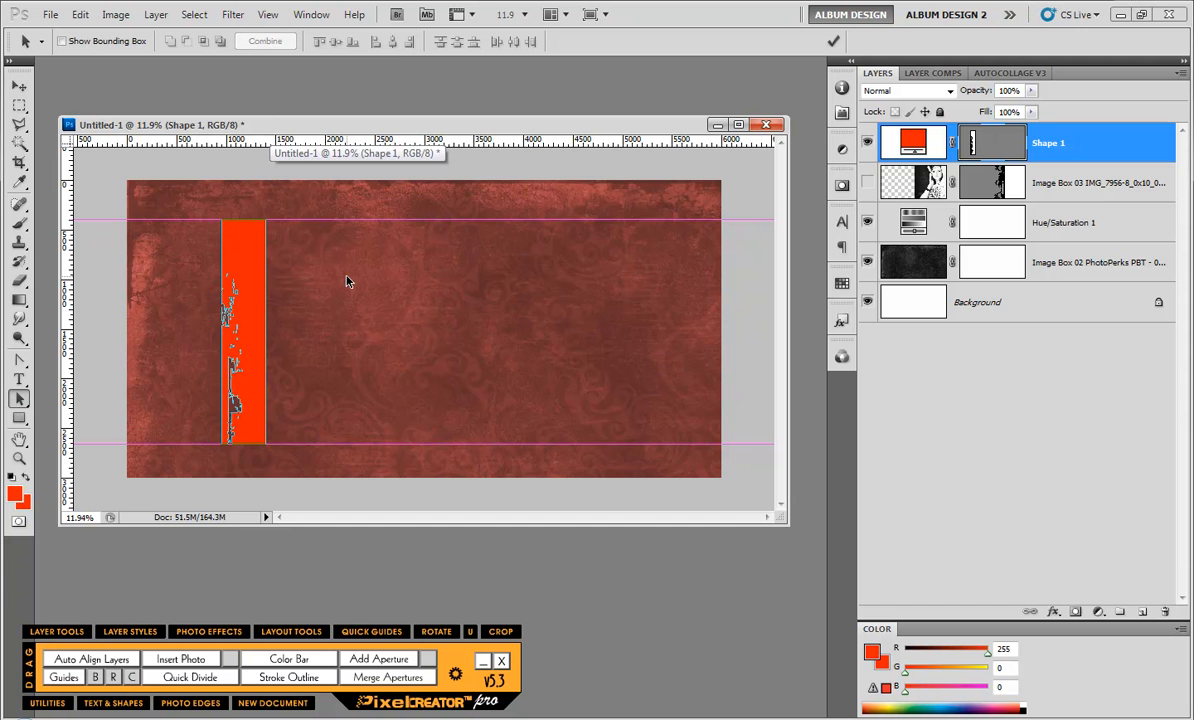
pyautogui.moveTo(8, 452)
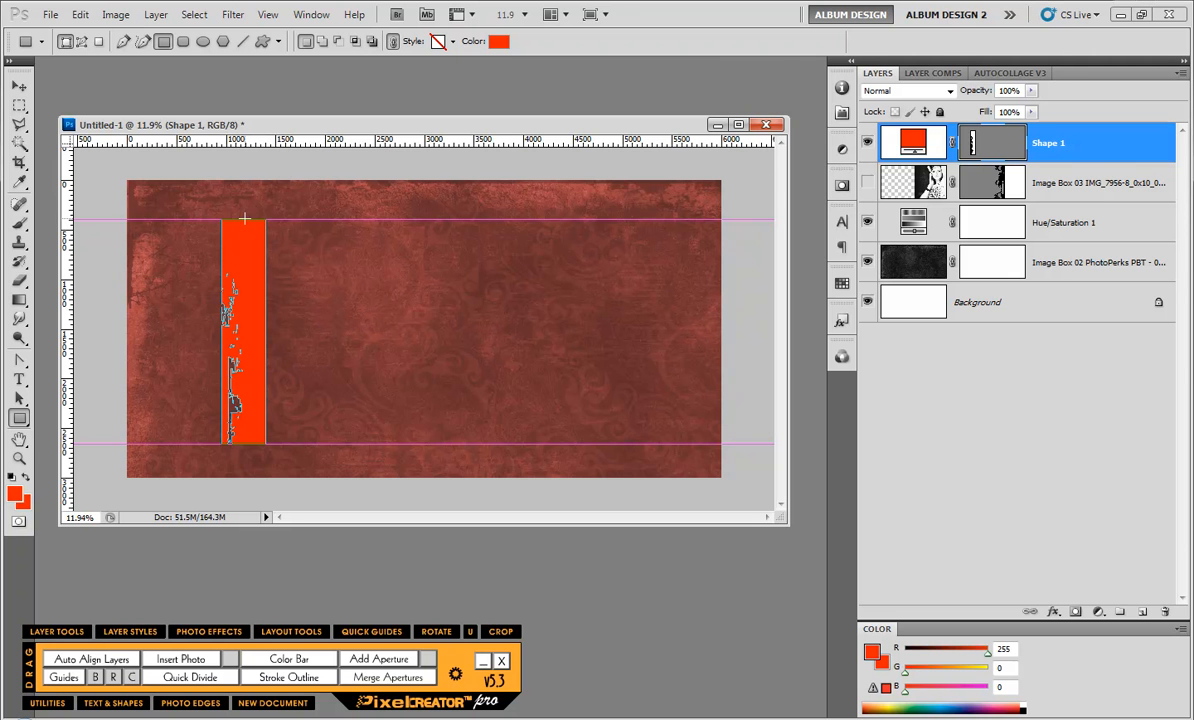
# Draw a wide orange-red rectangle beside the strip spanning between the guides.
pyautogui.moveTo(244, 218); pyautogui.dragTo(560, 448)
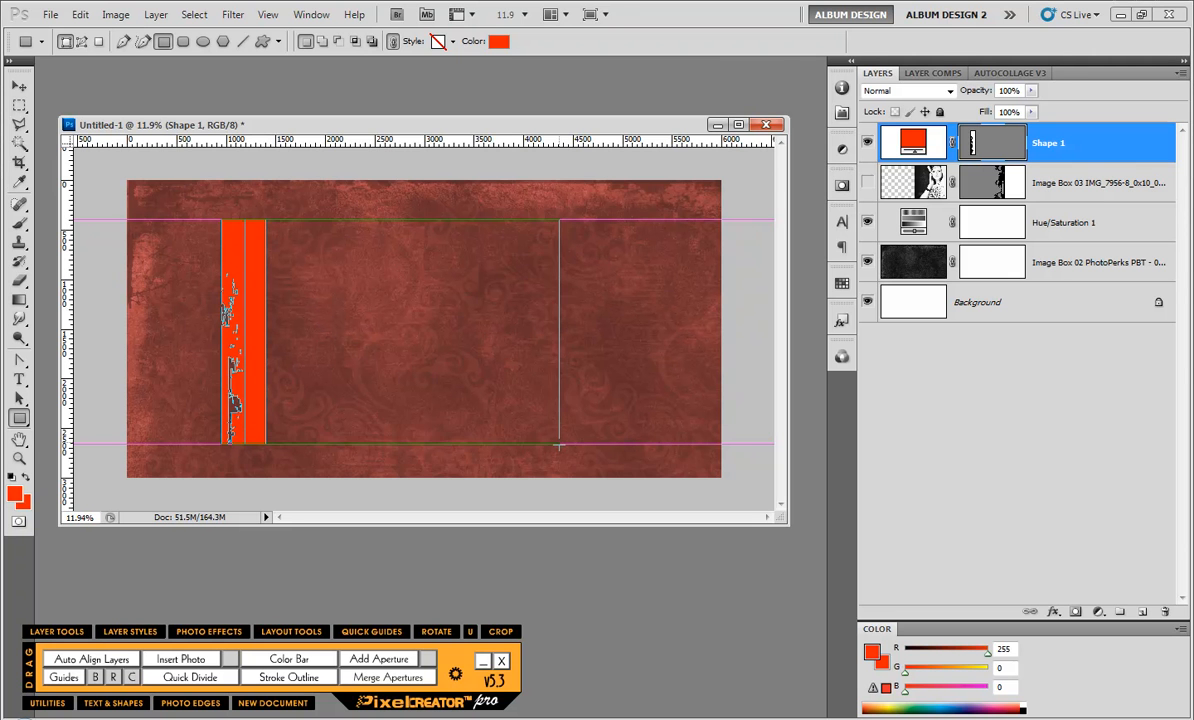
pyautogui.moveTo(244, 224); pyautogui.dragTo(570, 450)
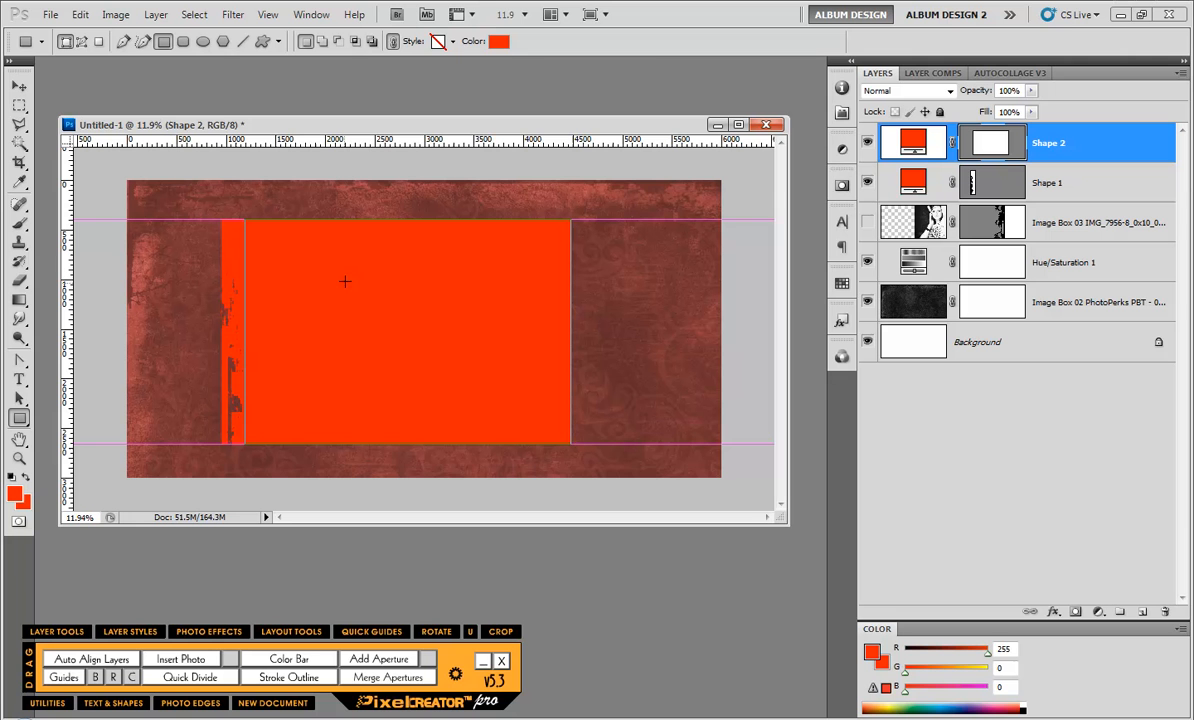
pyautogui.moveTo(380, 296)
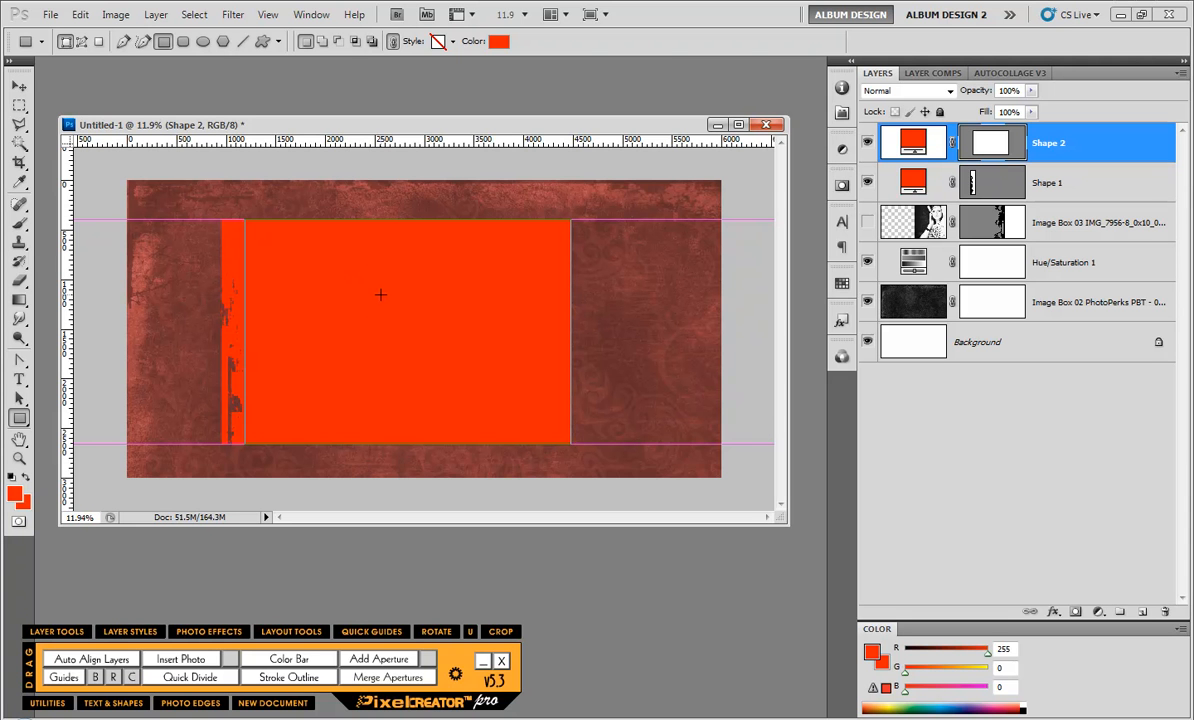
pyautogui.moveTo(372, 288)
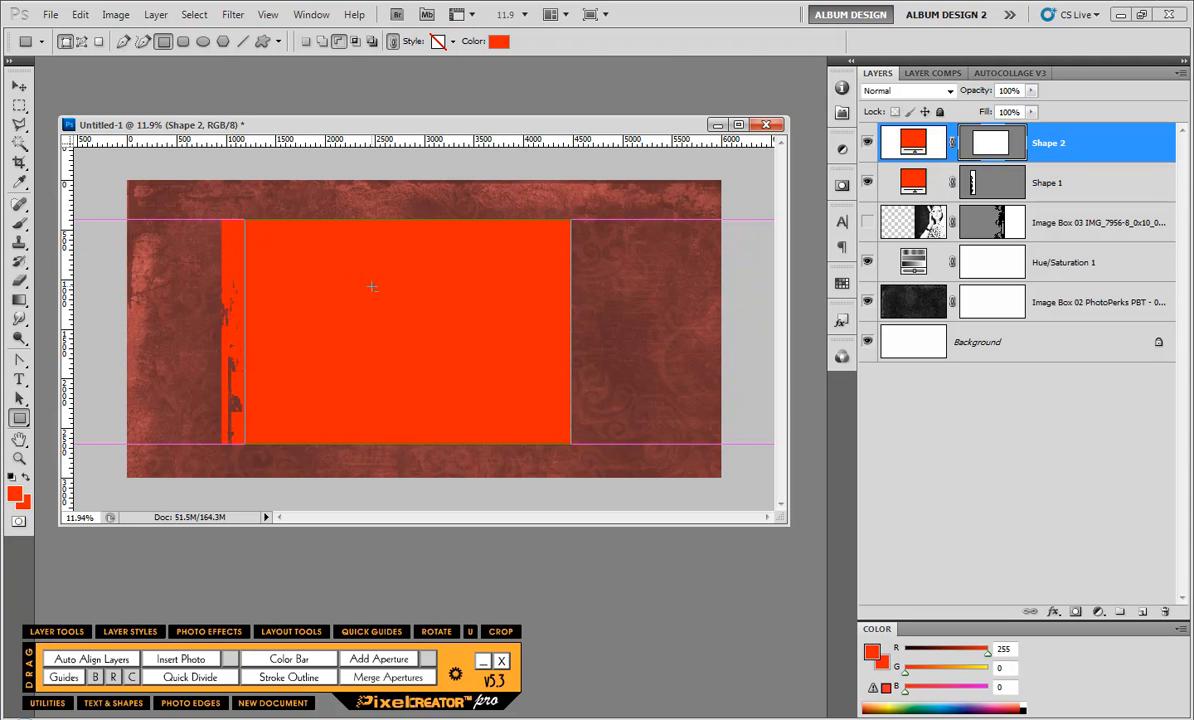
# Subtract an inner rectangle to cut a large window, forming a frame.
pyautogui.moveTo(372, 288); pyautogui.dragTo(476, 362)
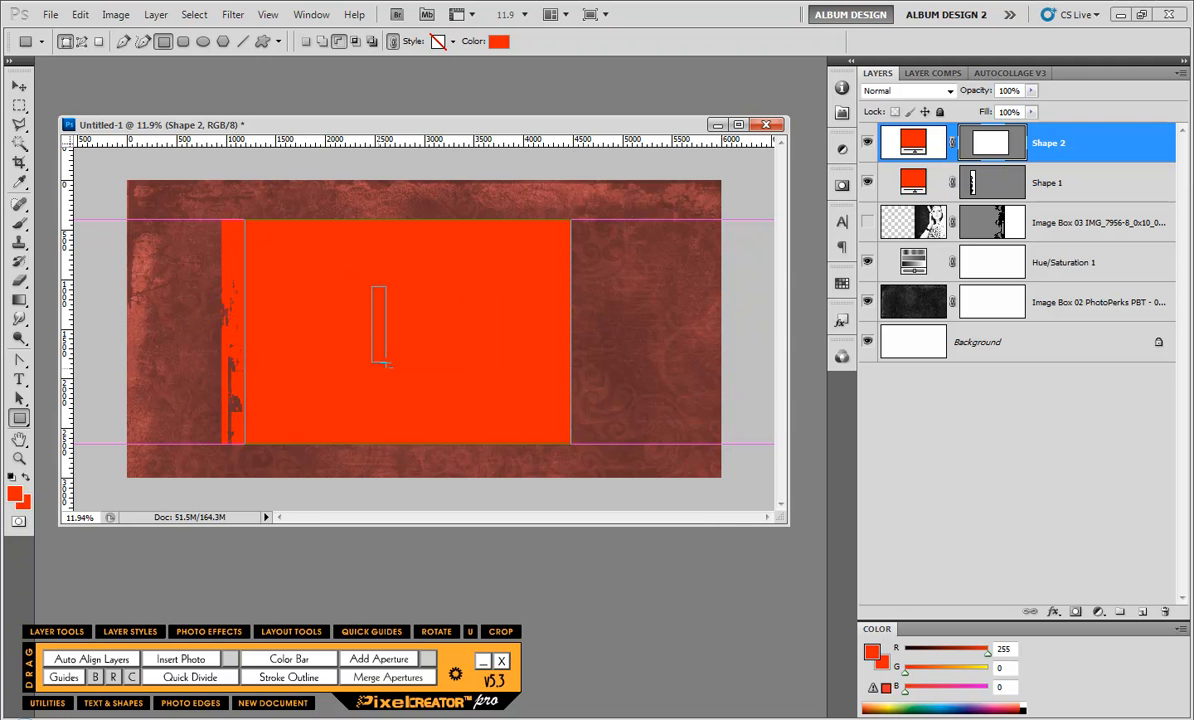
pyautogui.moveTo(378, 358); pyautogui.dragTo(496, 410)
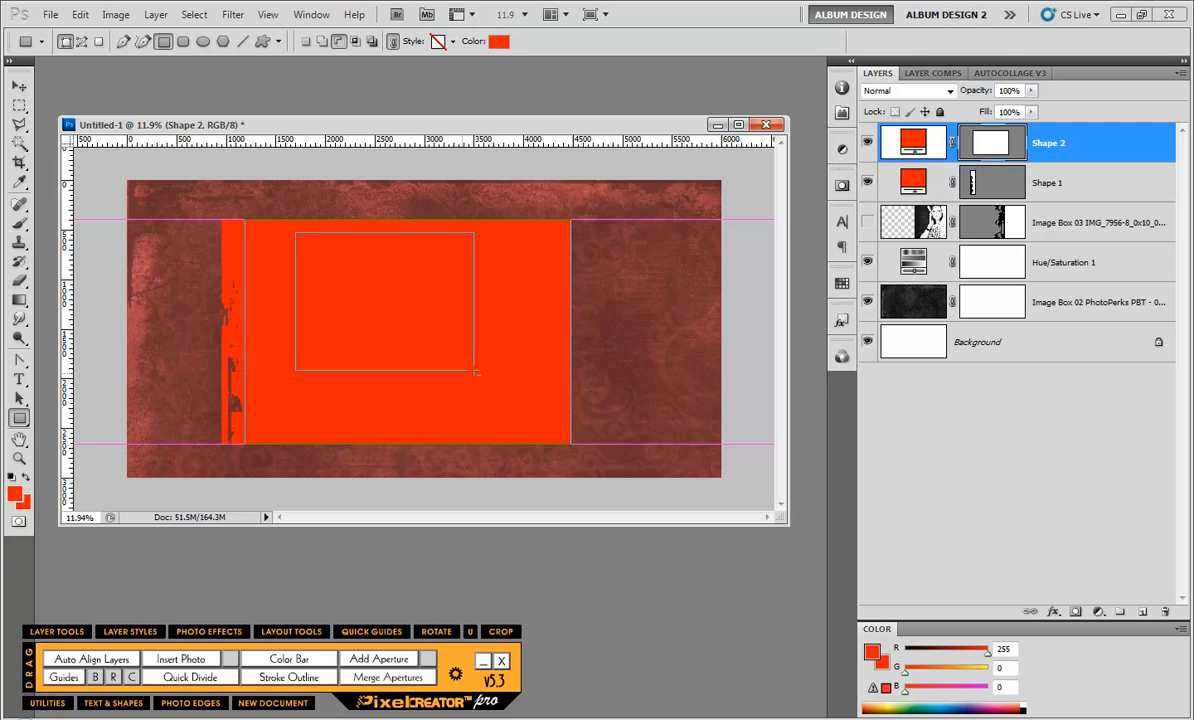
pyautogui.moveTo(476, 374); pyautogui.dragTo(564, 428)
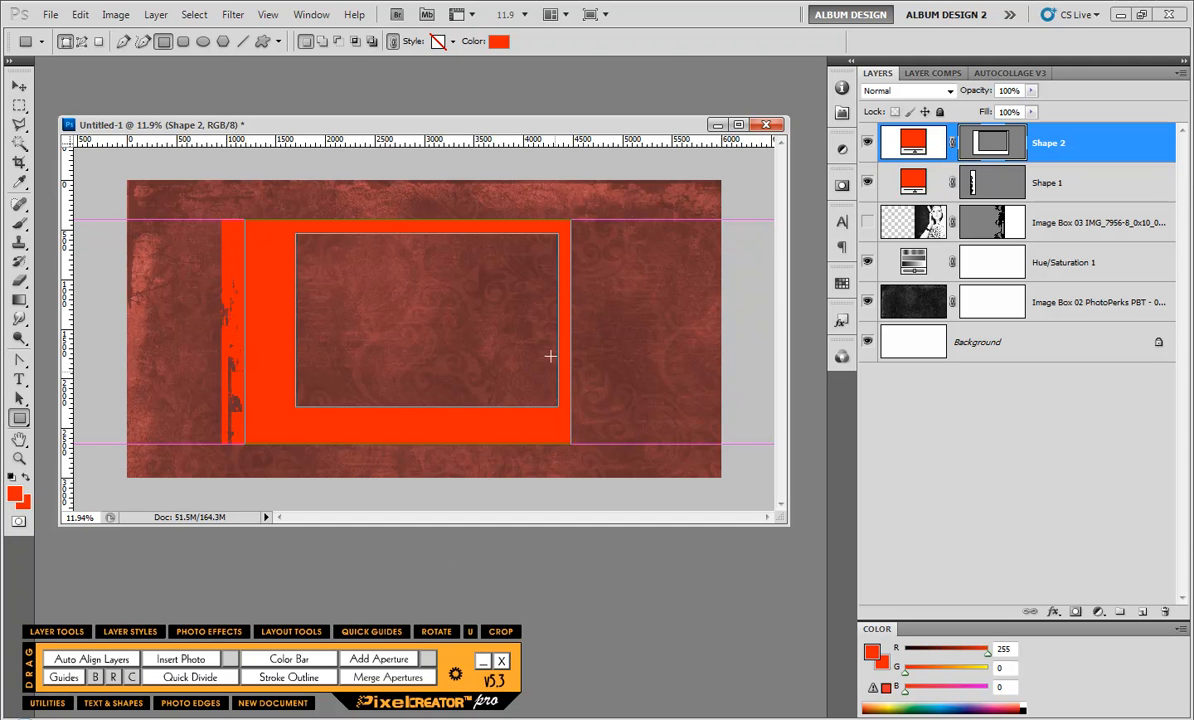
pyautogui.moveTo(296, 406)
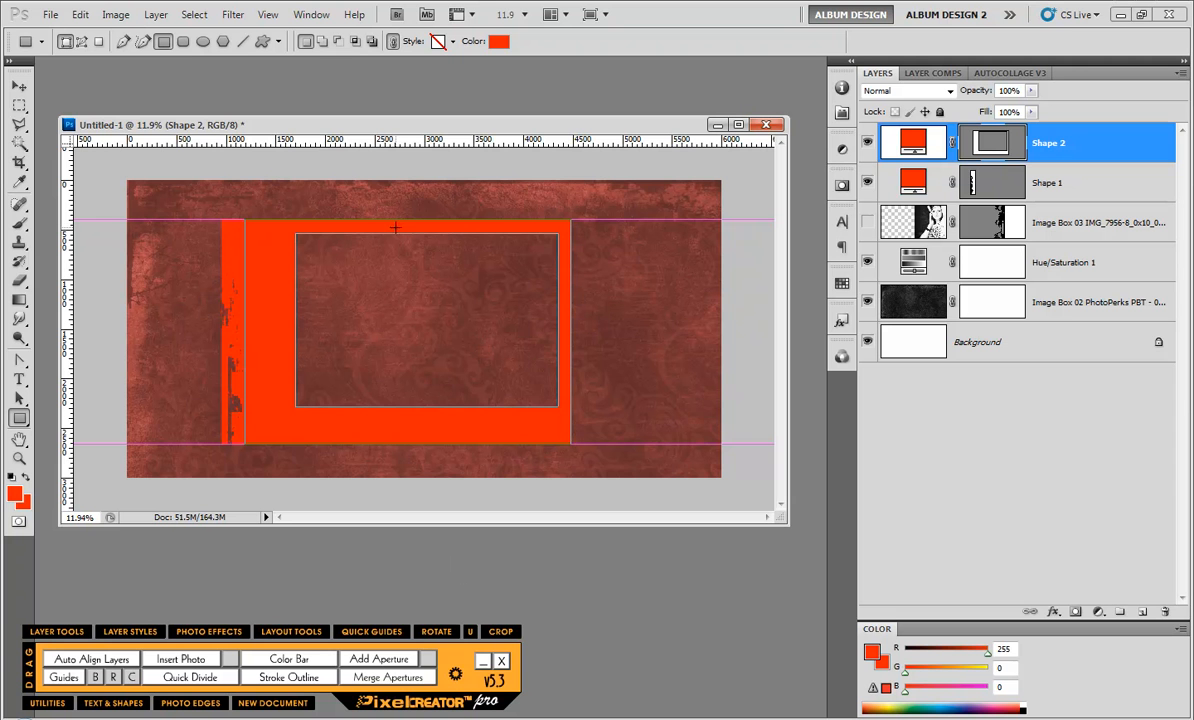
pyautogui.moveTo(400, 236)
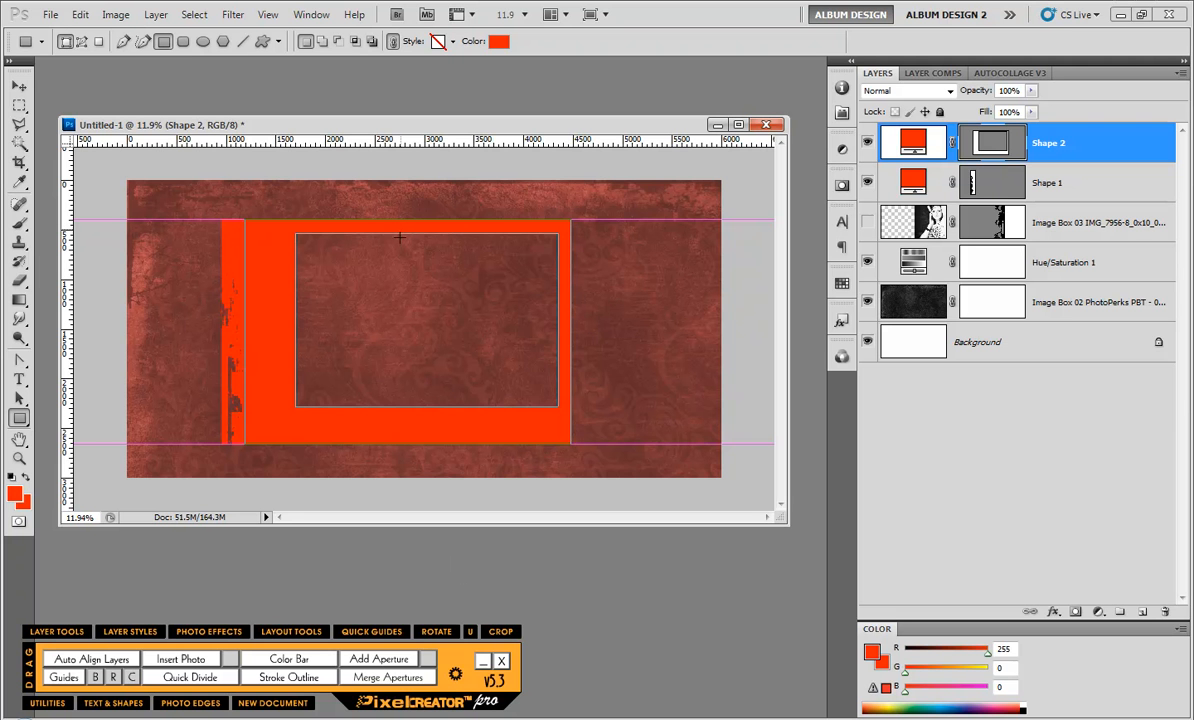
pyautogui.moveTo(388, 464)
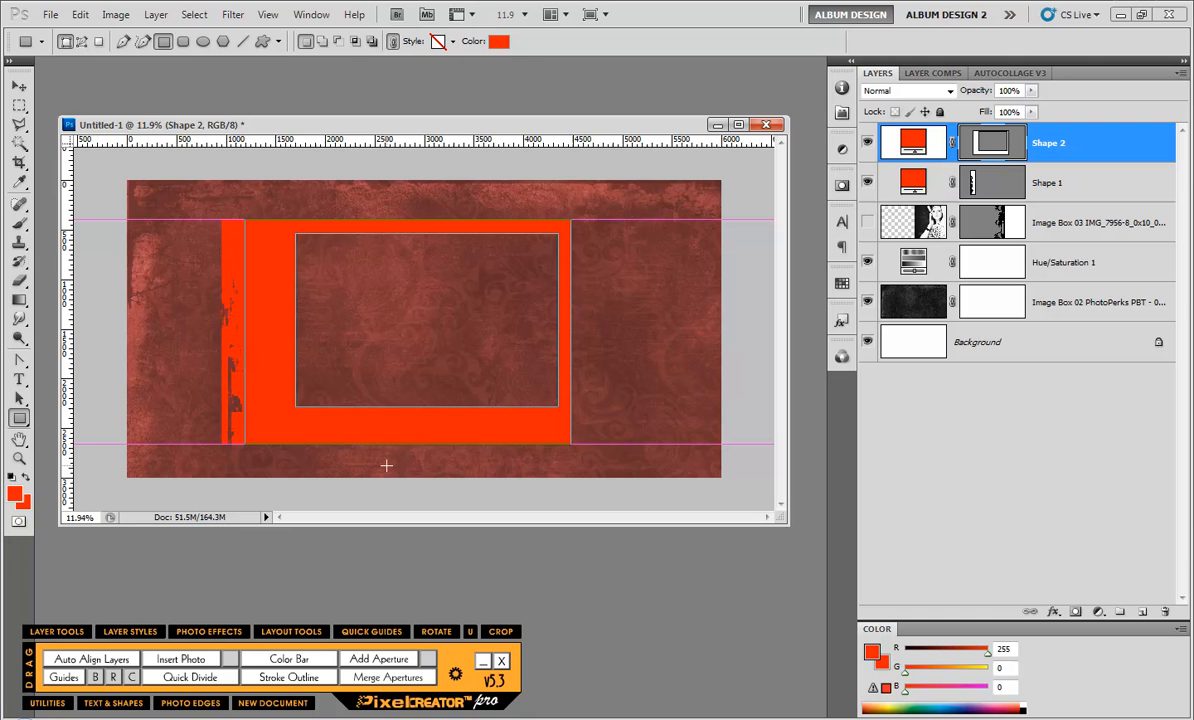
pyautogui.moveTo(388, 460)
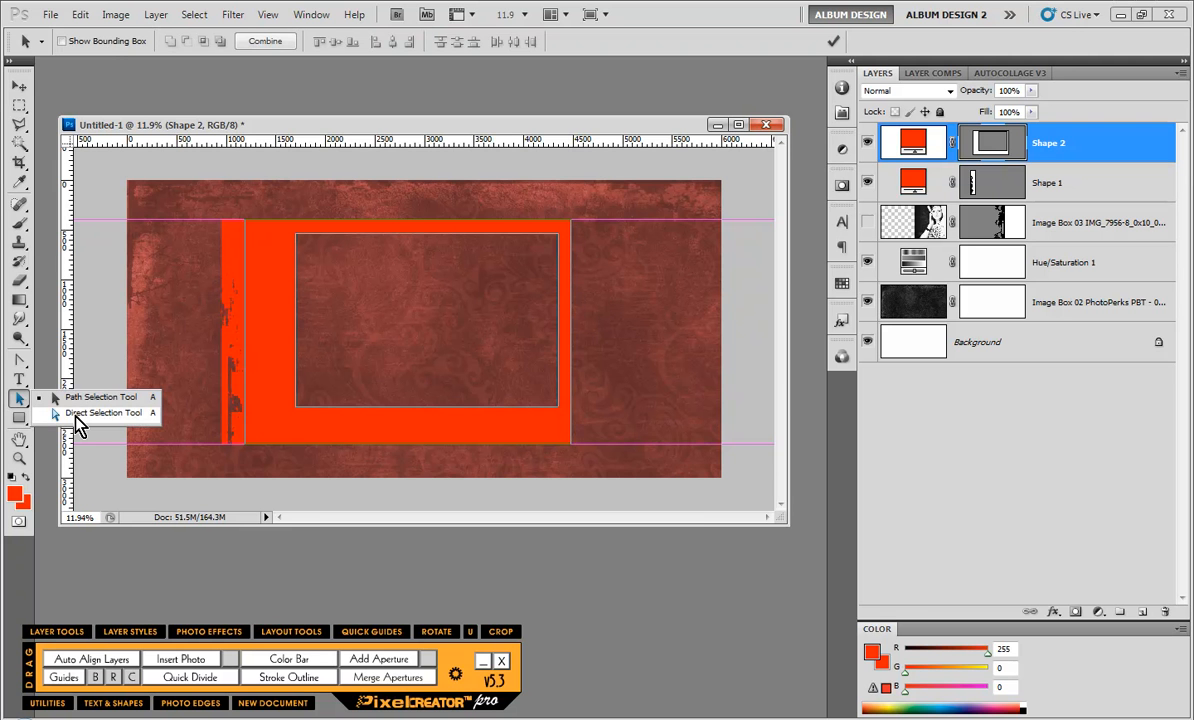
# Select the frame's inner rectangle path on Shape 2 for adjustment.
pyautogui.click(104, 412)
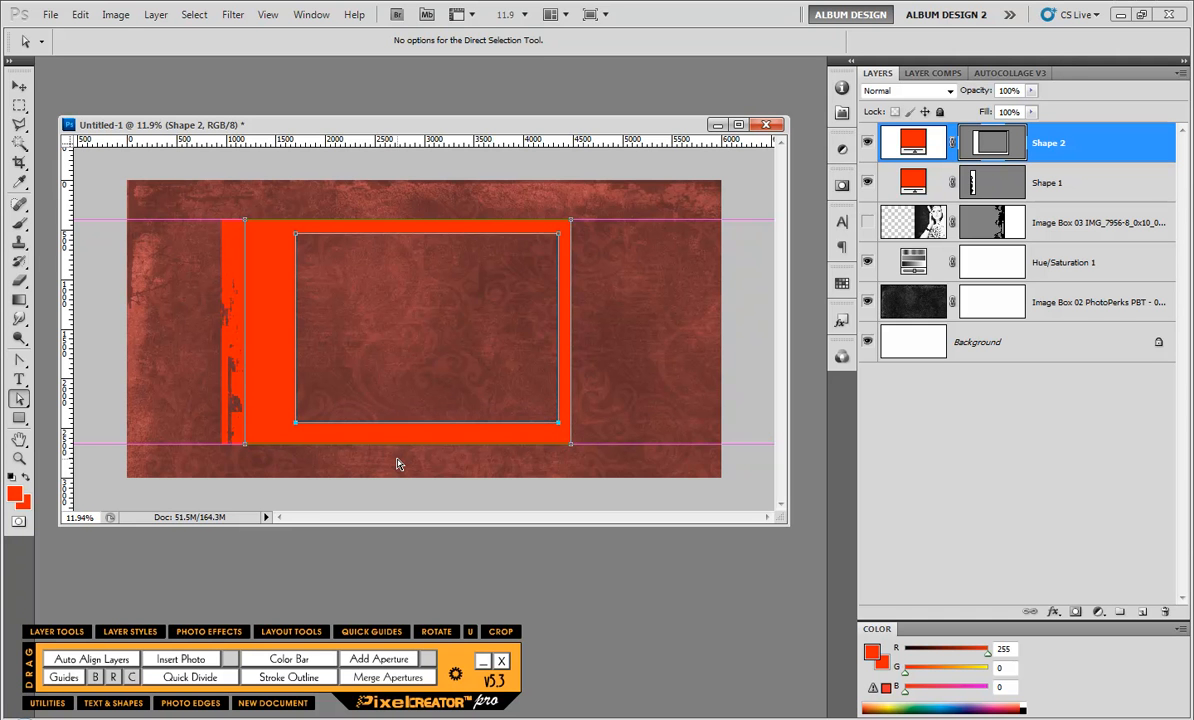
pyautogui.moveTo(292, 216)
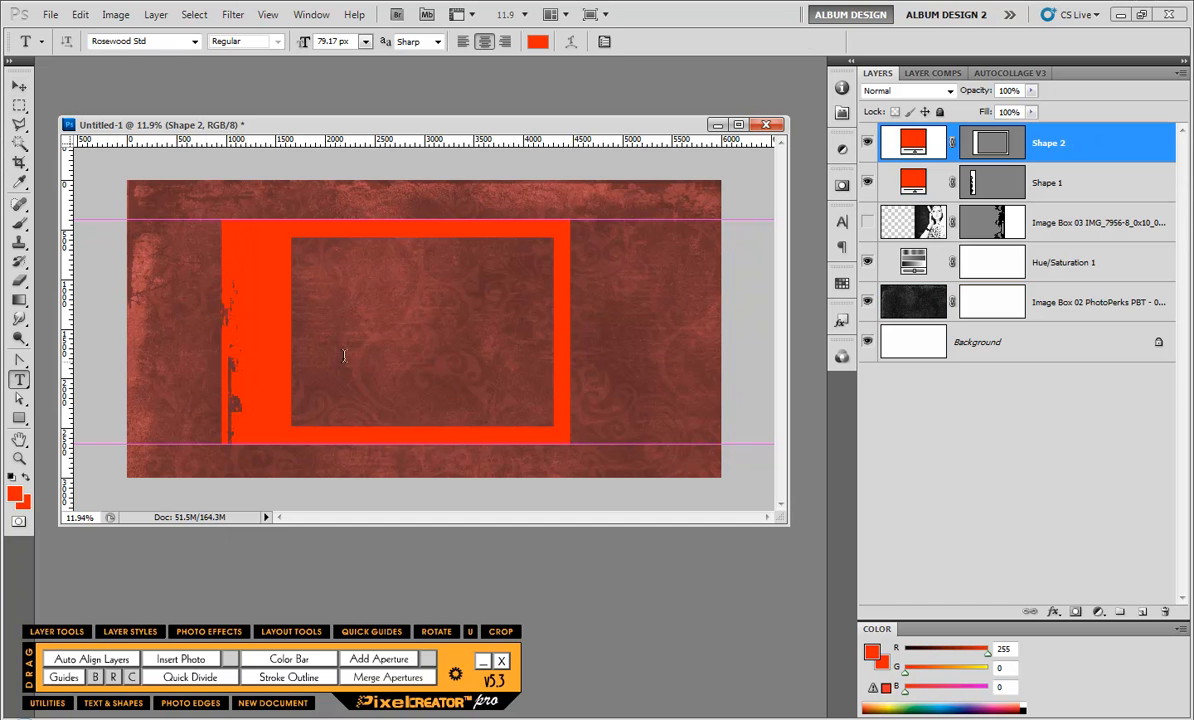
# Add SENIOR in black Rosewood lettering running vertically down the frame's left strip.
pyautogui.click(344, 356)
pyautogui.write('SENIOR')
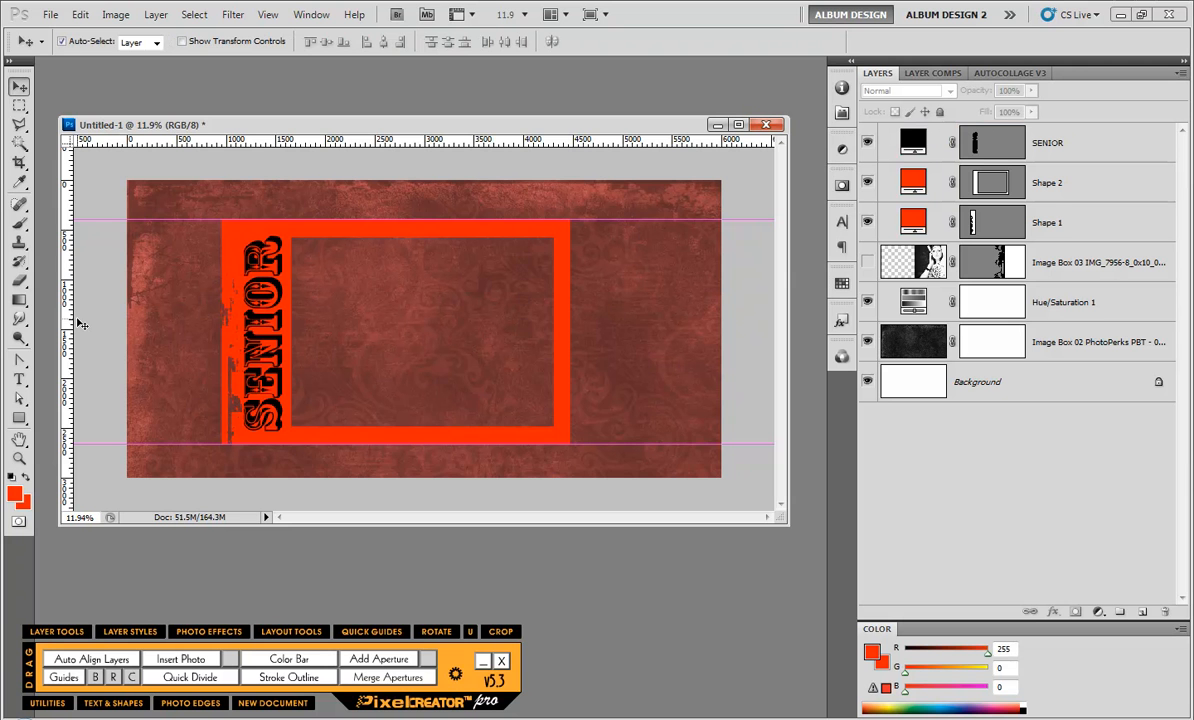
pyautogui.moveTo(116, 364)
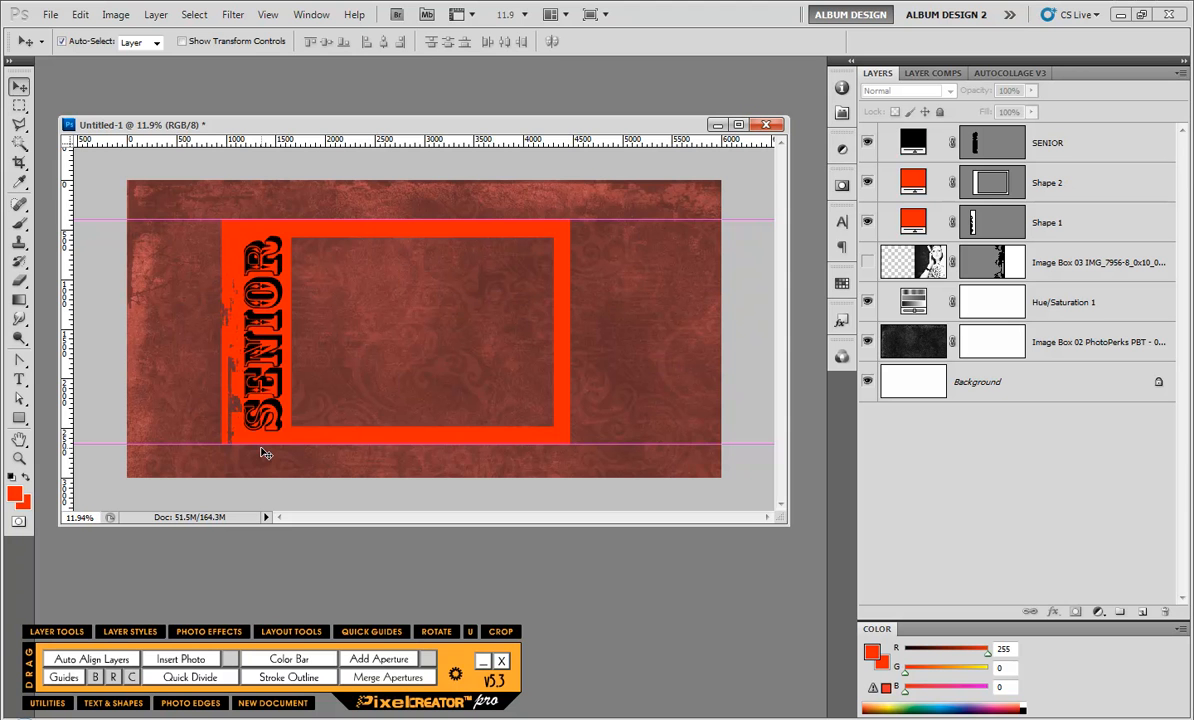
pyautogui.moveTo(1080, 244)
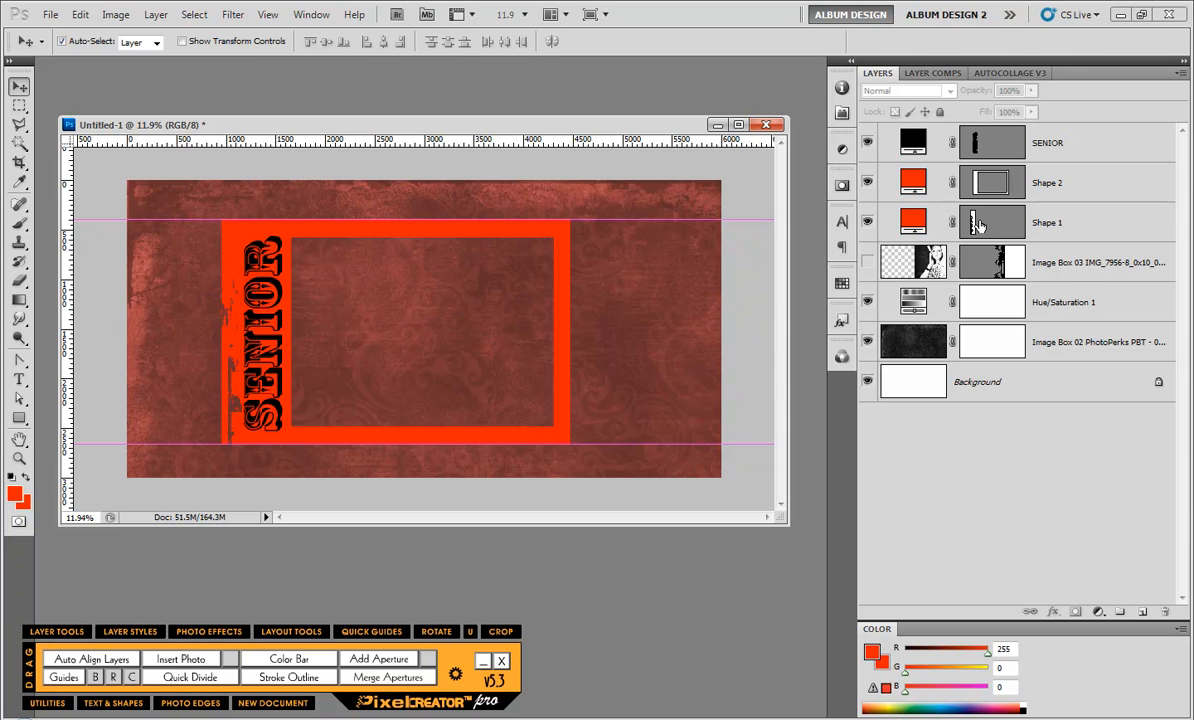
pyautogui.moveTo(1004, 204)
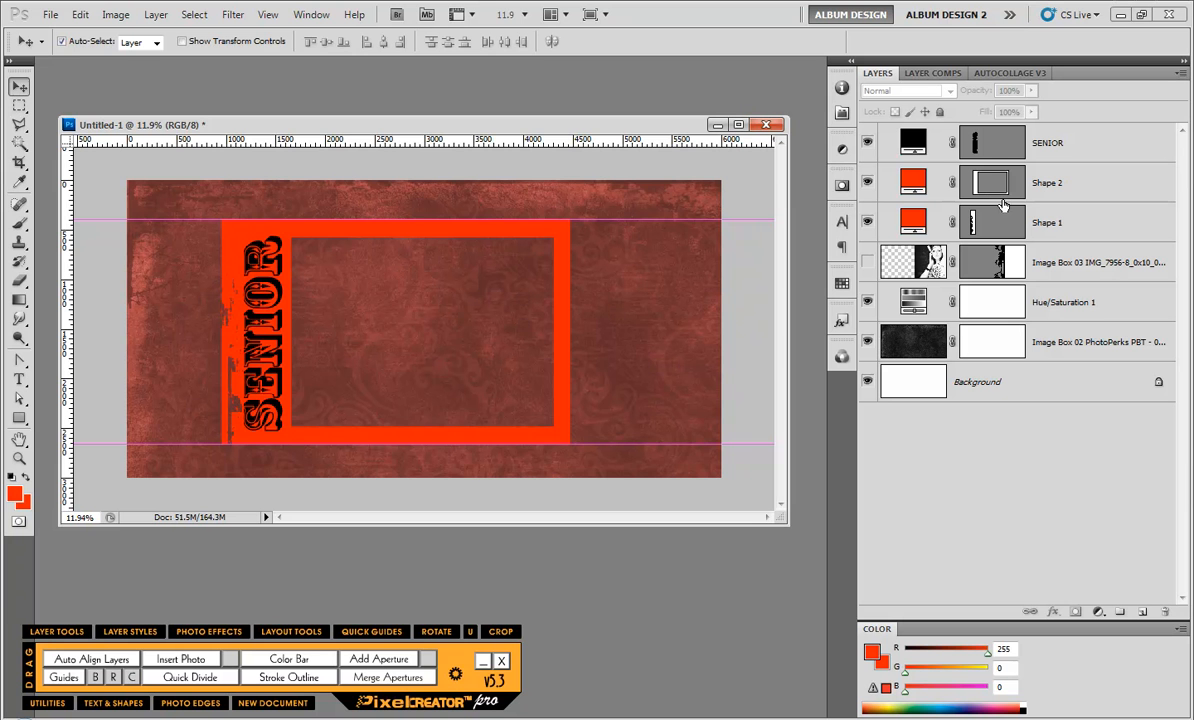
pyautogui.moveTo(988, 178)
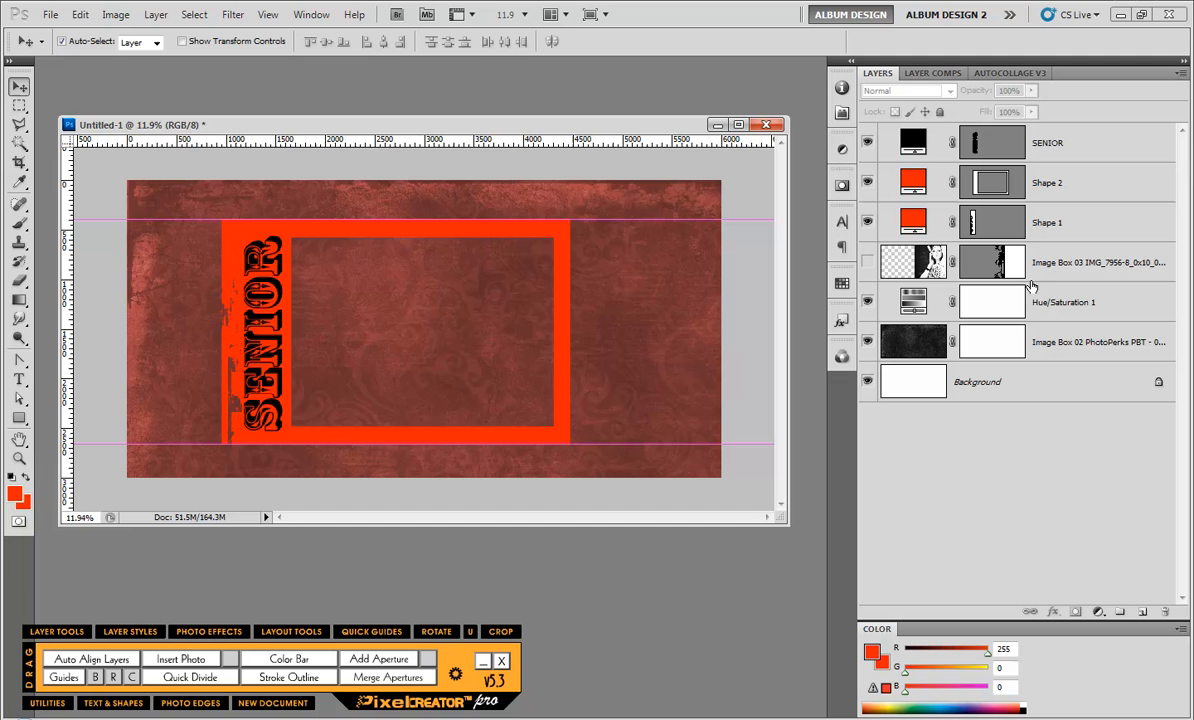
# Paste Shape 2's opening path into Shape 1 and select its ragged left-edge paths.
pyautogui.click(1048, 182)
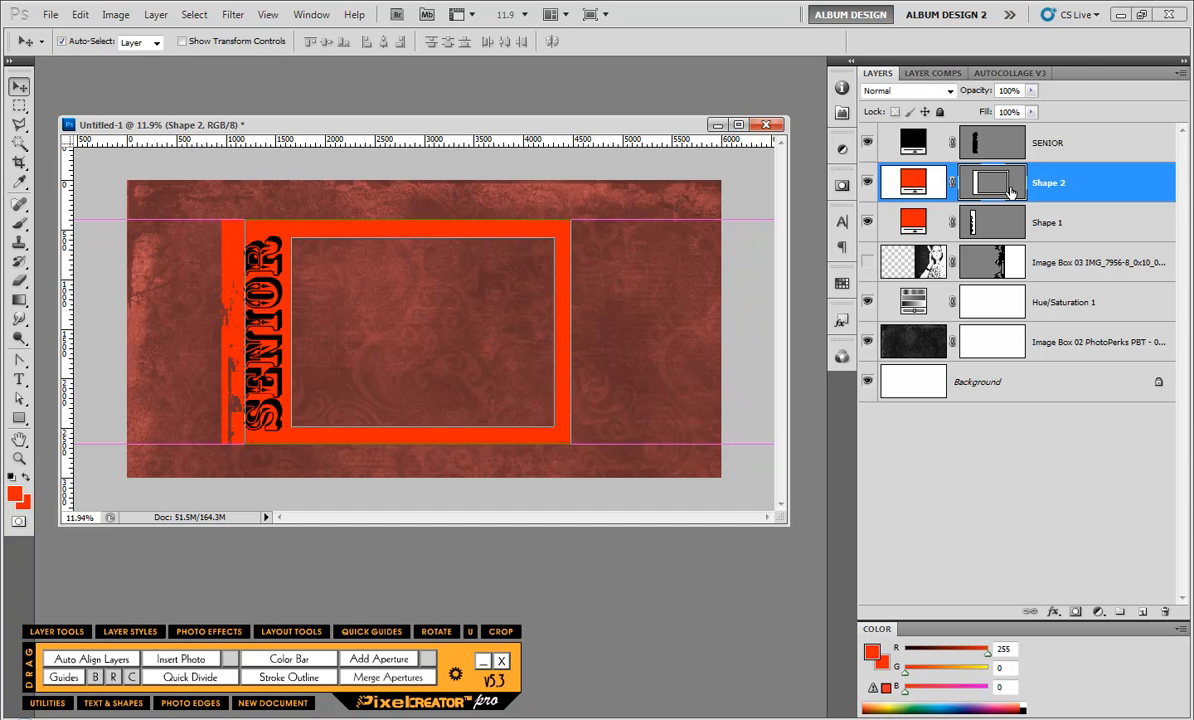
pyautogui.click(80, 14)
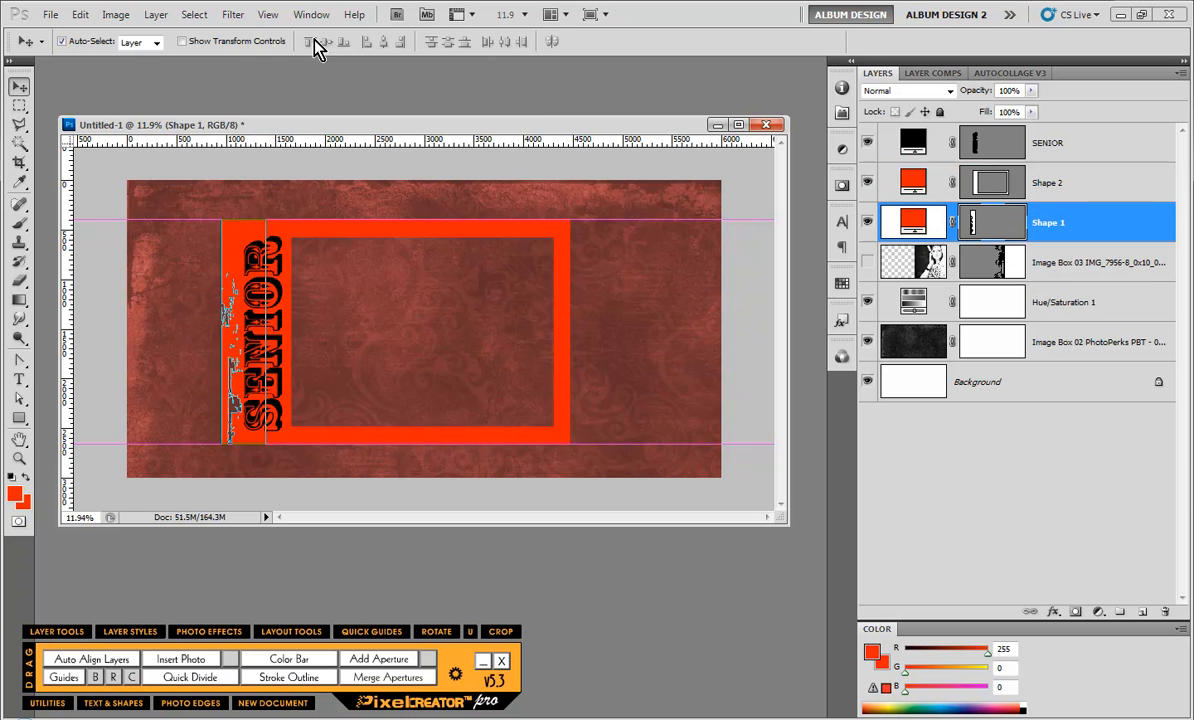
pyautogui.click(80, 14)
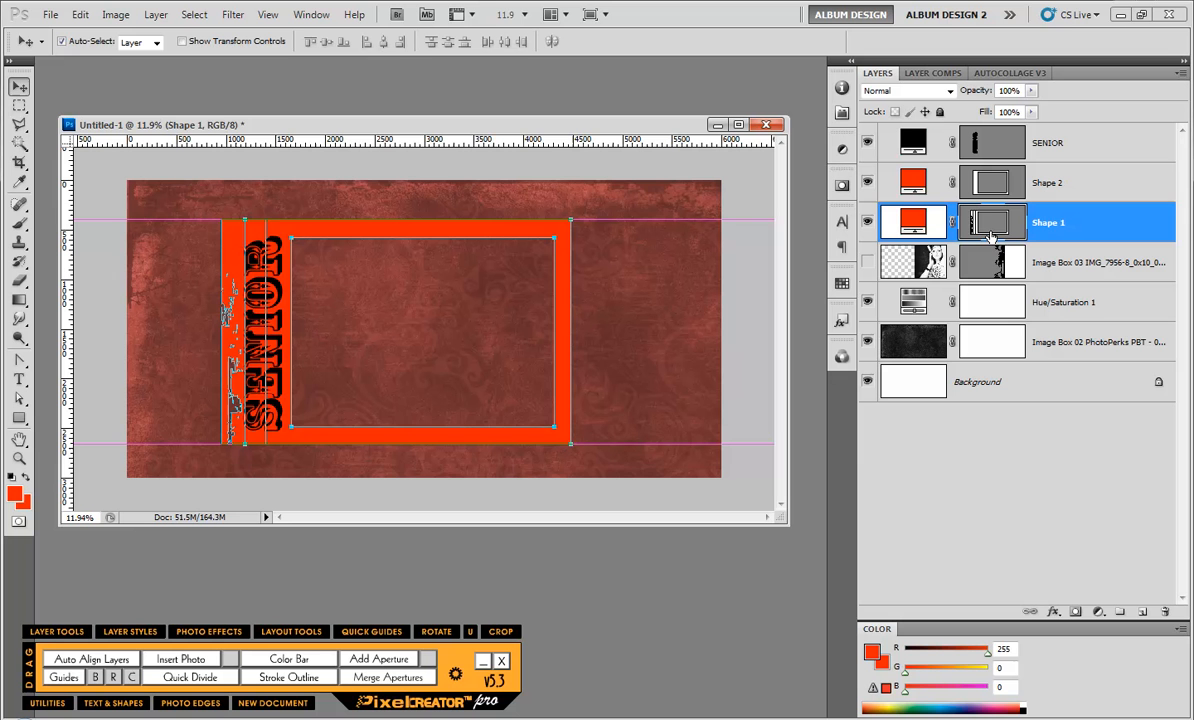
pyautogui.moveTo(976, 232)
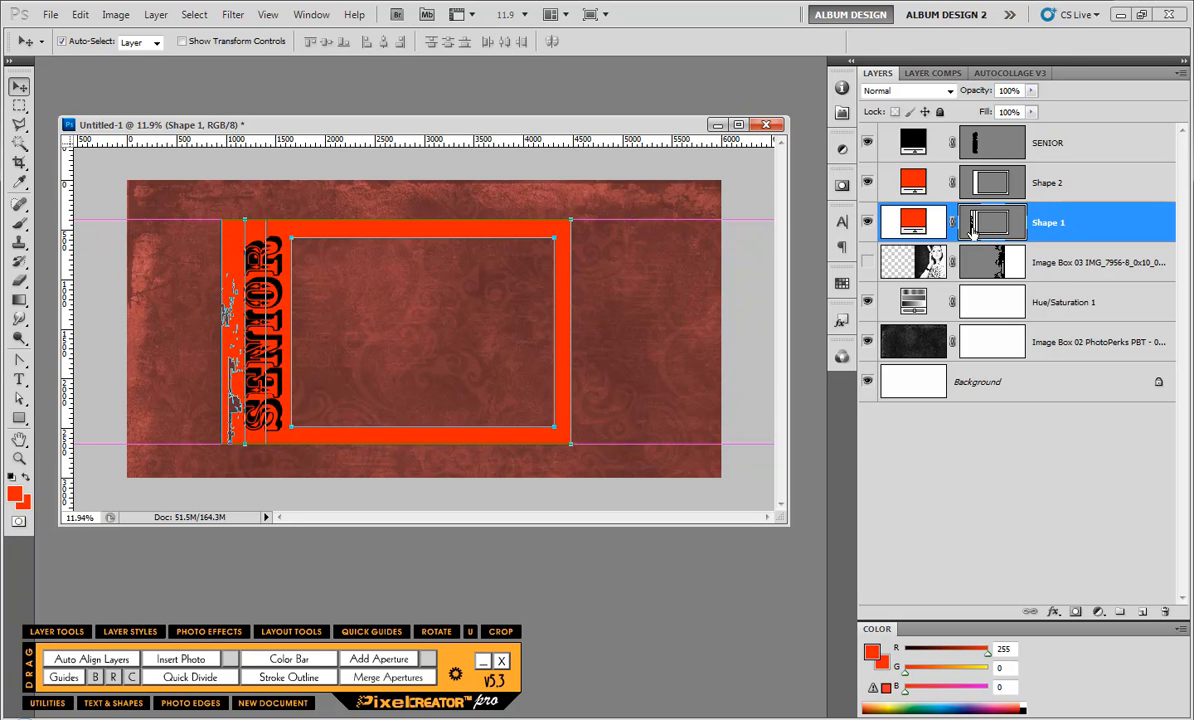
pyautogui.moveTo(320, 364)
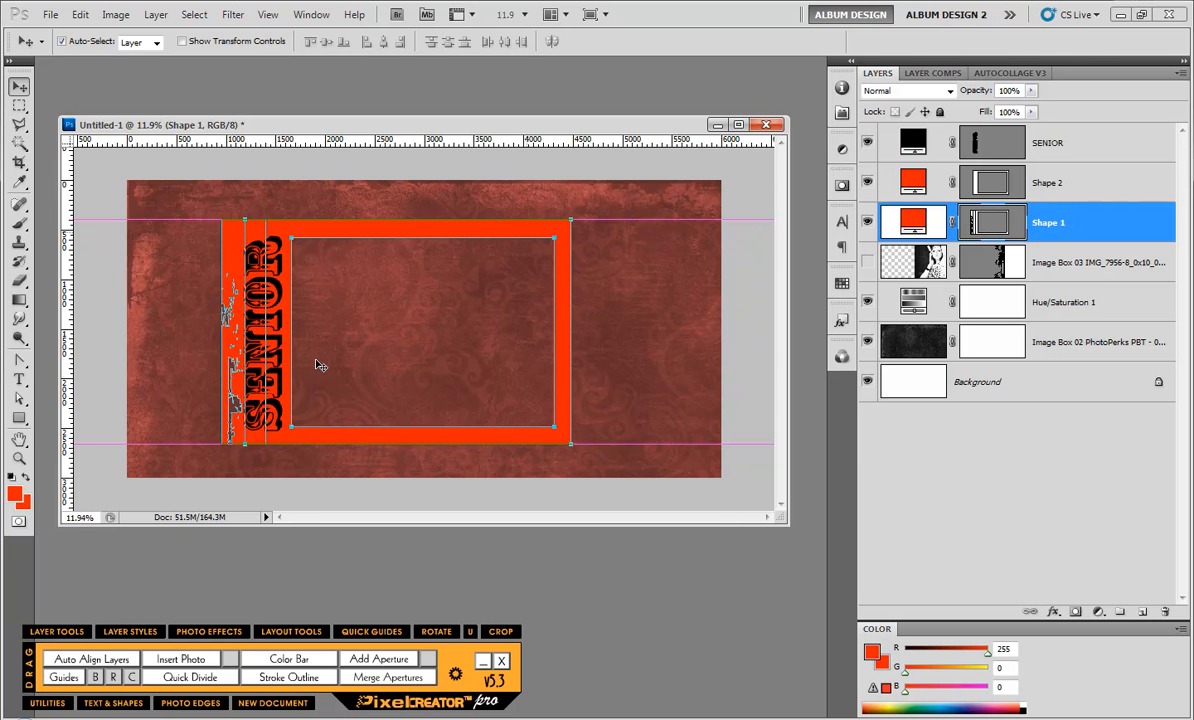
pyautogui.click(20, 400)
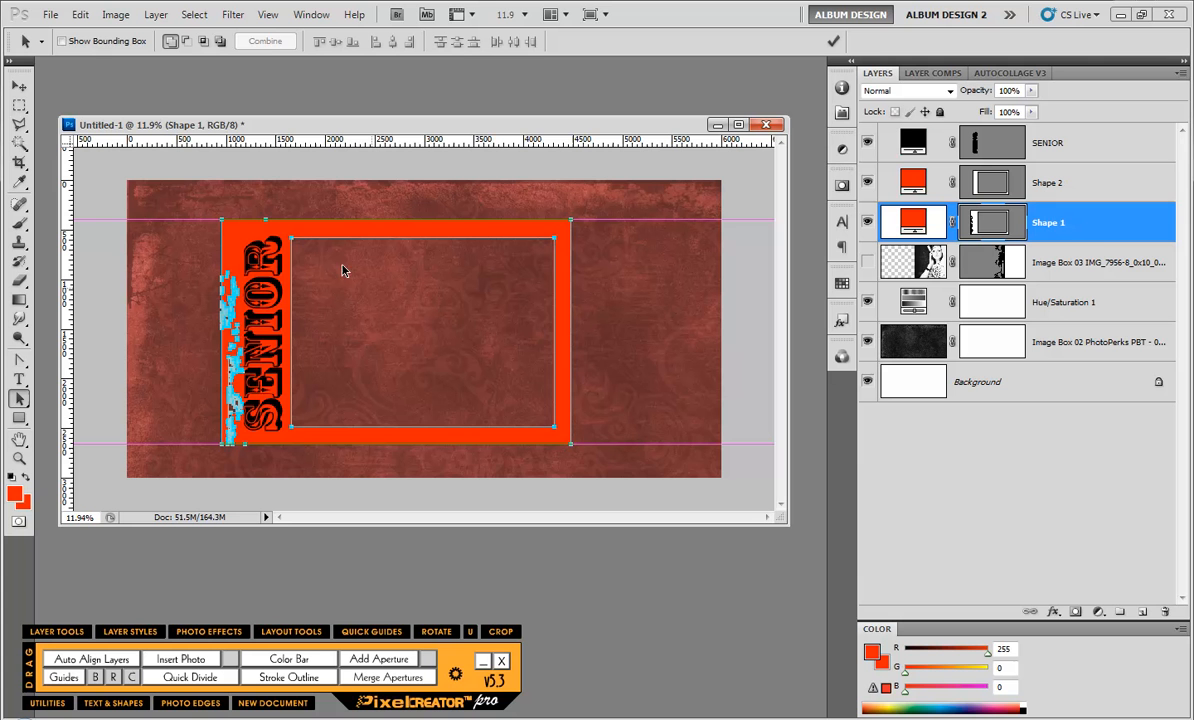
pyautogui.moveTo(584, 364)
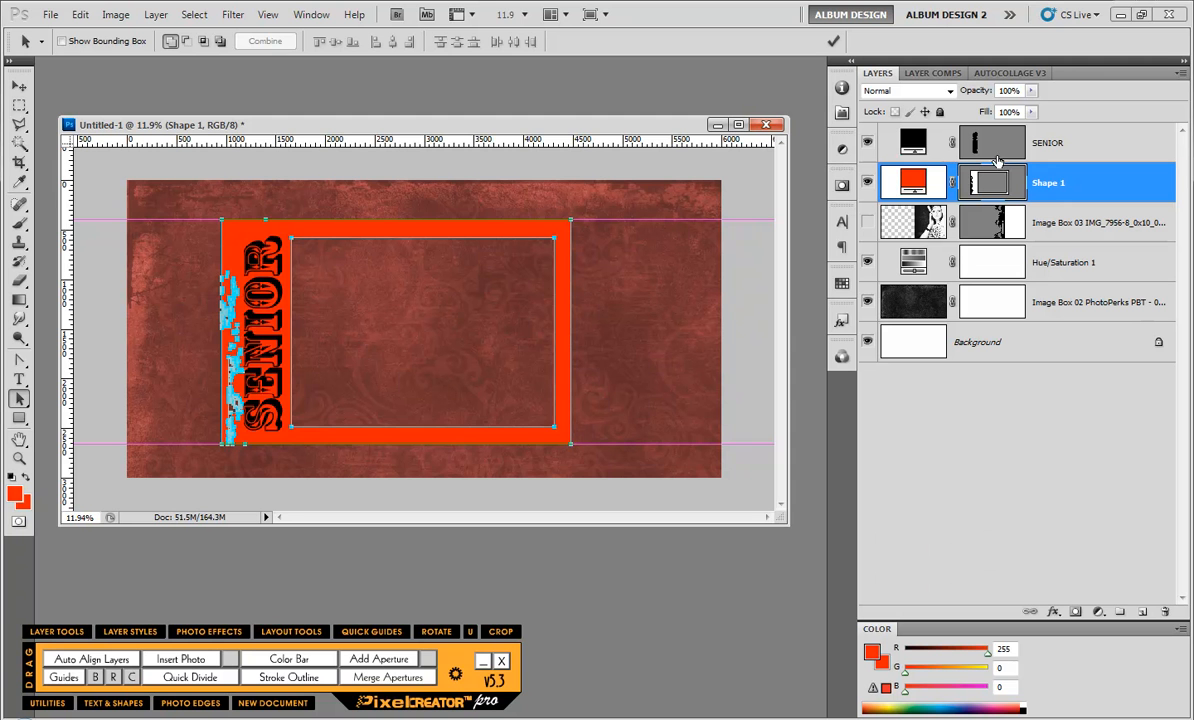
# Delete the duplicate layer, leaving Shape 1 as the single frame shape.
pyautogui.click(1048, 142)
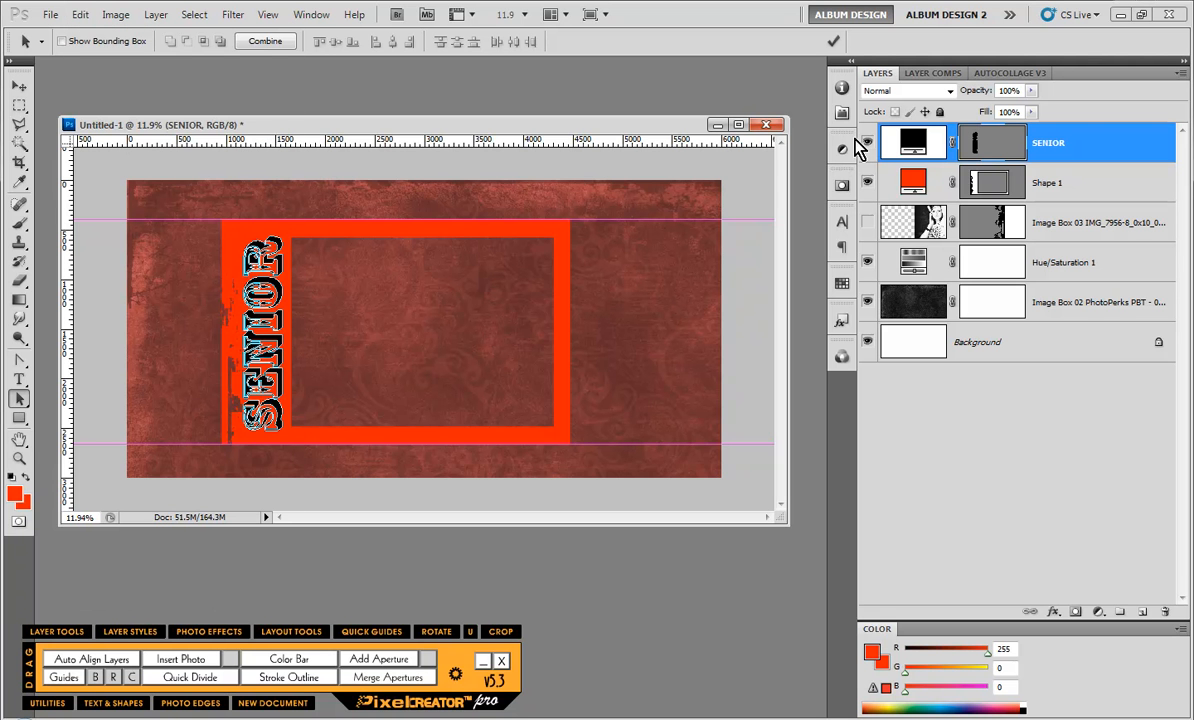
pyautogui.moveTo(970, 156)
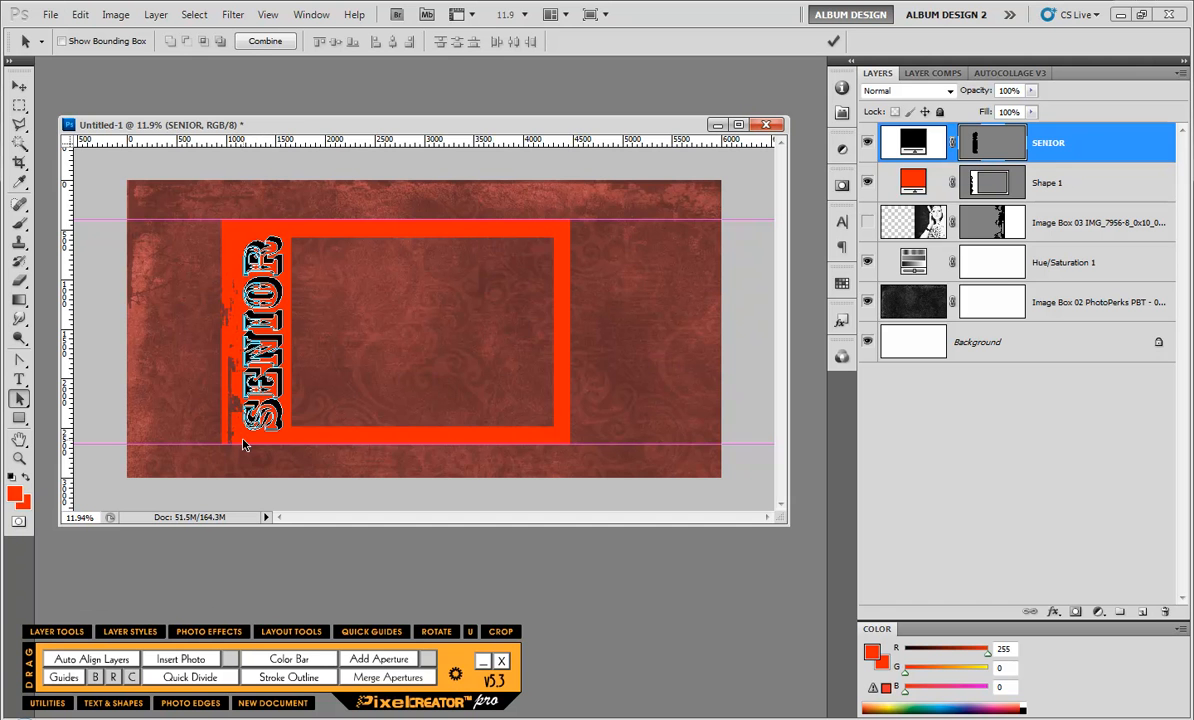
pyautogui.moveTo(840, 188)
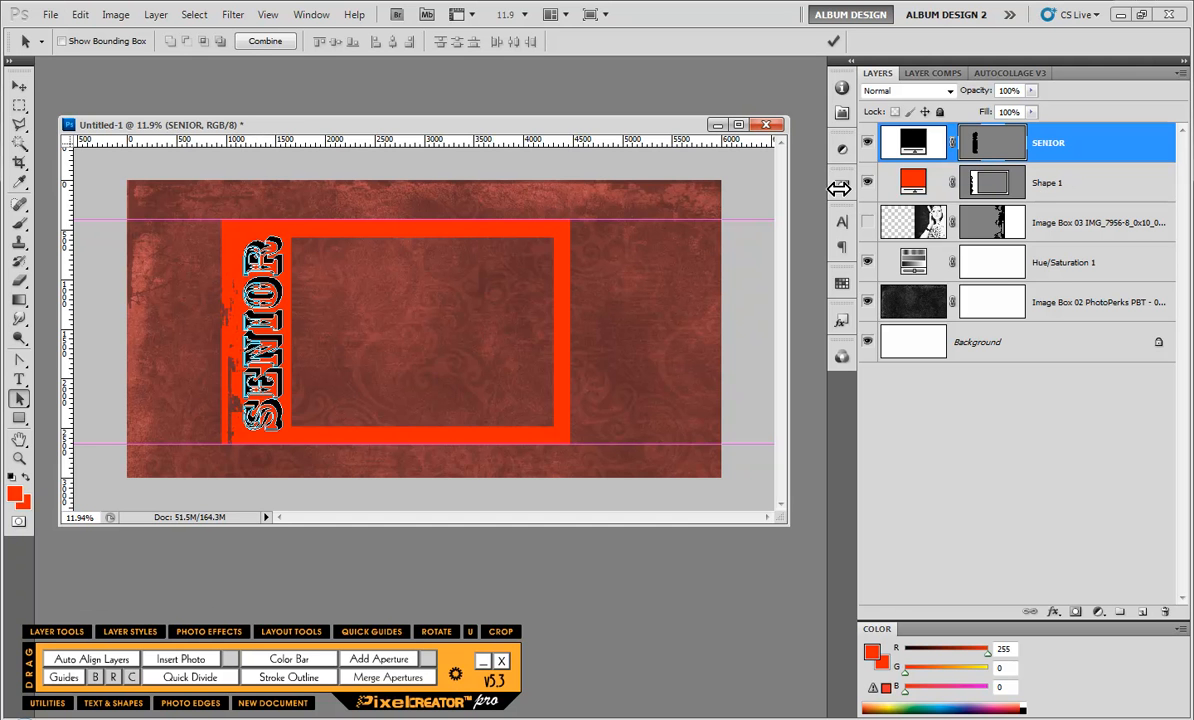
pyautogui.click(1048, 182)
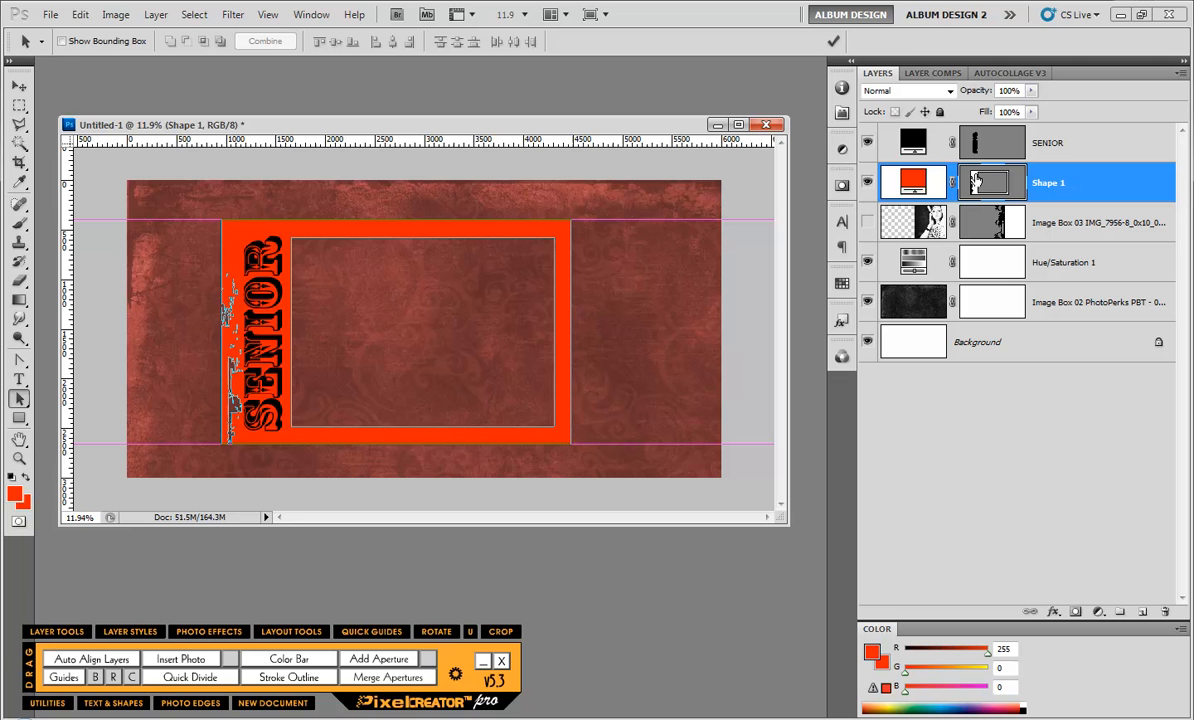
pyautogui.click(80, 14)
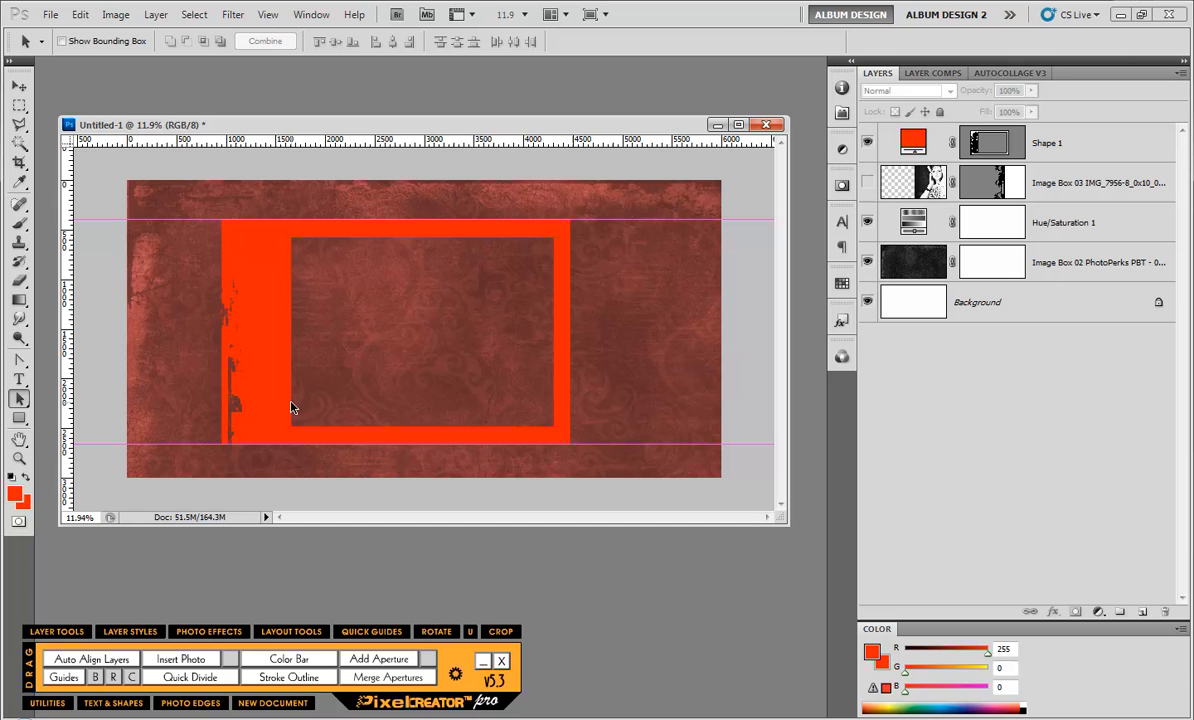
pyautogui.moveTo(296, 420)
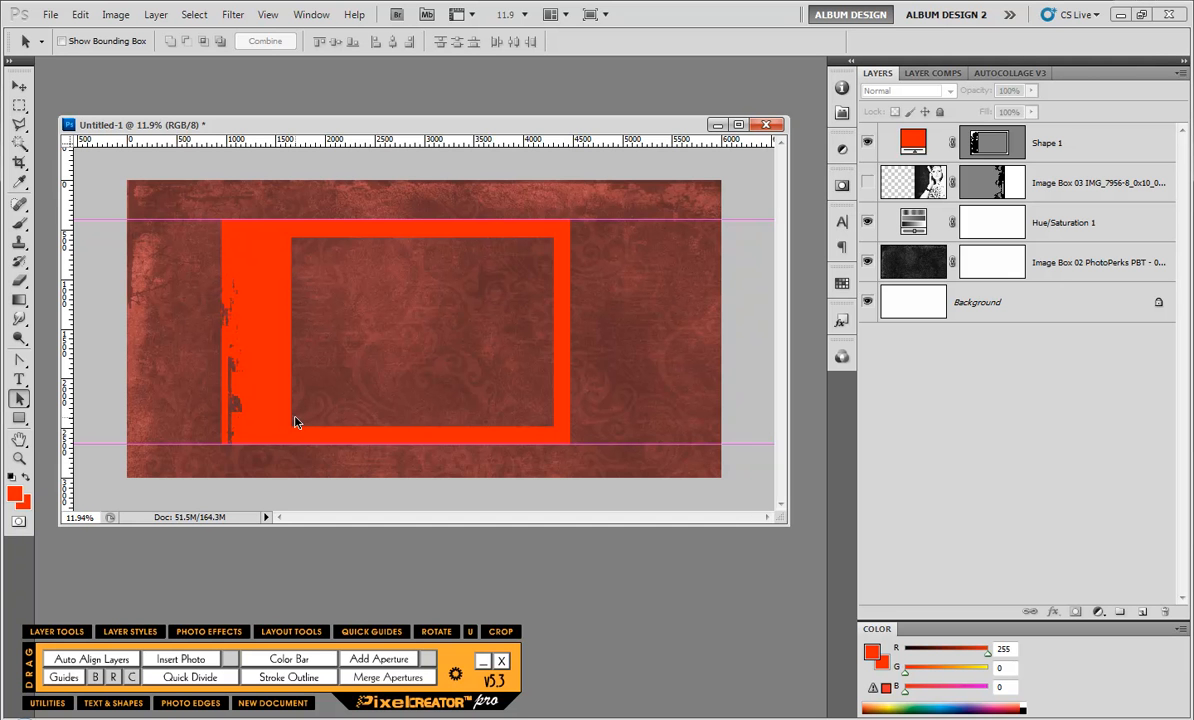
pyautogui.moveTo(956, 336)
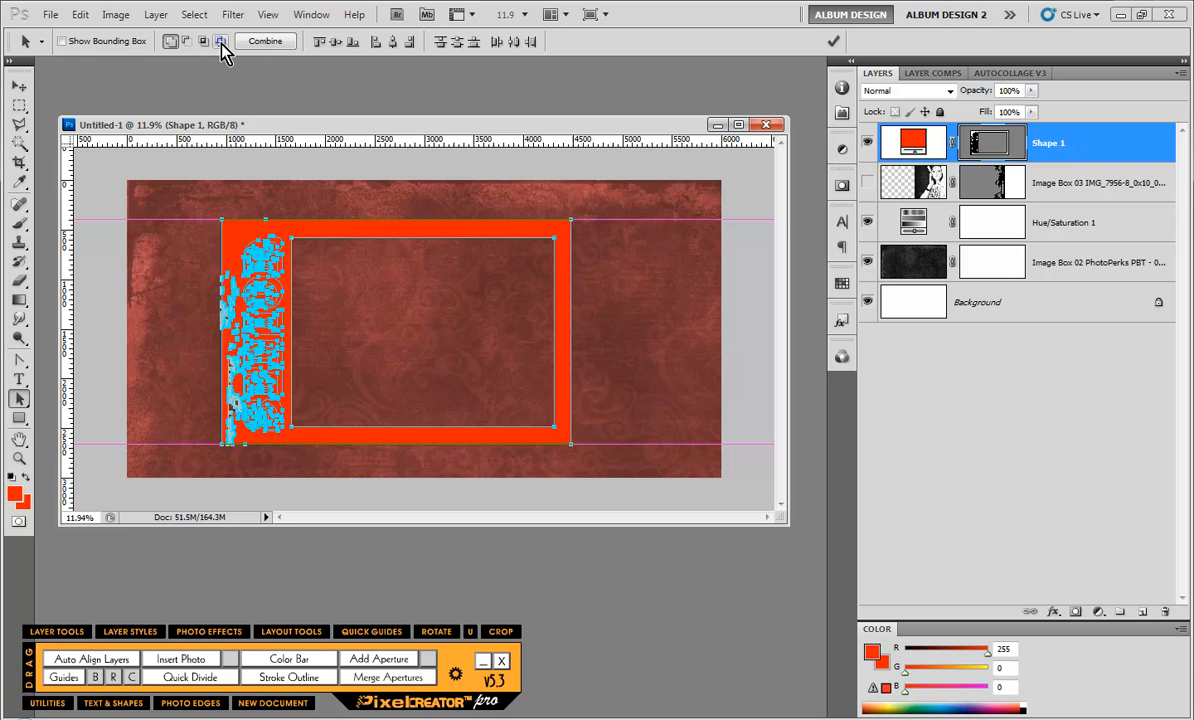
pyautogui.moveTo(220, 40)
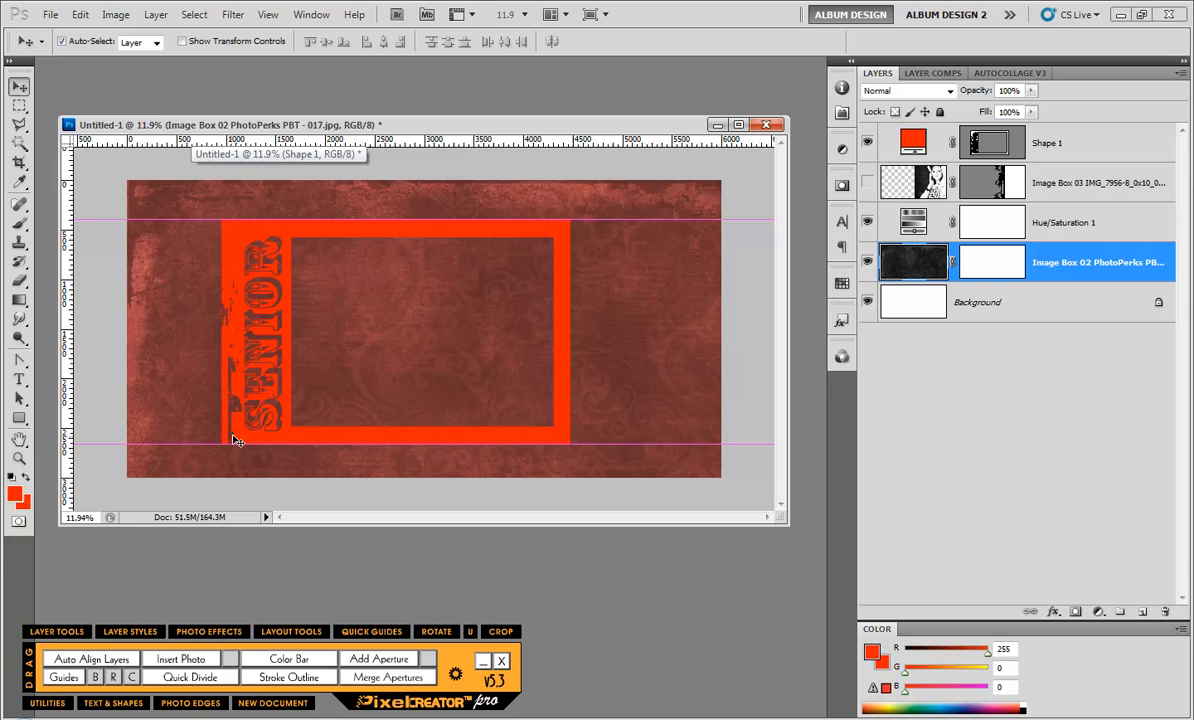
pyautogui.moveTo(280, 434)
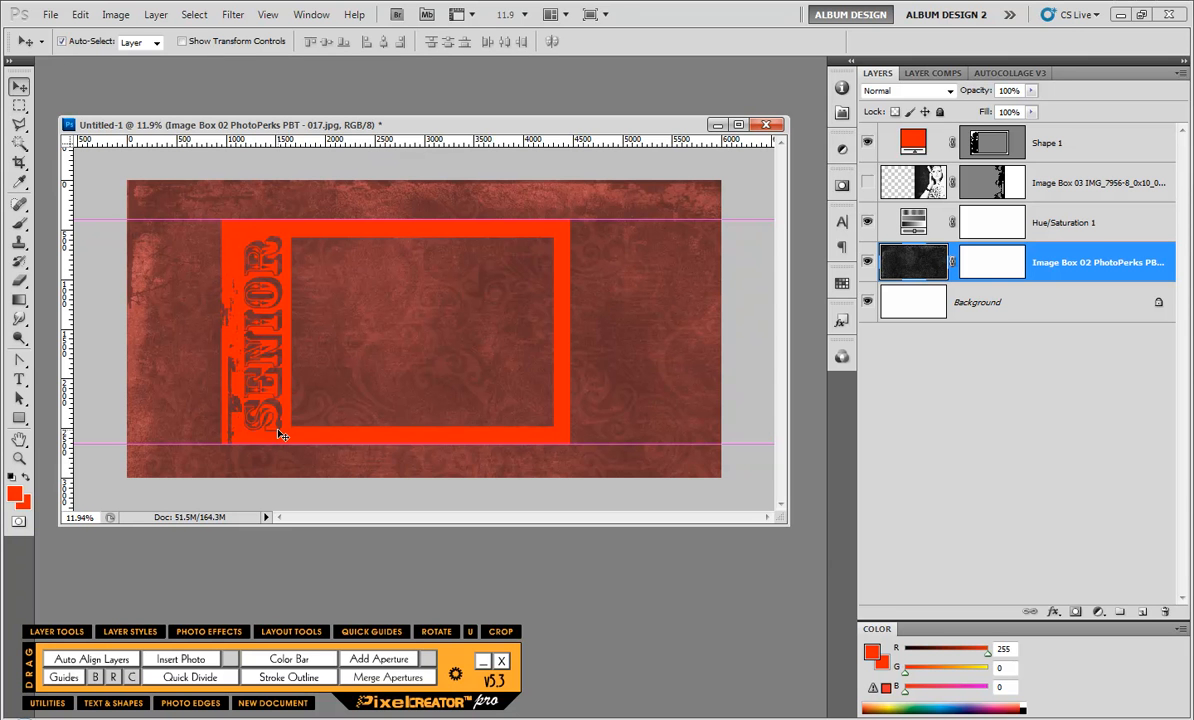
# Change the Shape 1 frame's fill colour to white with SENIOR knocked out.
pyautogui.click(1048, 142)
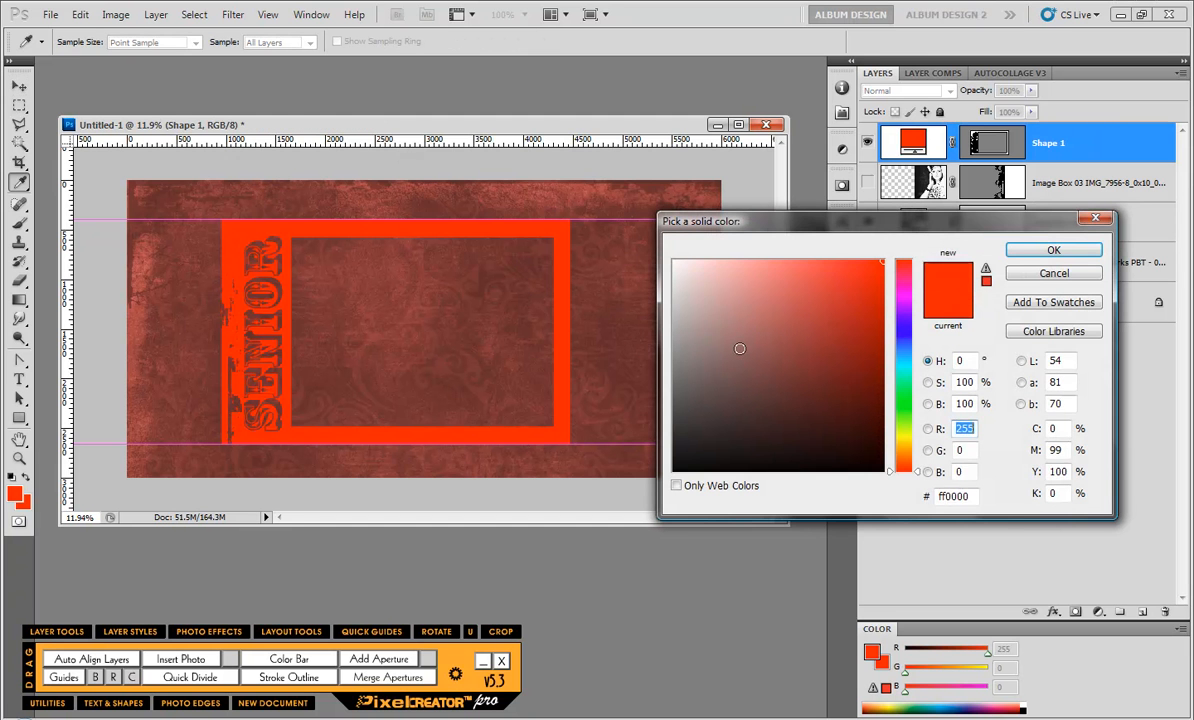
pyautogui.click(1052, 250)
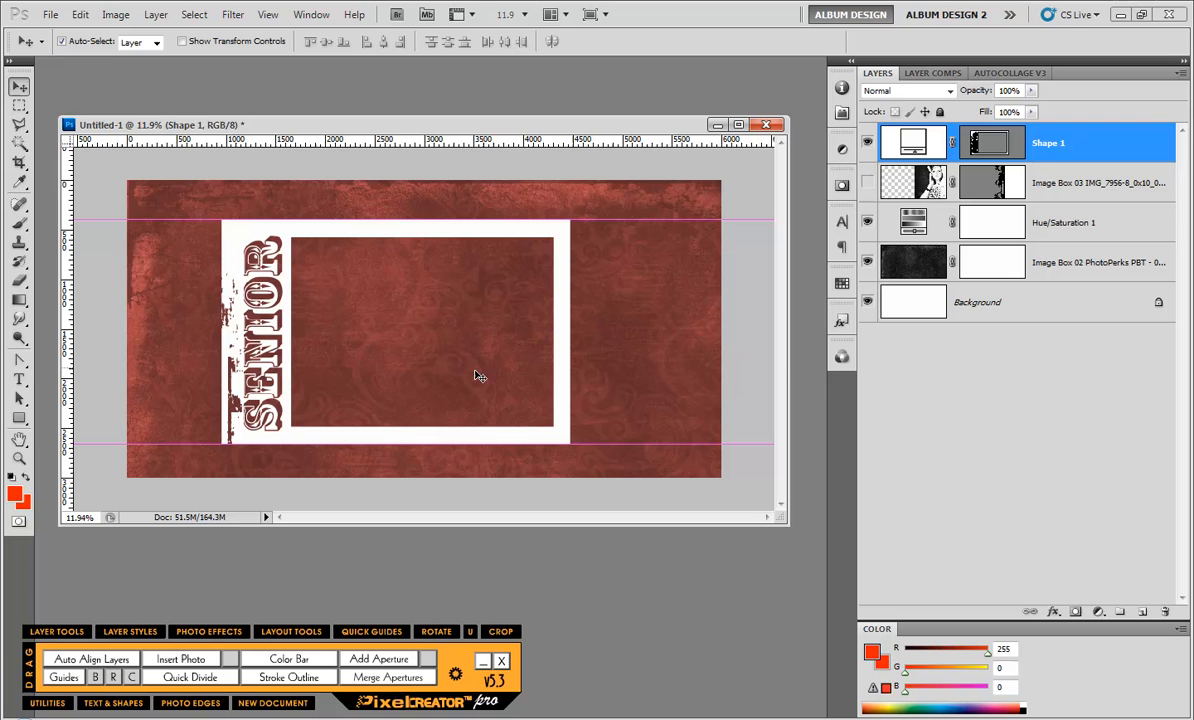
pyautogui.click(1100, 182)
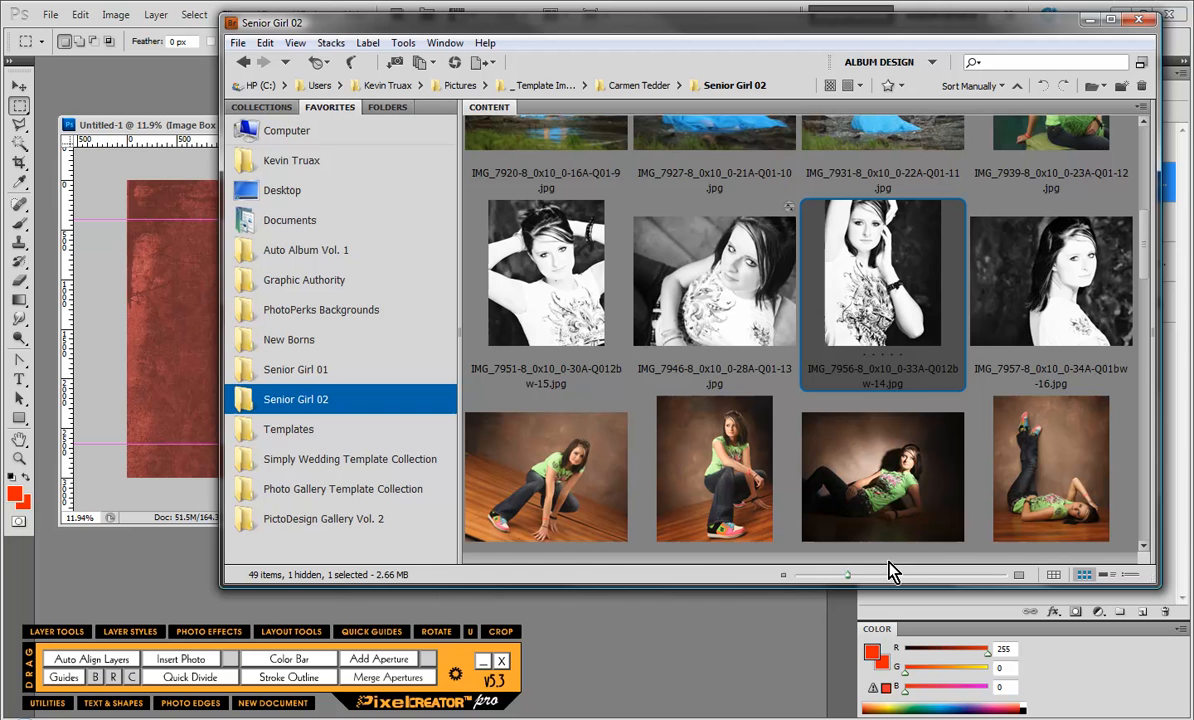
# Place a black-and-white senior portrait into the frame's rectangular opening as an image layer.
pyautogui.click(714, 280)
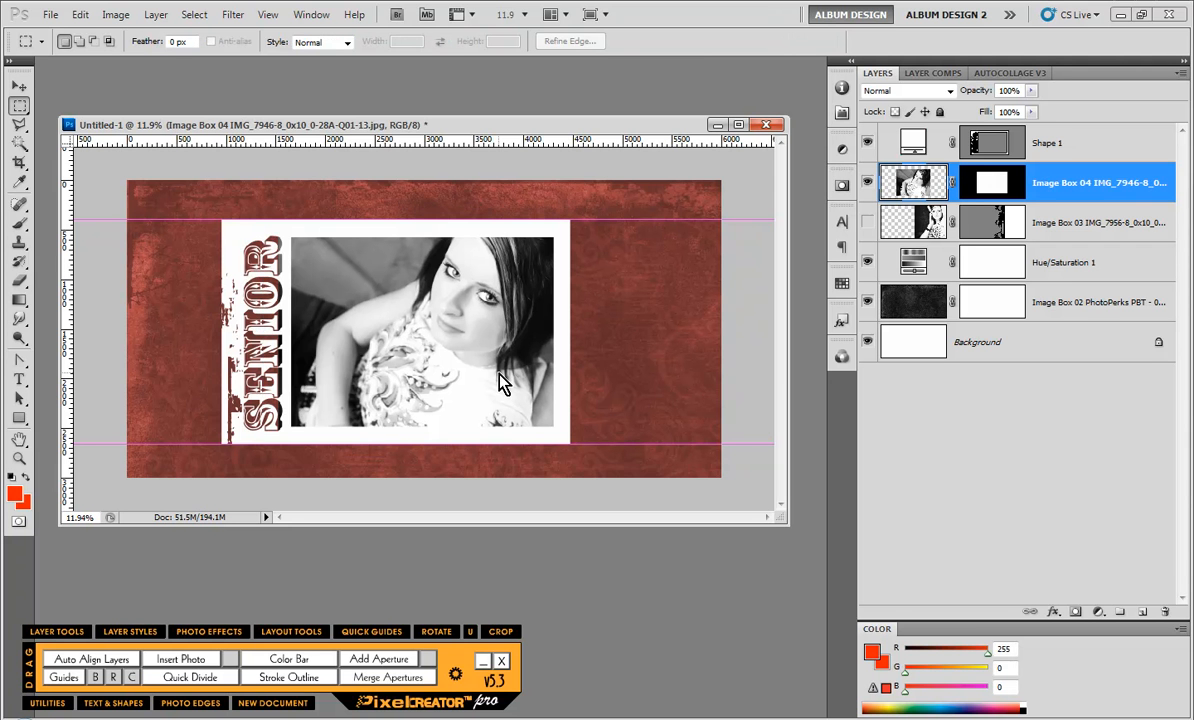
pyautogui.moveTo(692, 584)
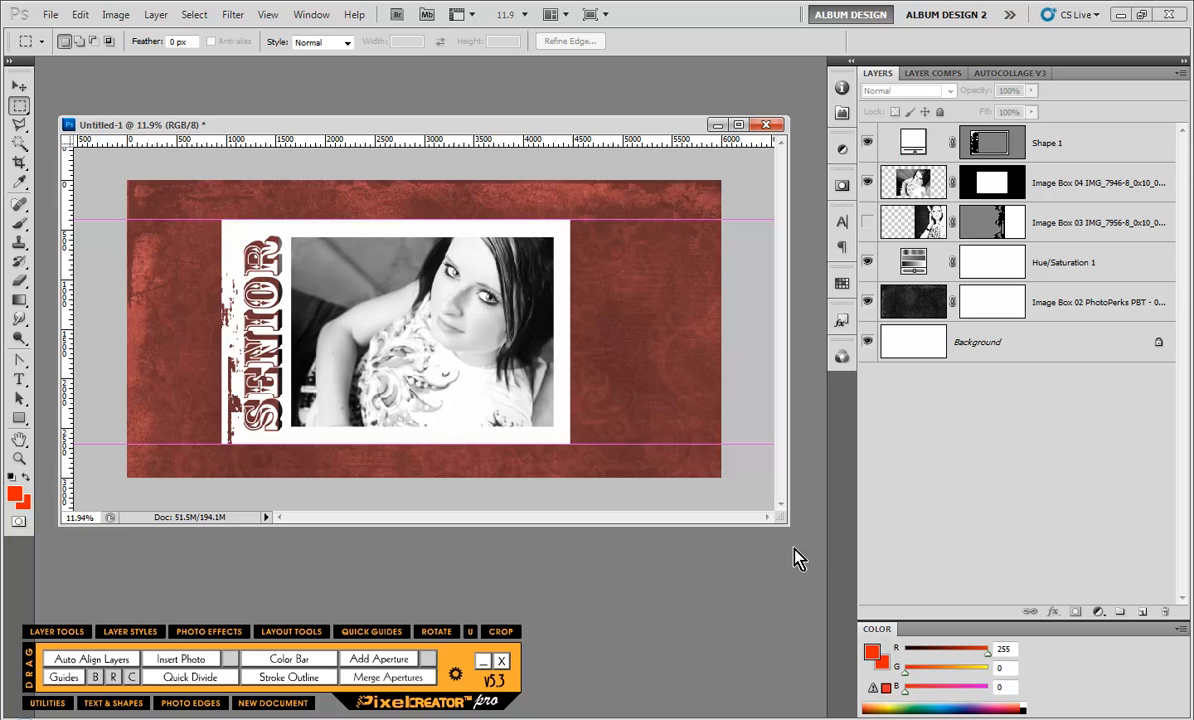
pyautogui.moveTo(892, 62)
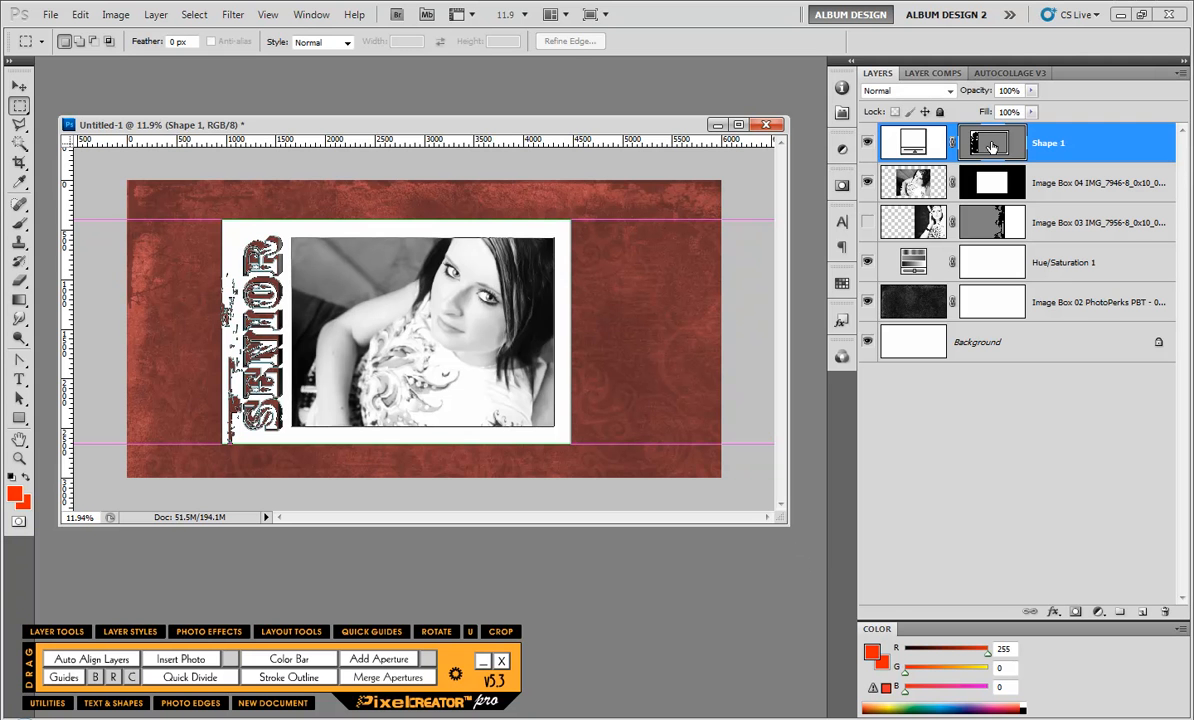
# Define the SENIOR frame outline as a new custom shape, then clear the document to a blank background.
pyautogui.click(80, 14)
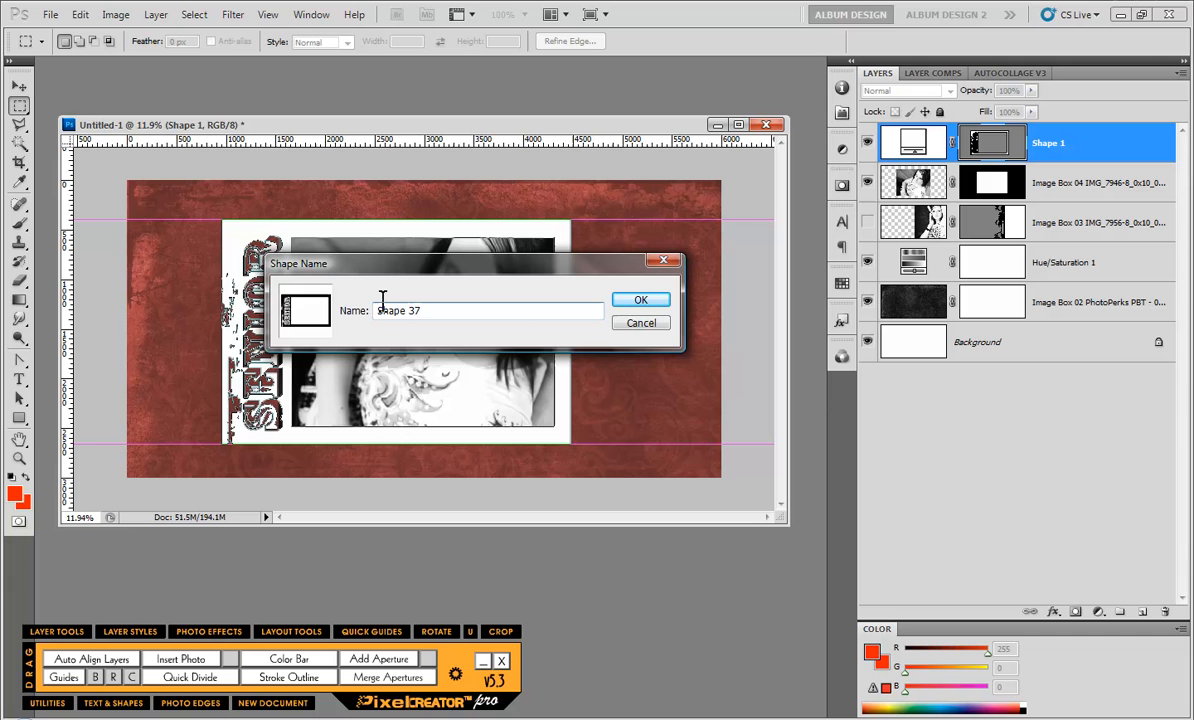
pyautogui.click(640, 300)
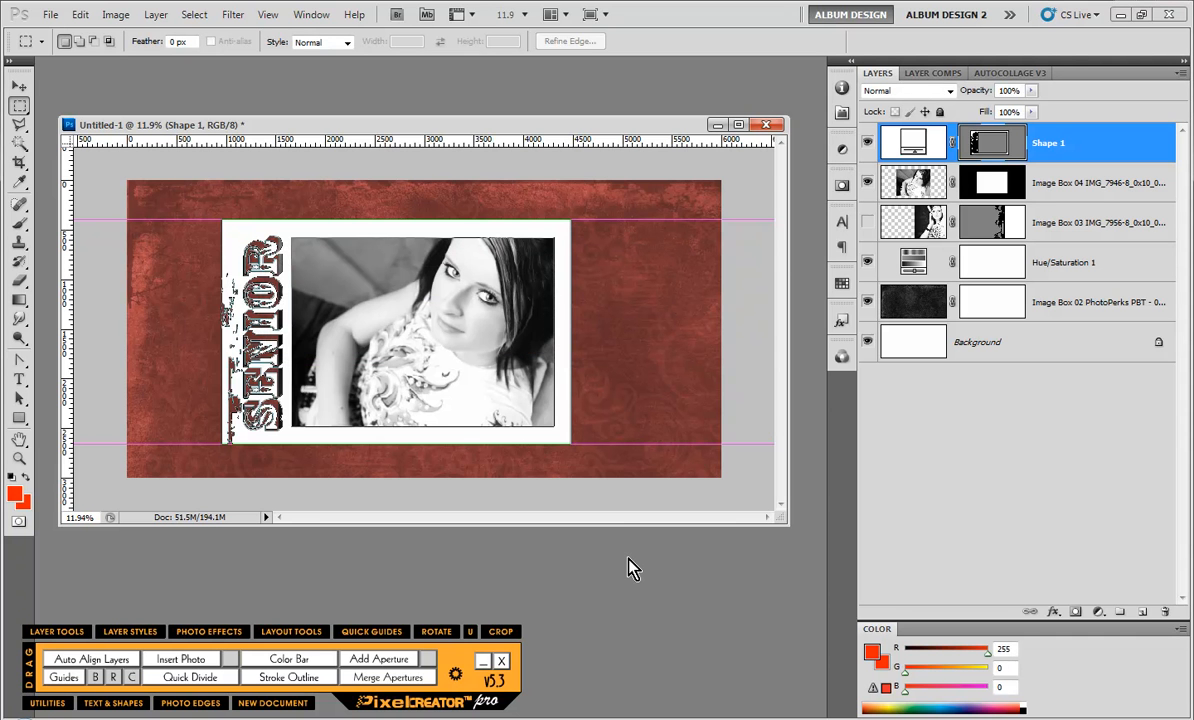
pyautogui.moveTo(656, 436)
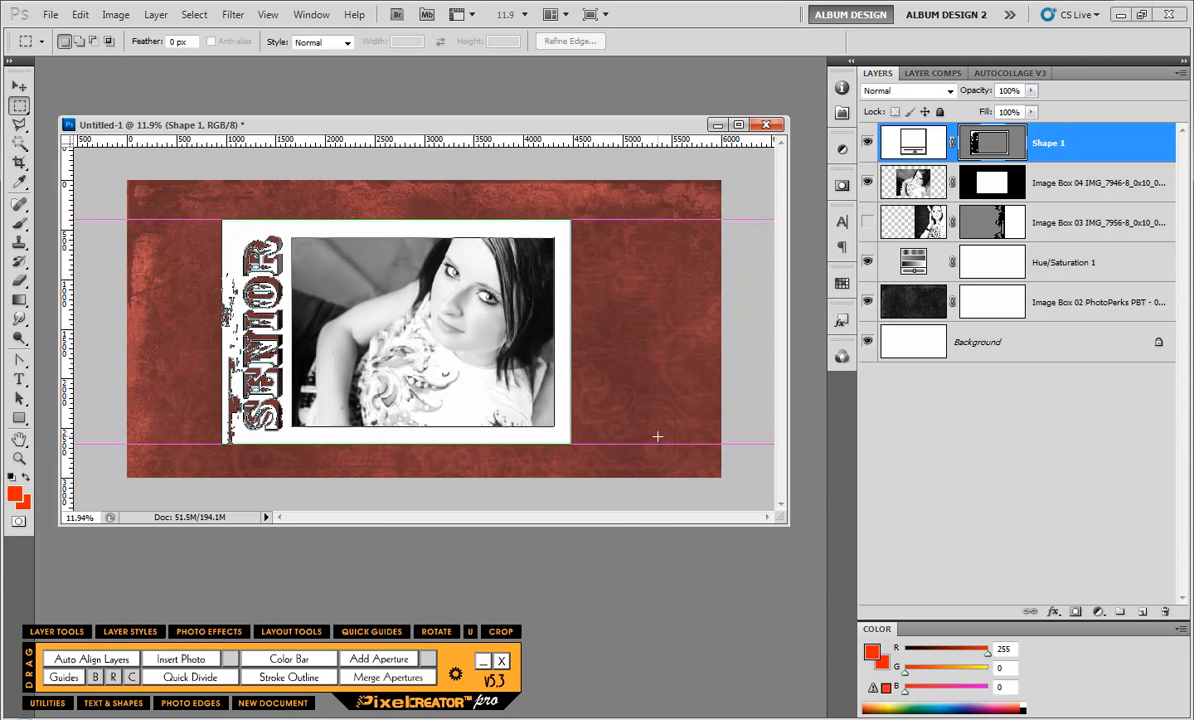
pyautogui.moveTo(998, 128)
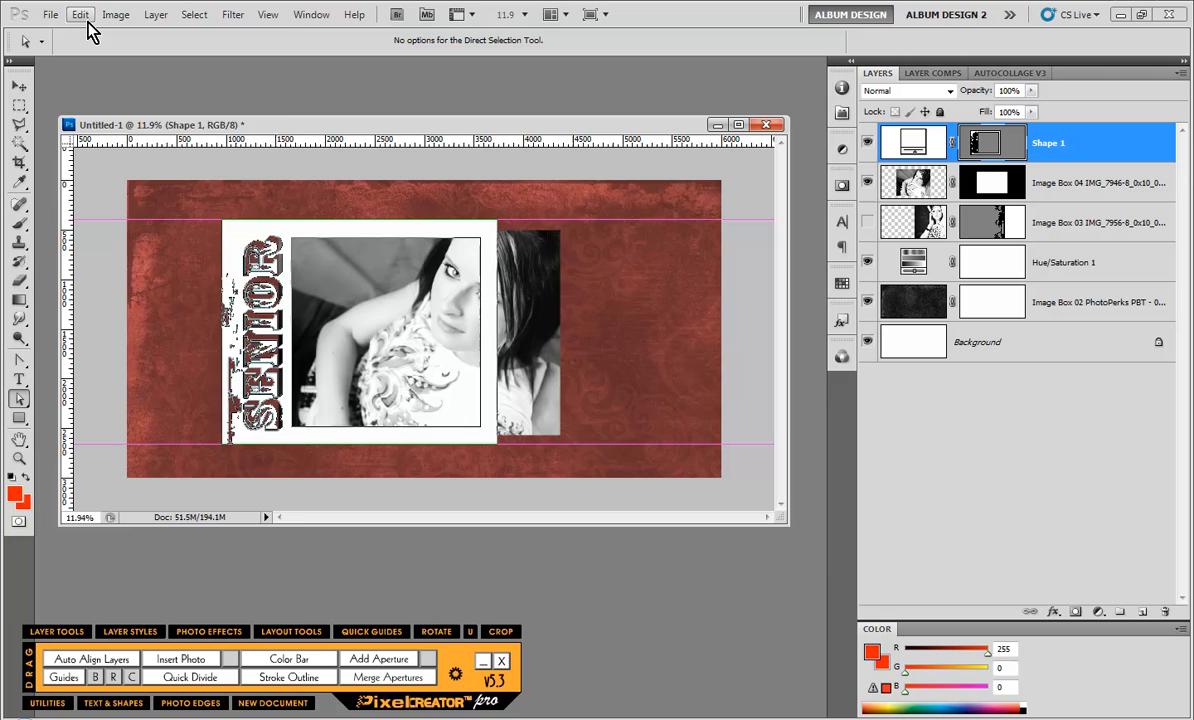
pyautogui.click(80, 14)
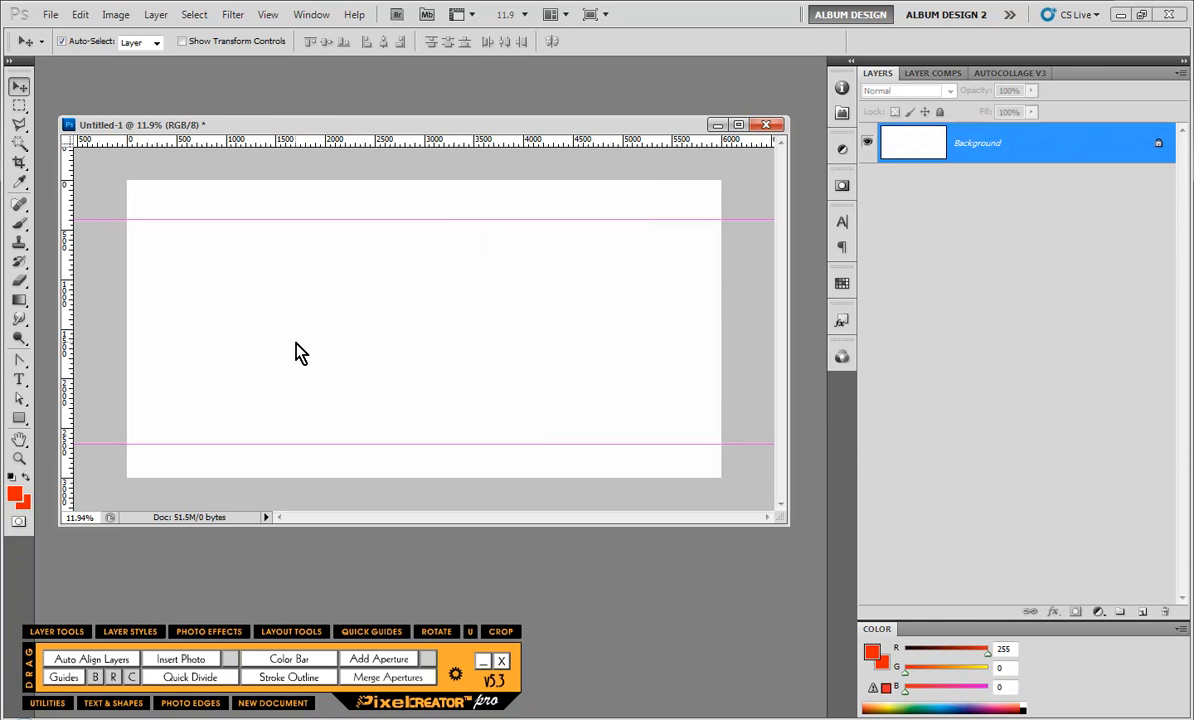
# Draw the newly saved SENIOR frame custom shape as a red shape layer on the blank canvas.
pyautogui.click(20, 418)
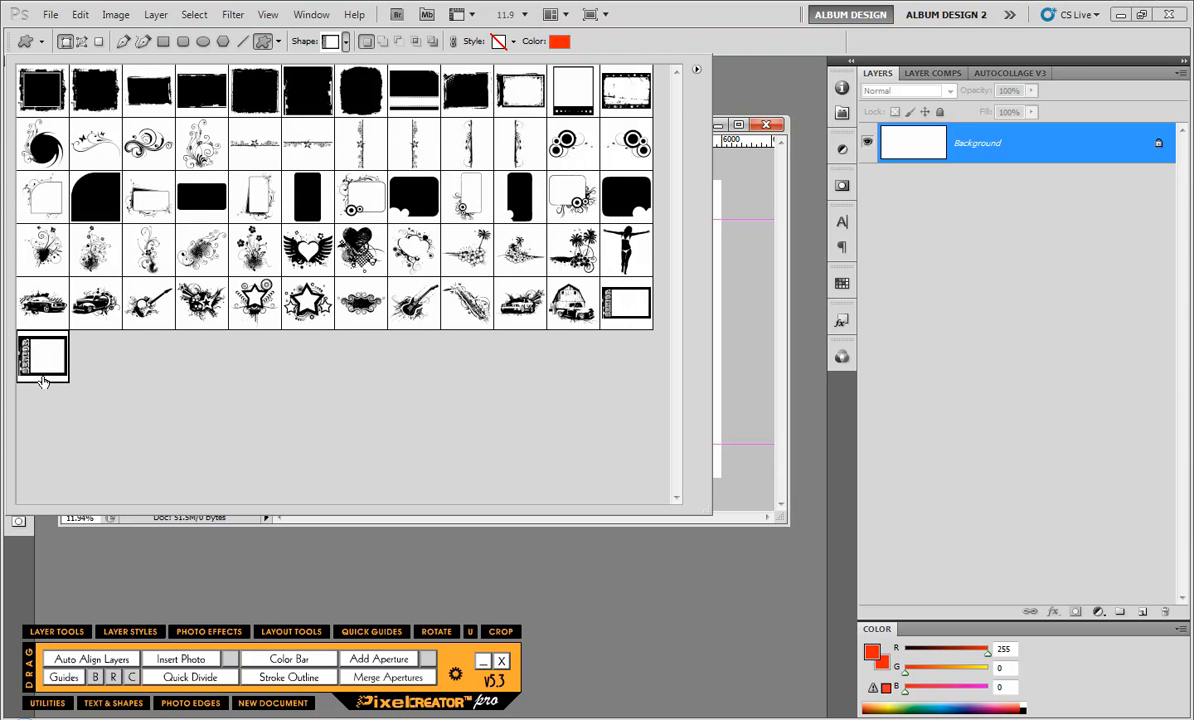
pyautogui.click(42, 358)
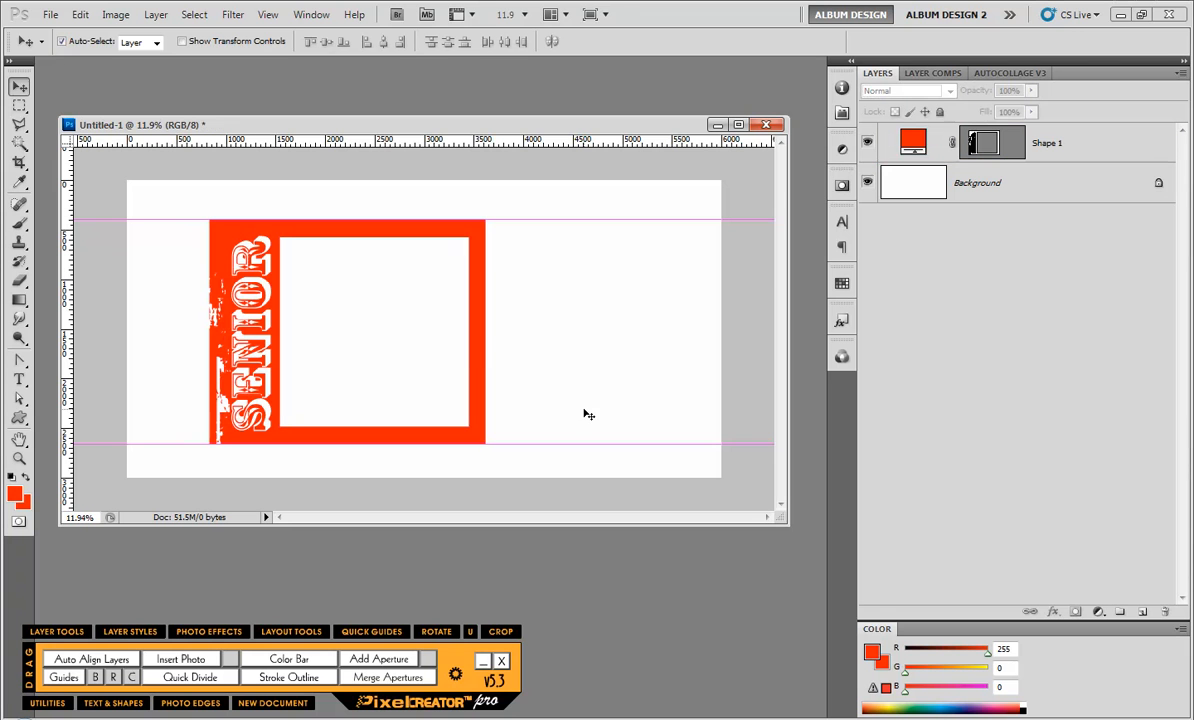
pyautogui.moveTo(488, 364)
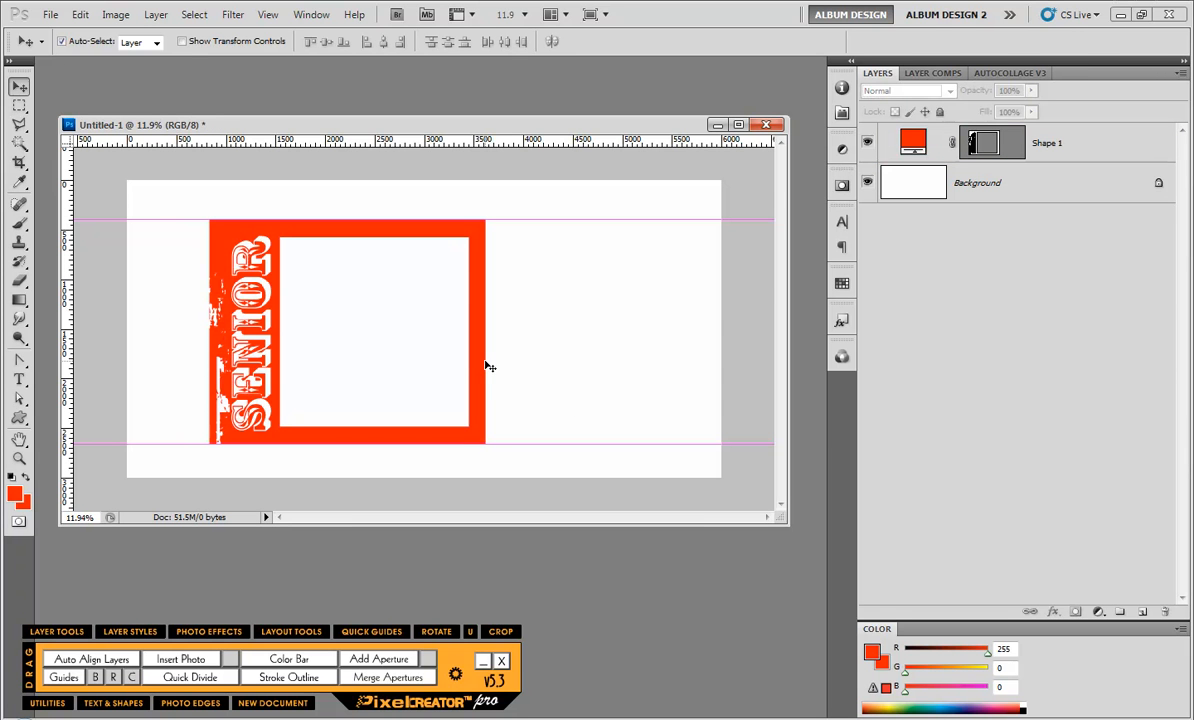
pyautogui.click(1048, 142)
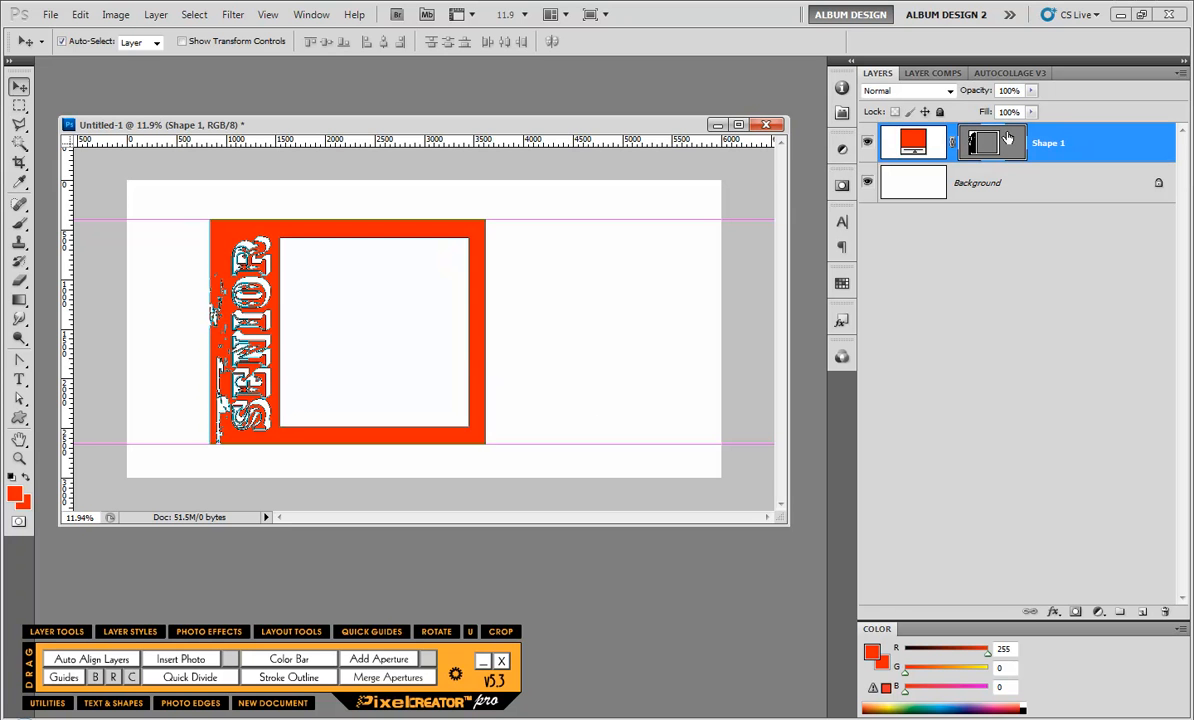
# Choose a flourish from the Custom Shape picker and draw it along the frame's inner left edge.
pyautogui.click(20, 418)
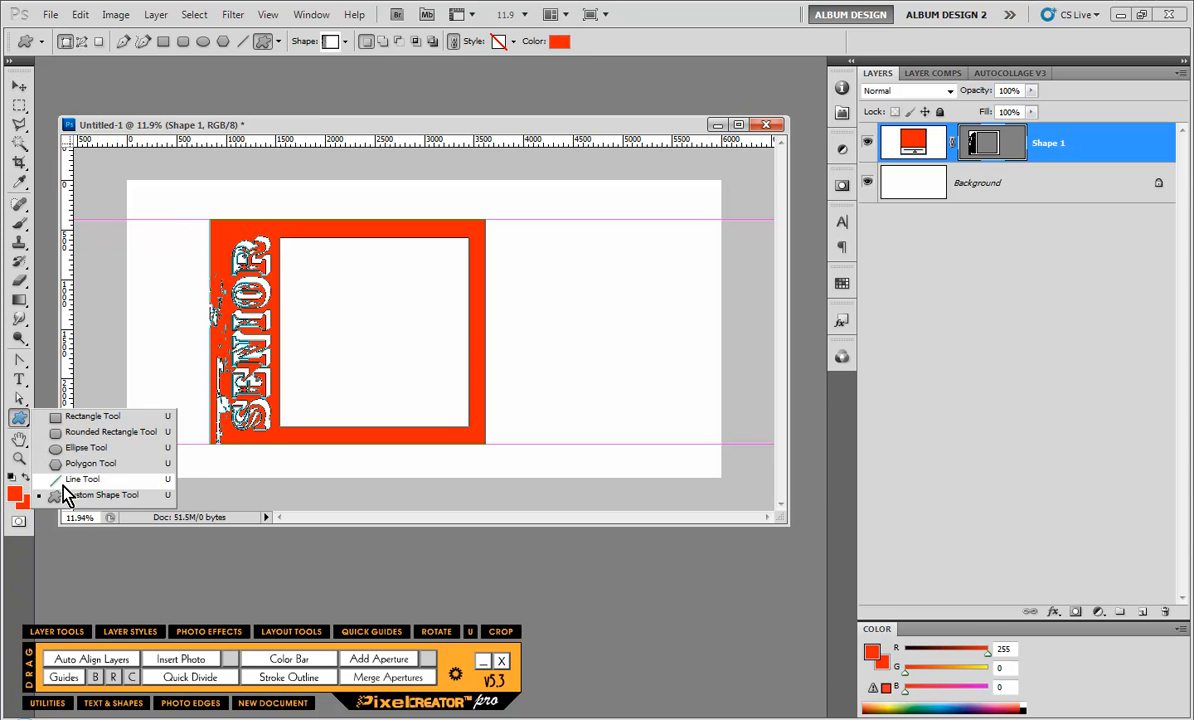
pyautogui.click(82, 478)
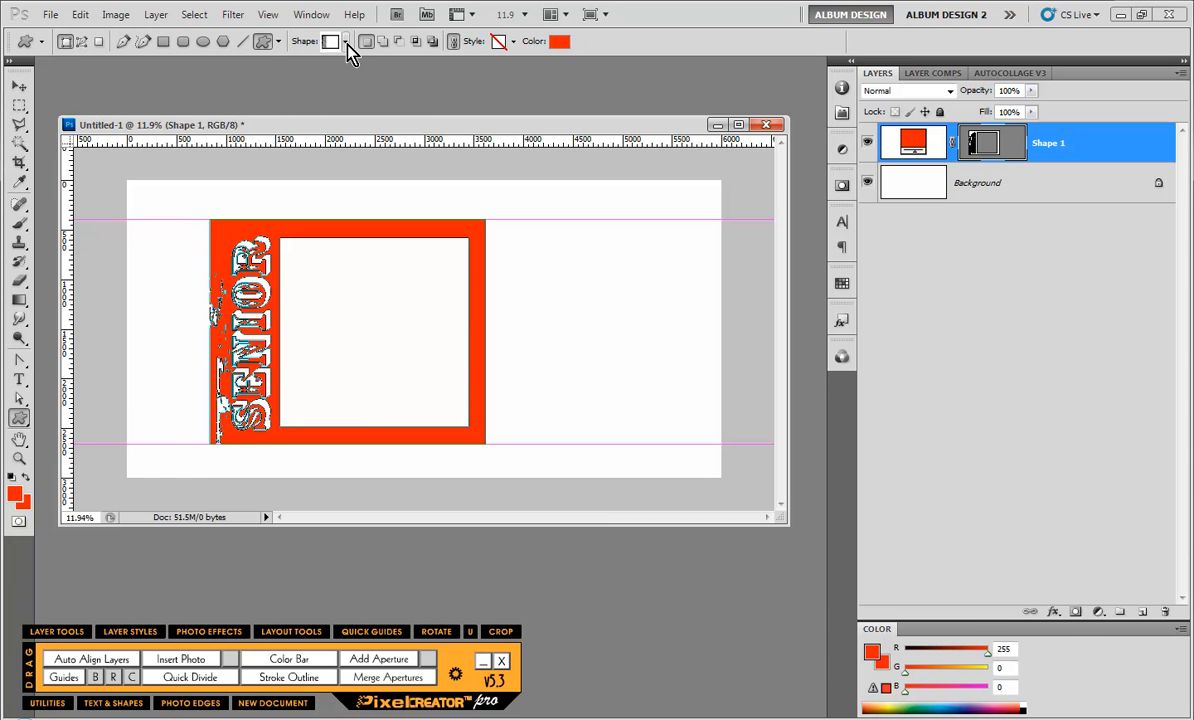
pyautogui.click(344, 40)
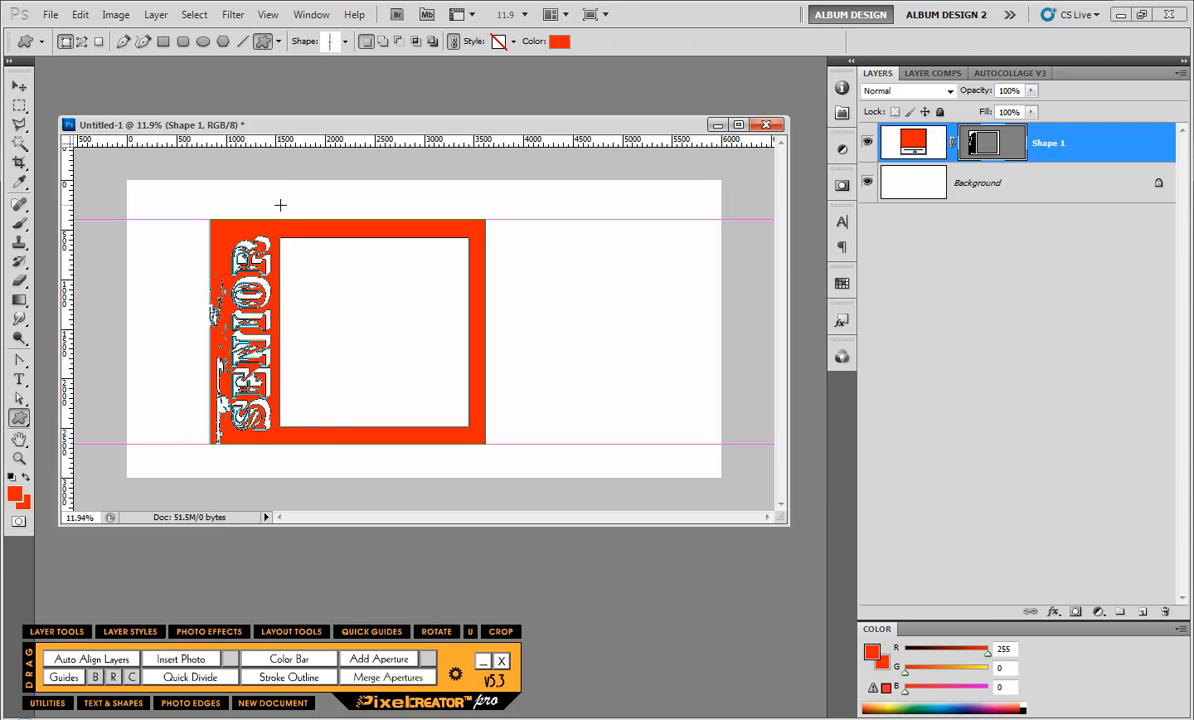
pyautogui.moveTo(314, 320)
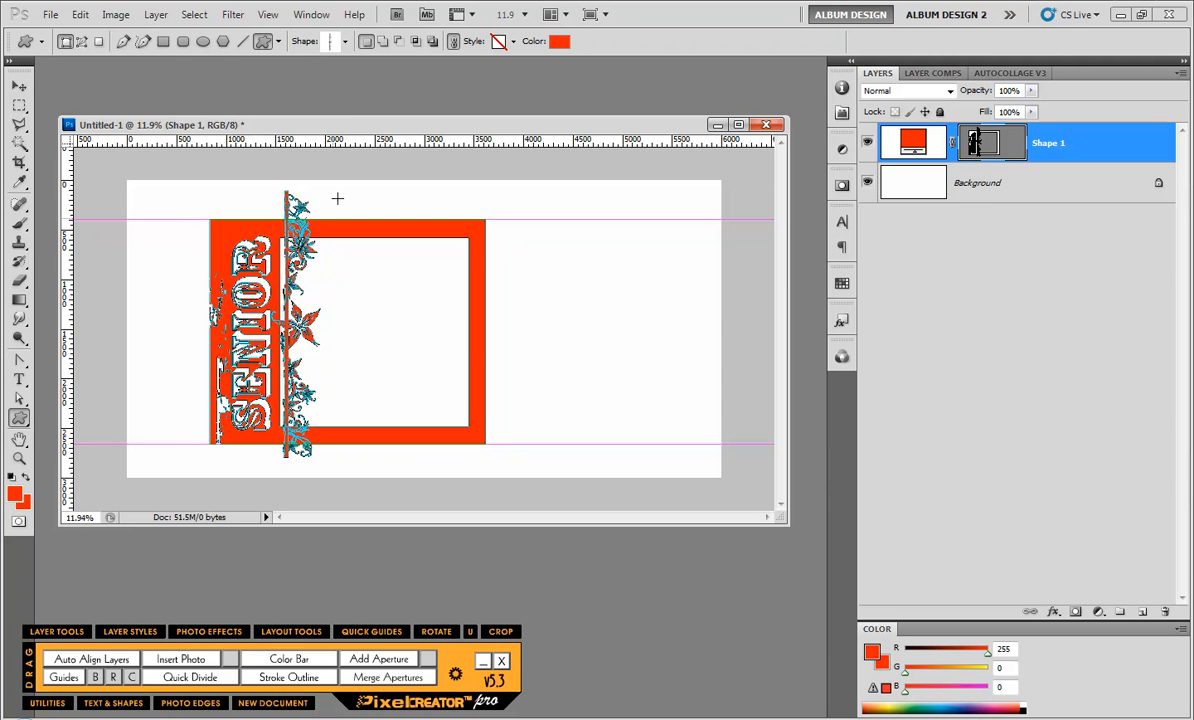
pyautogui.moveTo(308, 190)
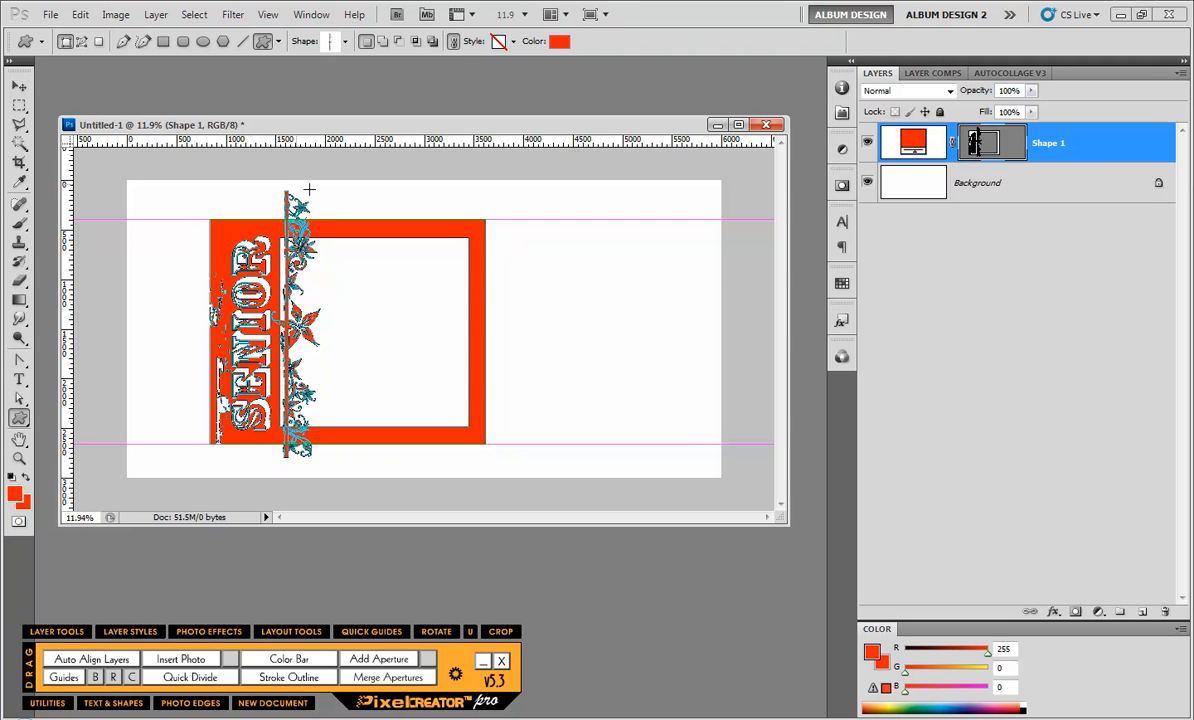
pyautogui.moveTo(318, 216)
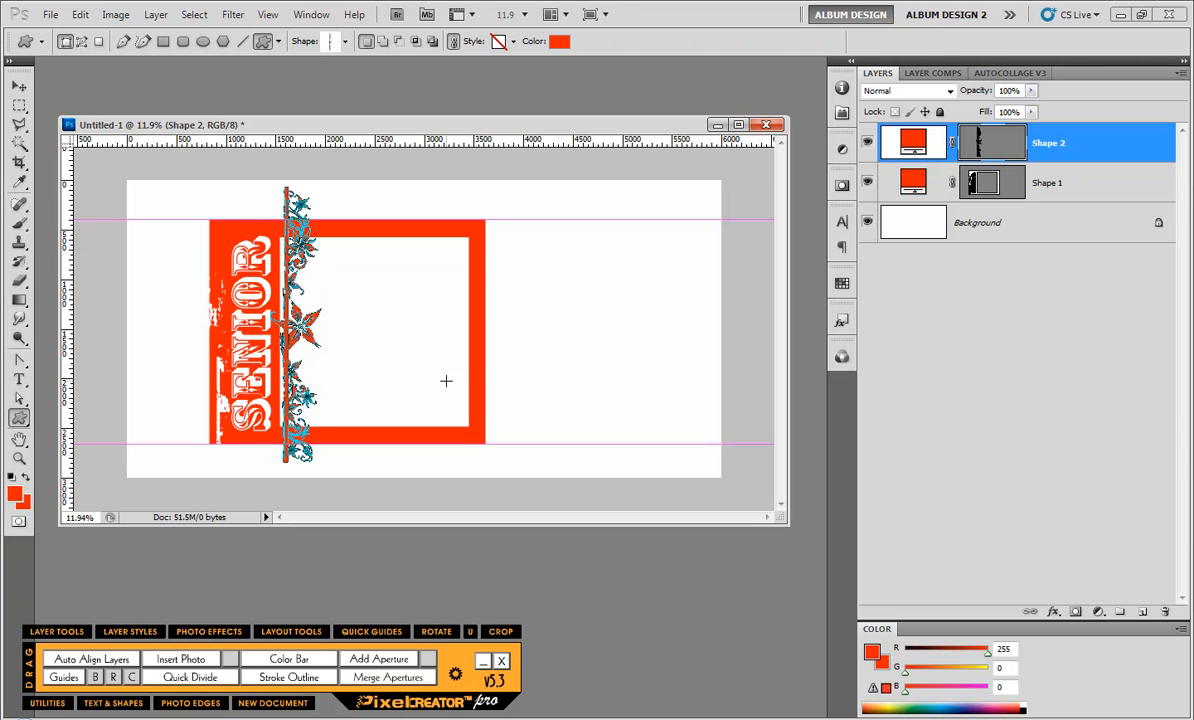
# Select the flourish path and merge it into the SENIOR frame's single shape layer.
pyautogui.click(20, 418)
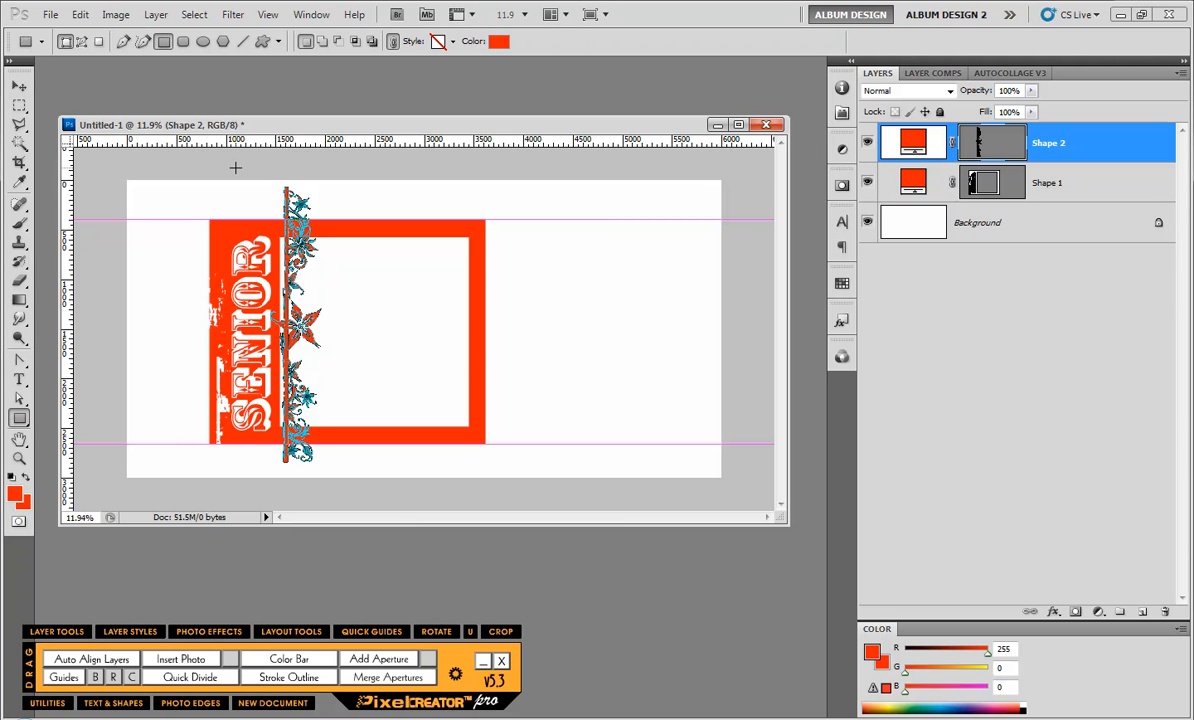
pyautogui.moveTo(258, 164); pyautogui.dragTo(336, 228)
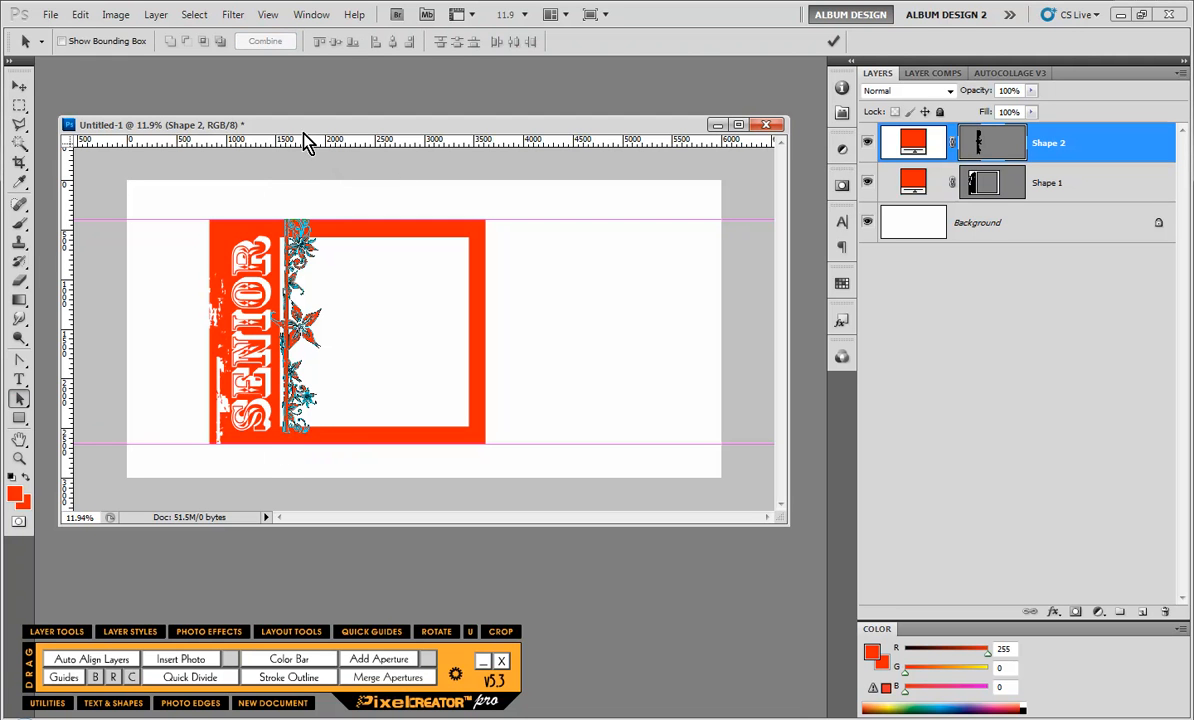
pyautogui.moveTo(980, 156)
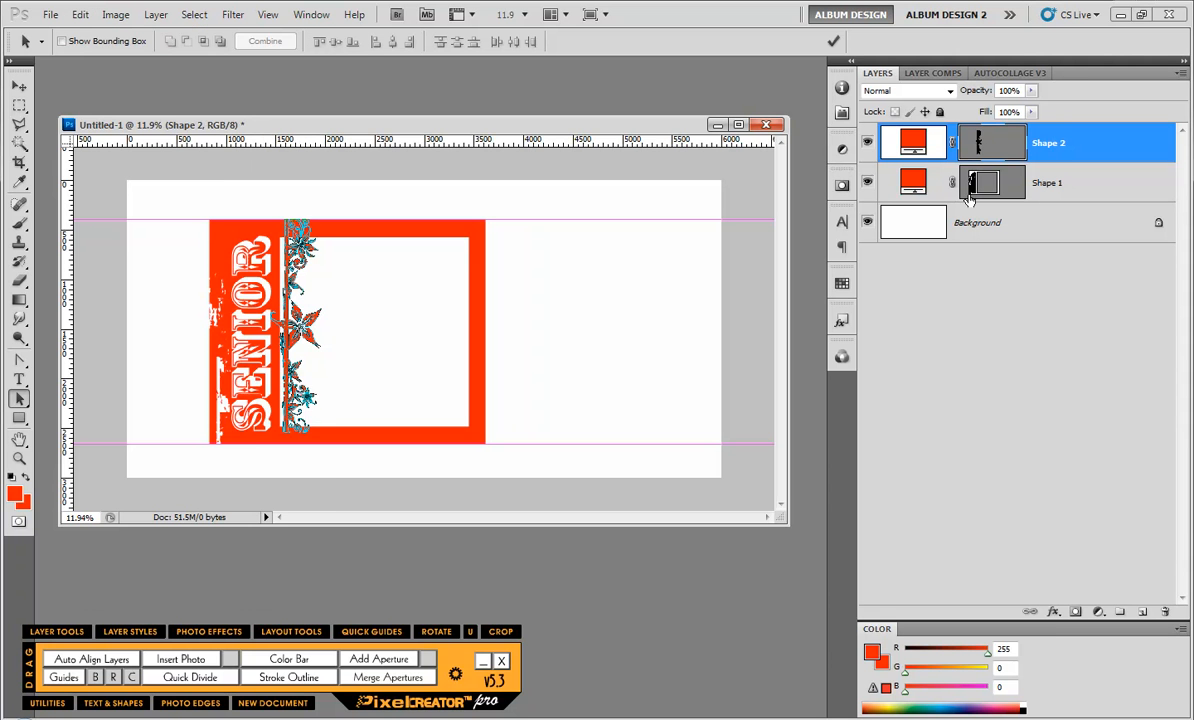
pyautogui.click(1048, 182)
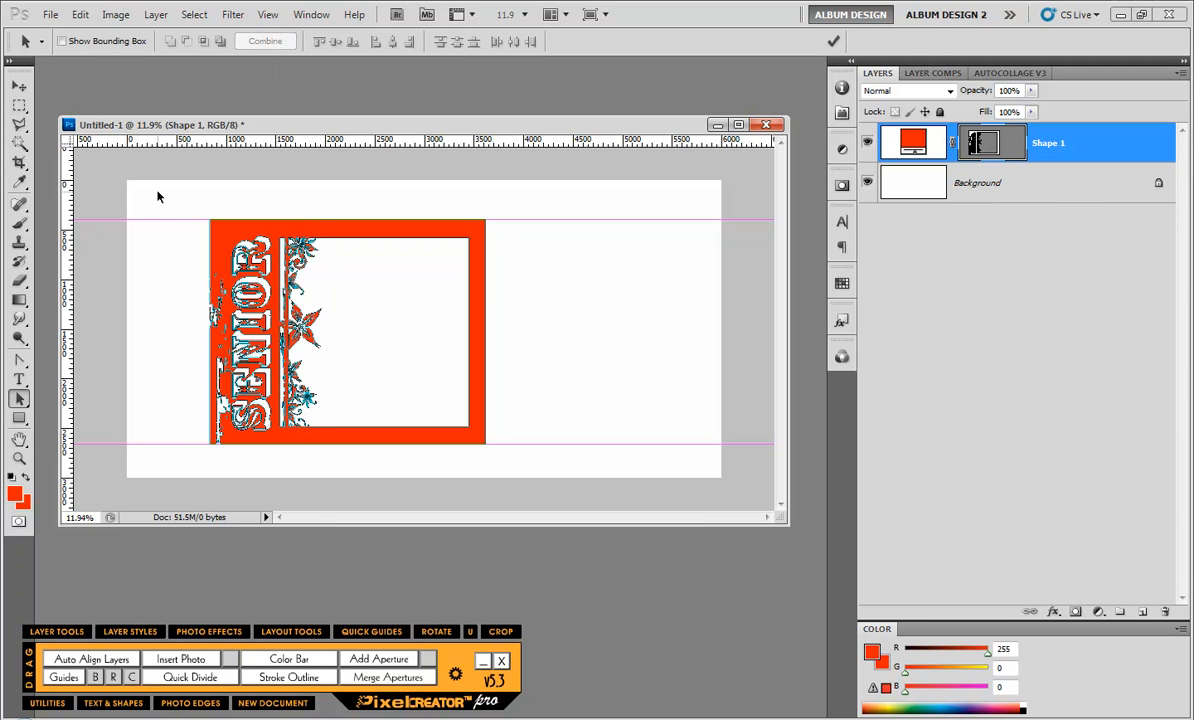
pyautogui.moveTo(160, 200)
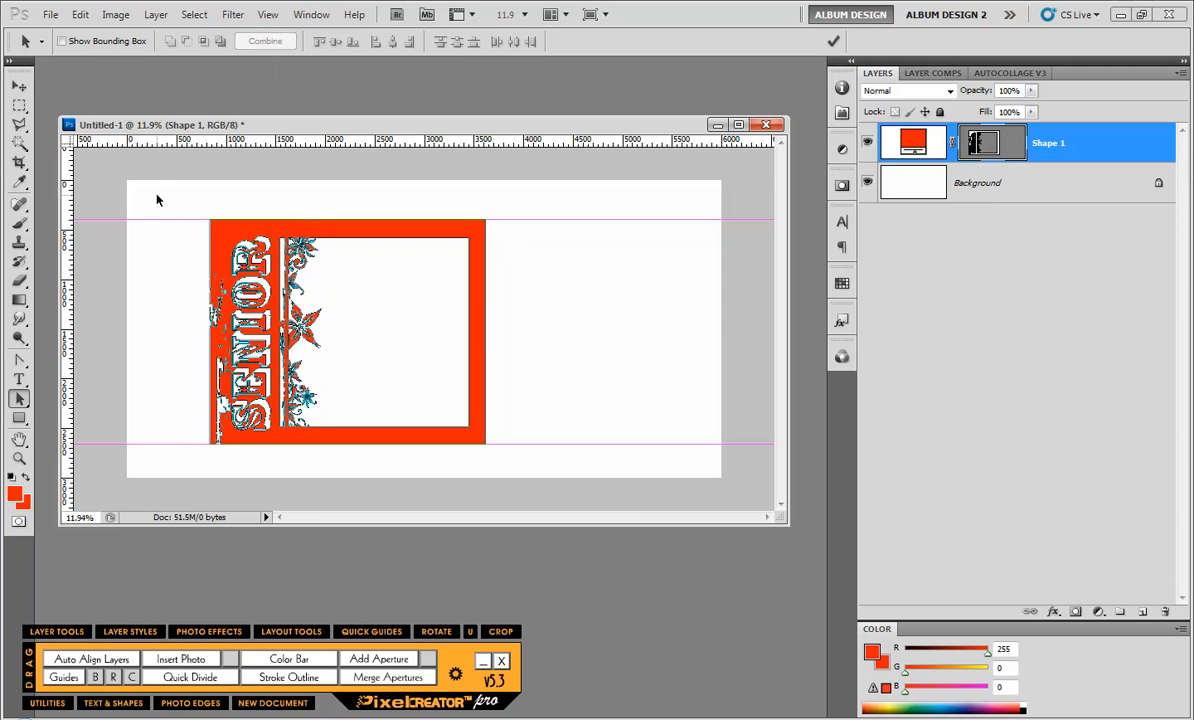
pyautogui.moveTo(270, 238)
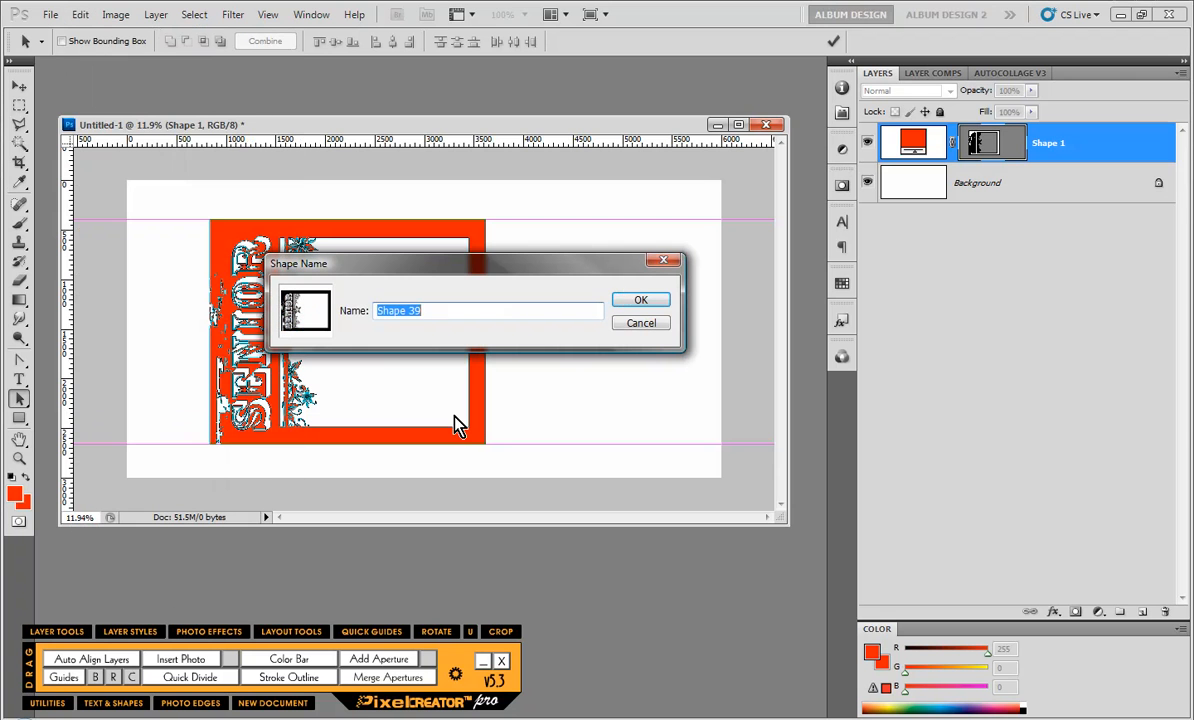
# Define the flowered SENIOR frame as another custom shape and remove its layer.
pyautogui.click(640, 300)
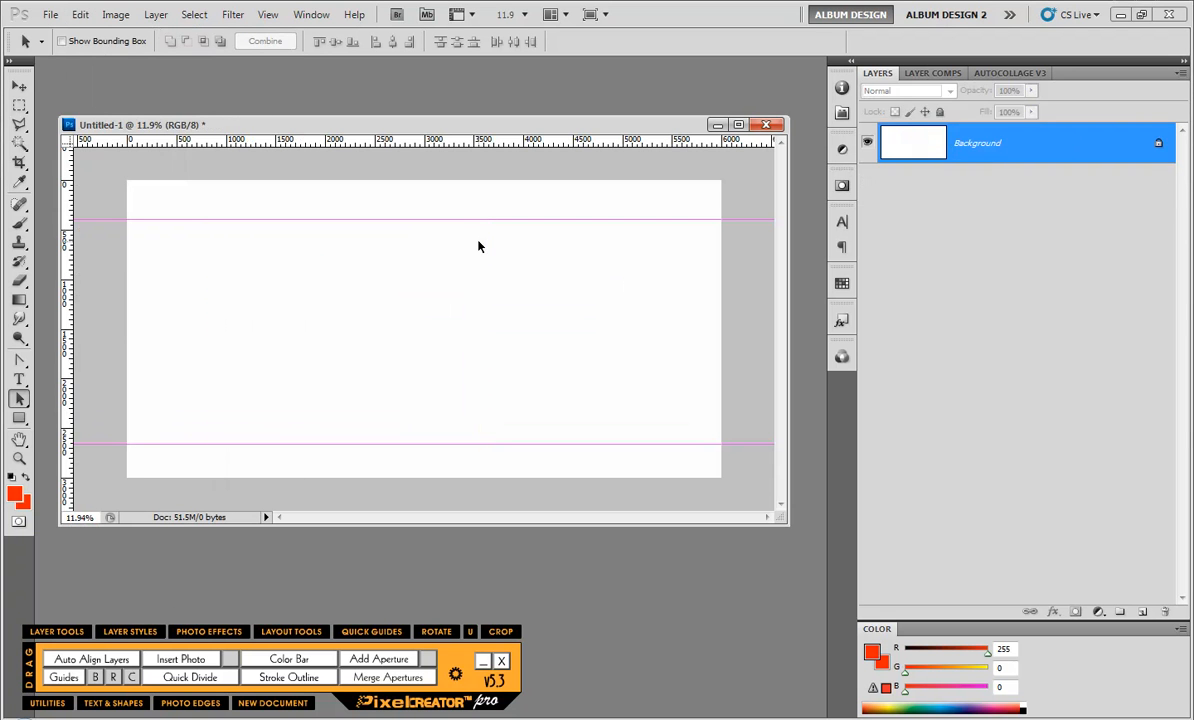
# Redraw the saved flowered SENIOR frame shape and fill it solid black.
pyautogui.click(20, 418)
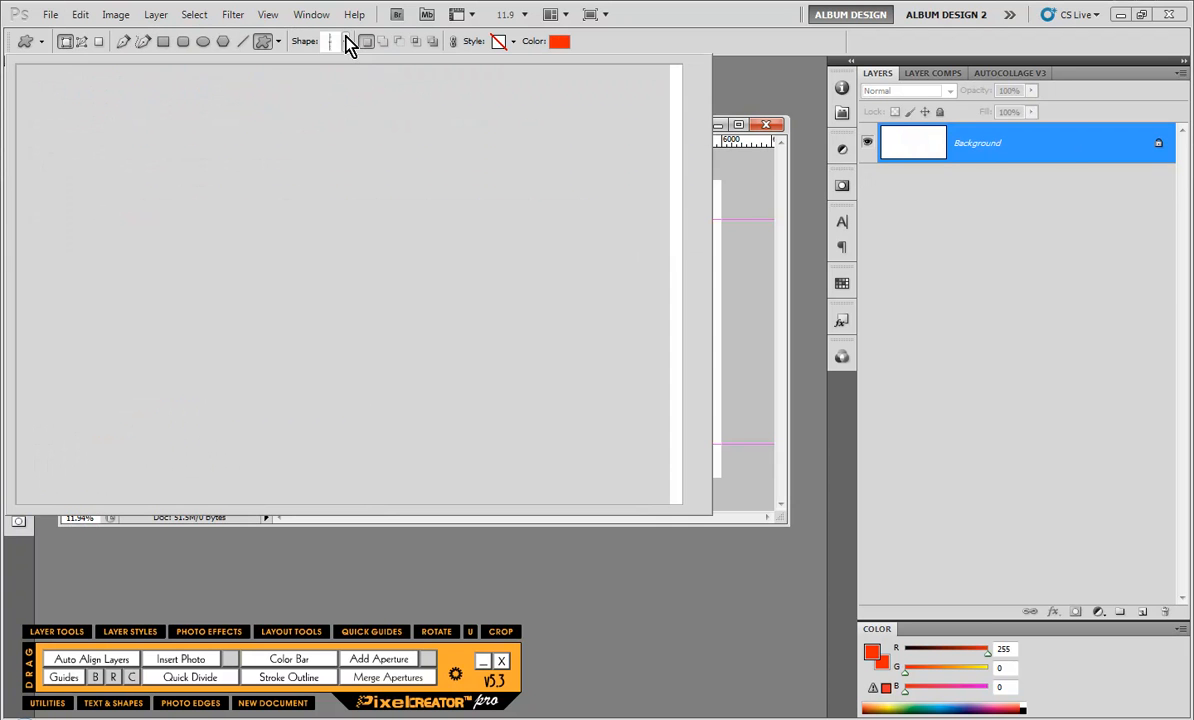
pyautogui.click(344, 40)
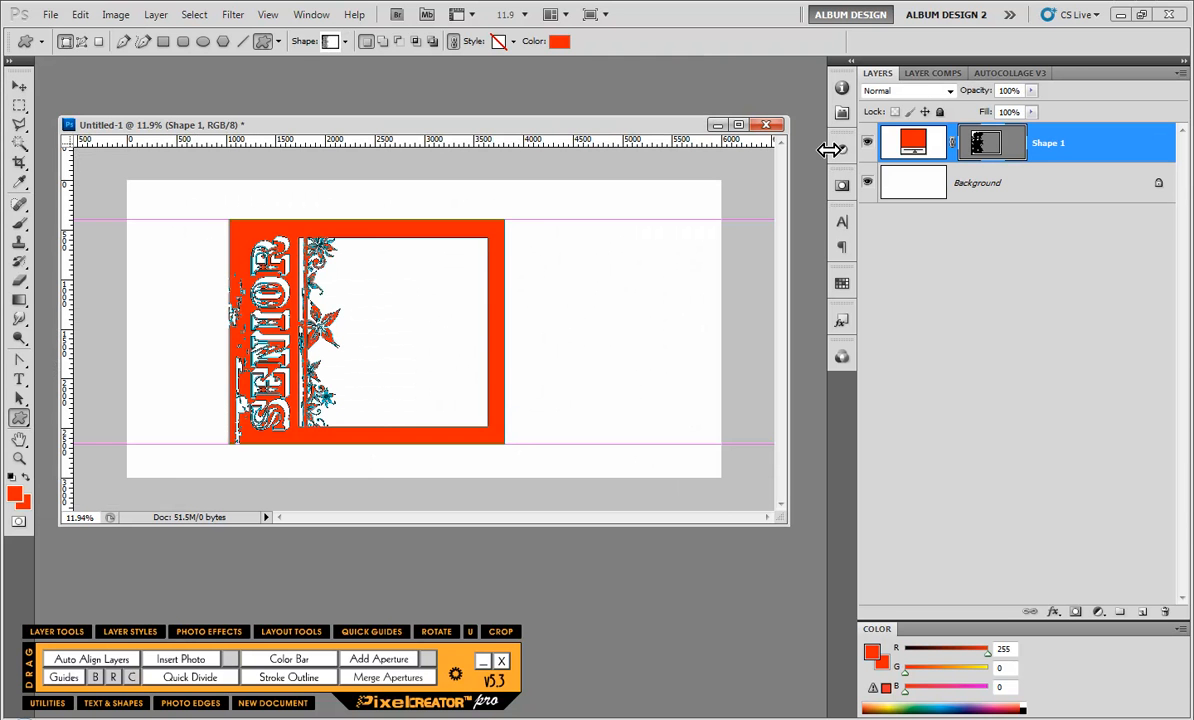
pyautogui.click(560, 40)
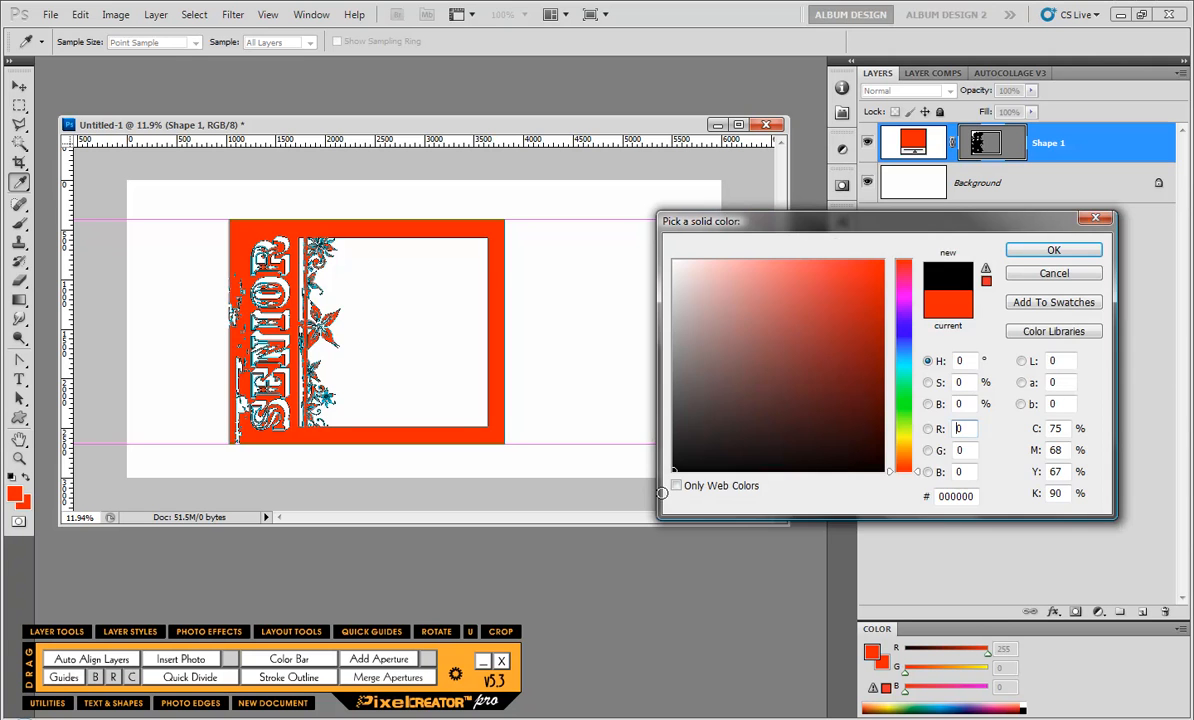
pyautogui.click(1052, 250)
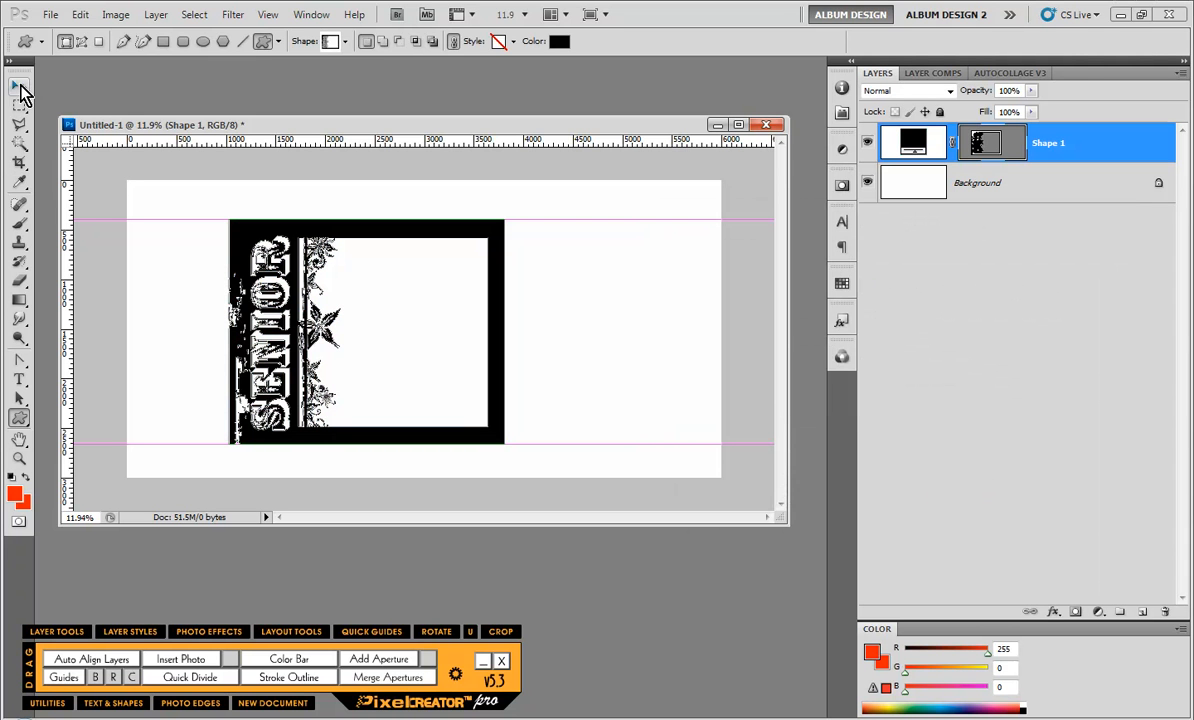